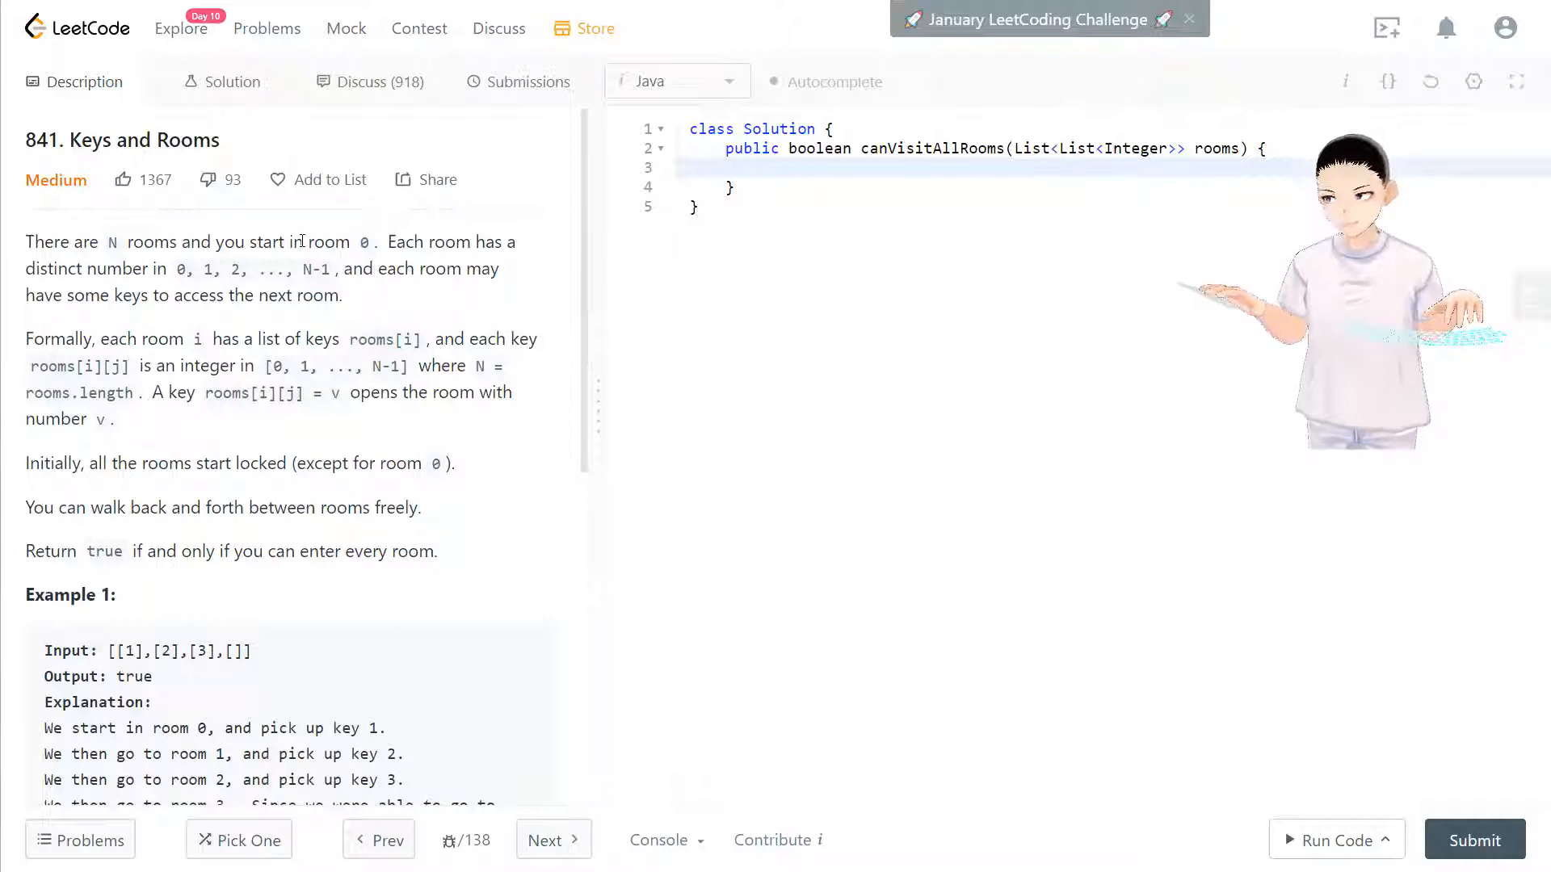
Study Example 1's input by highlighting room 0's and the next room's key lists.
scroll(down, 3)
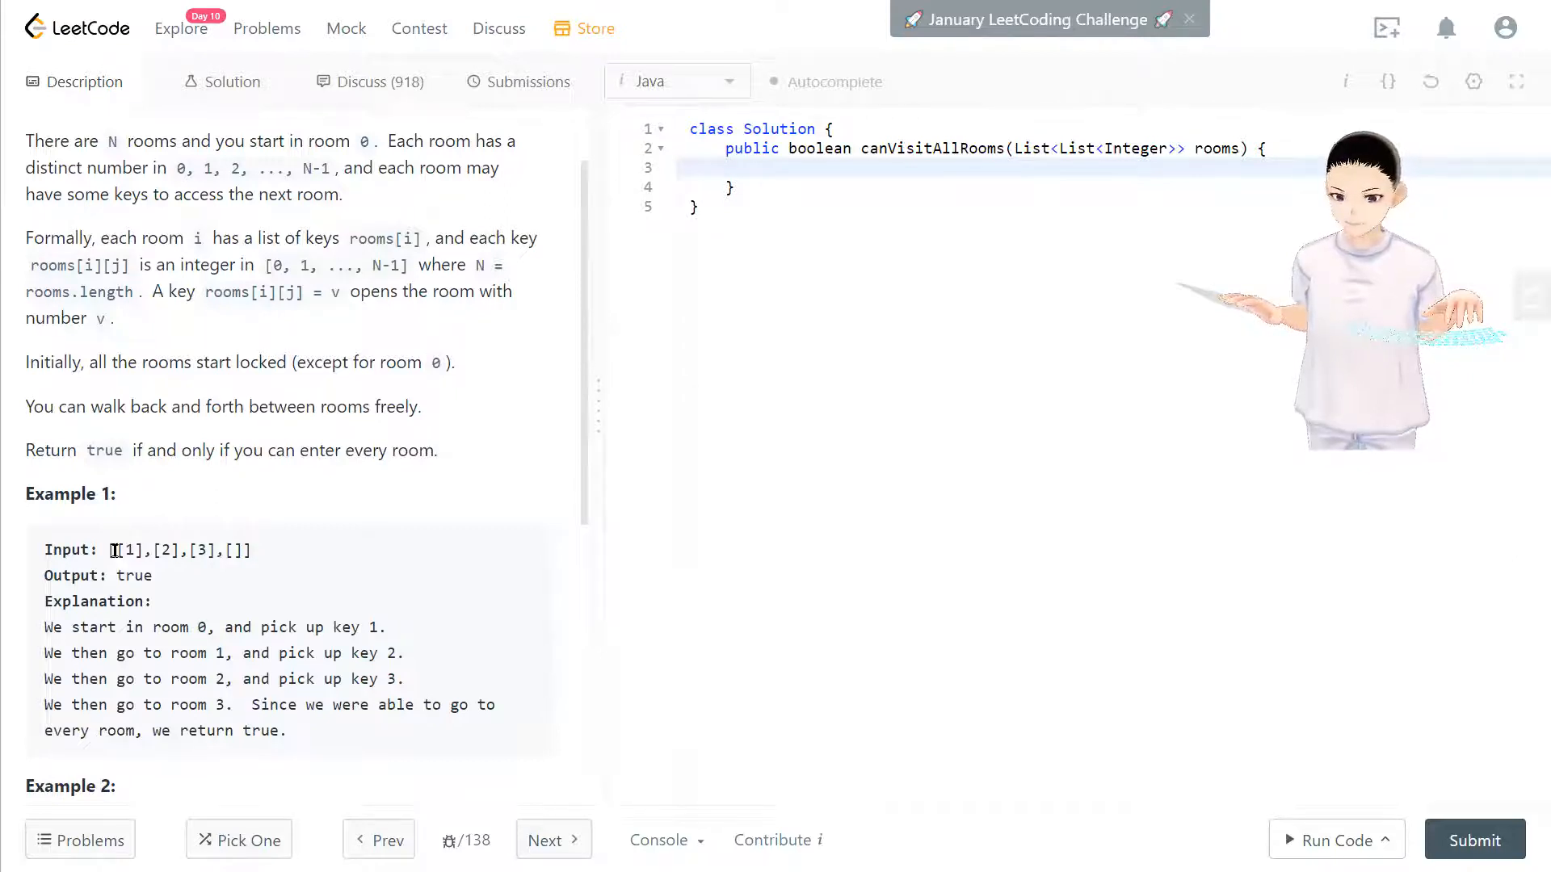
double_click(127, 550)
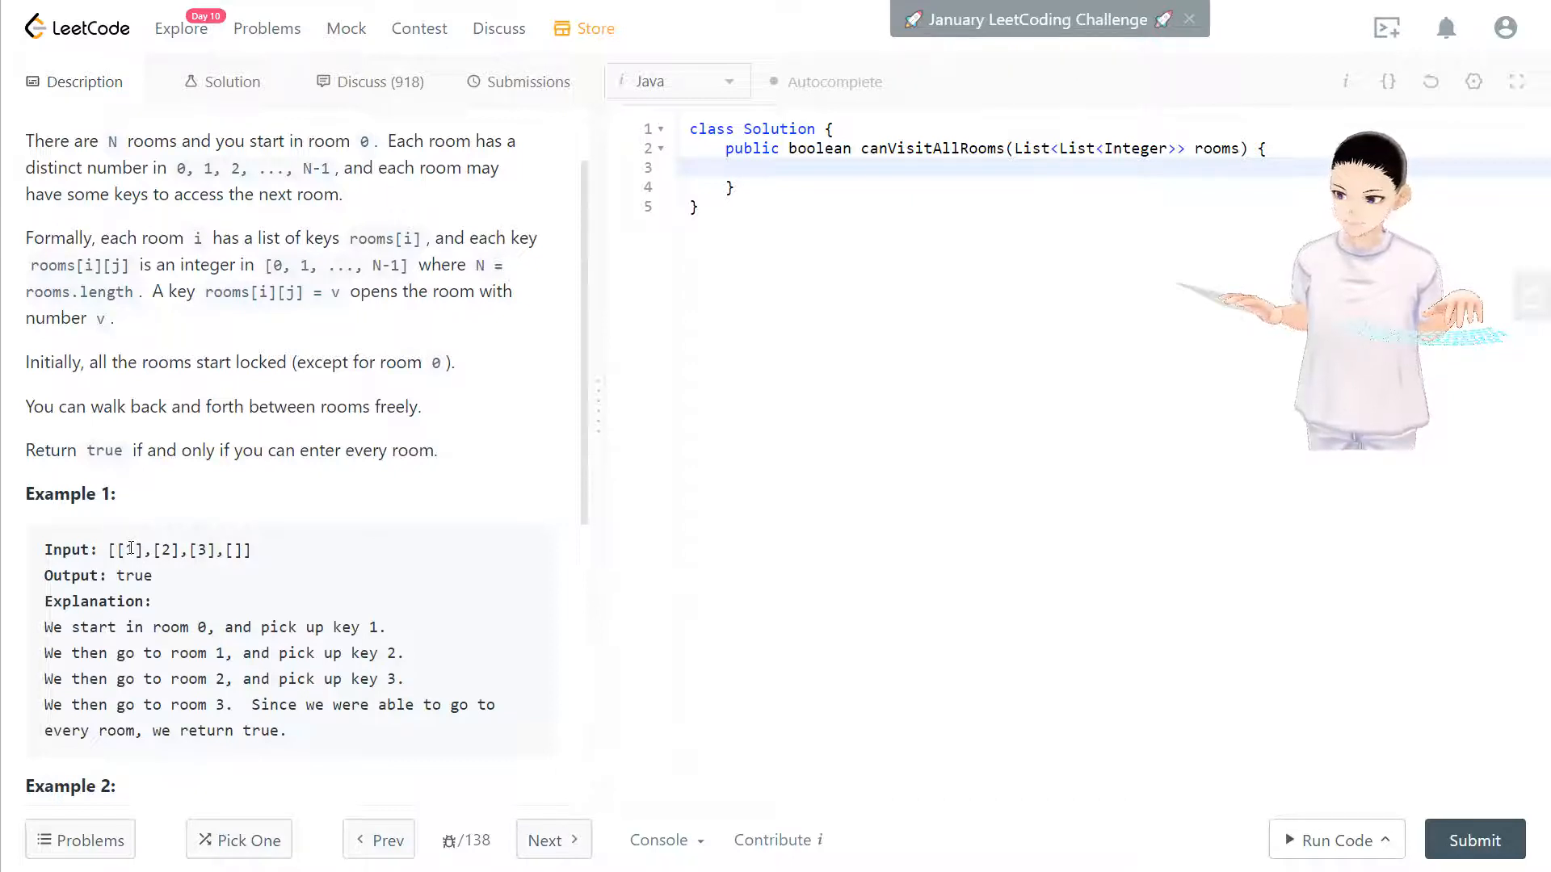
double_click(129, 550)
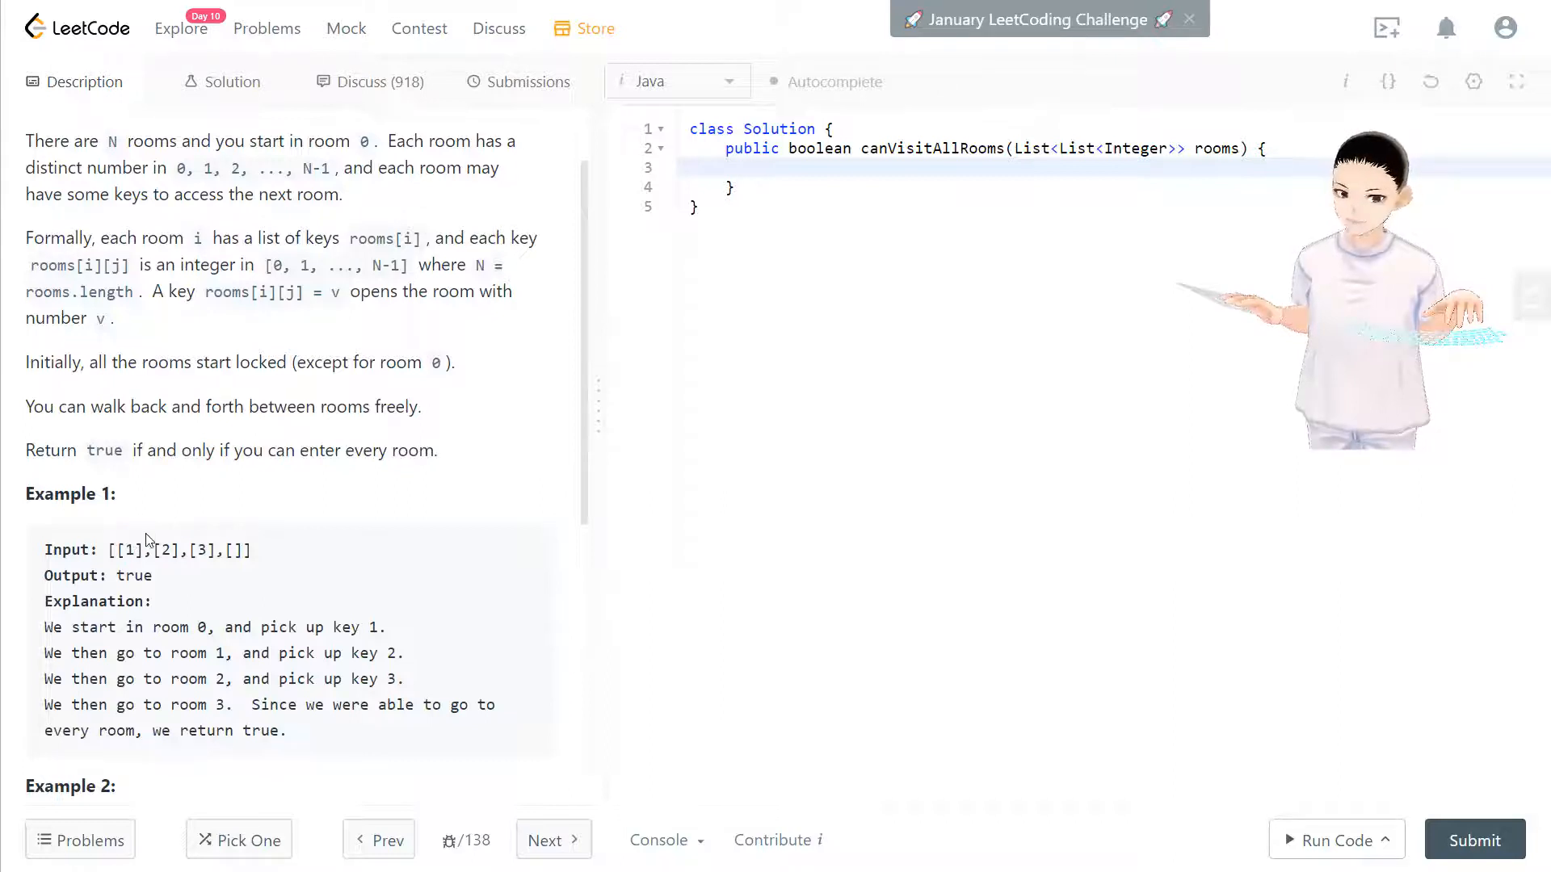
double_click(168, 549)
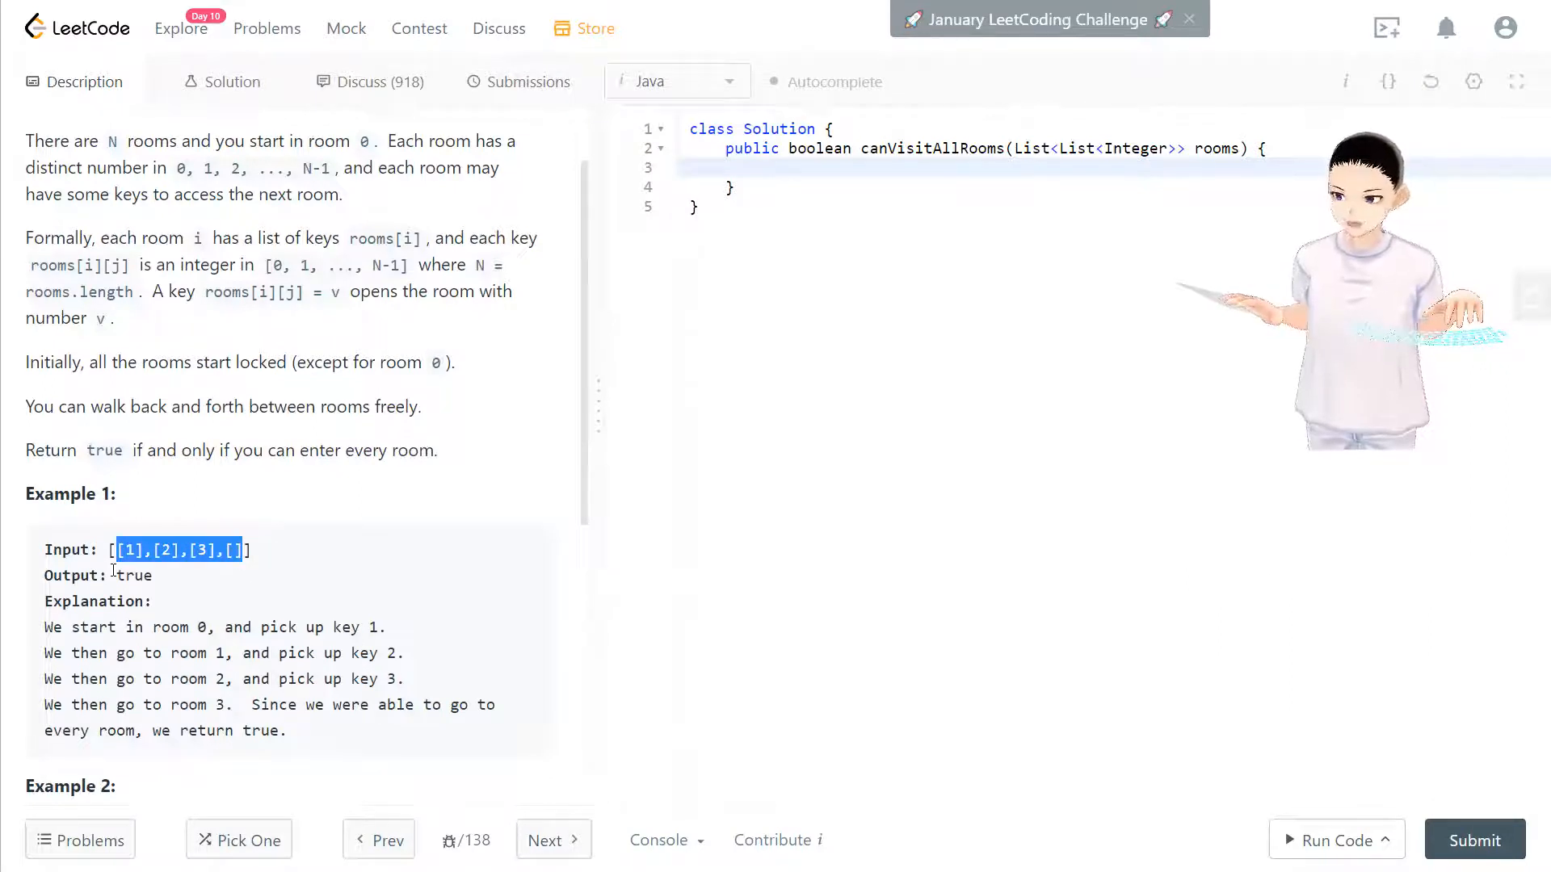
Review Example 2's key lists for rooms 0, 1 and 2.
scroll(down, 3)
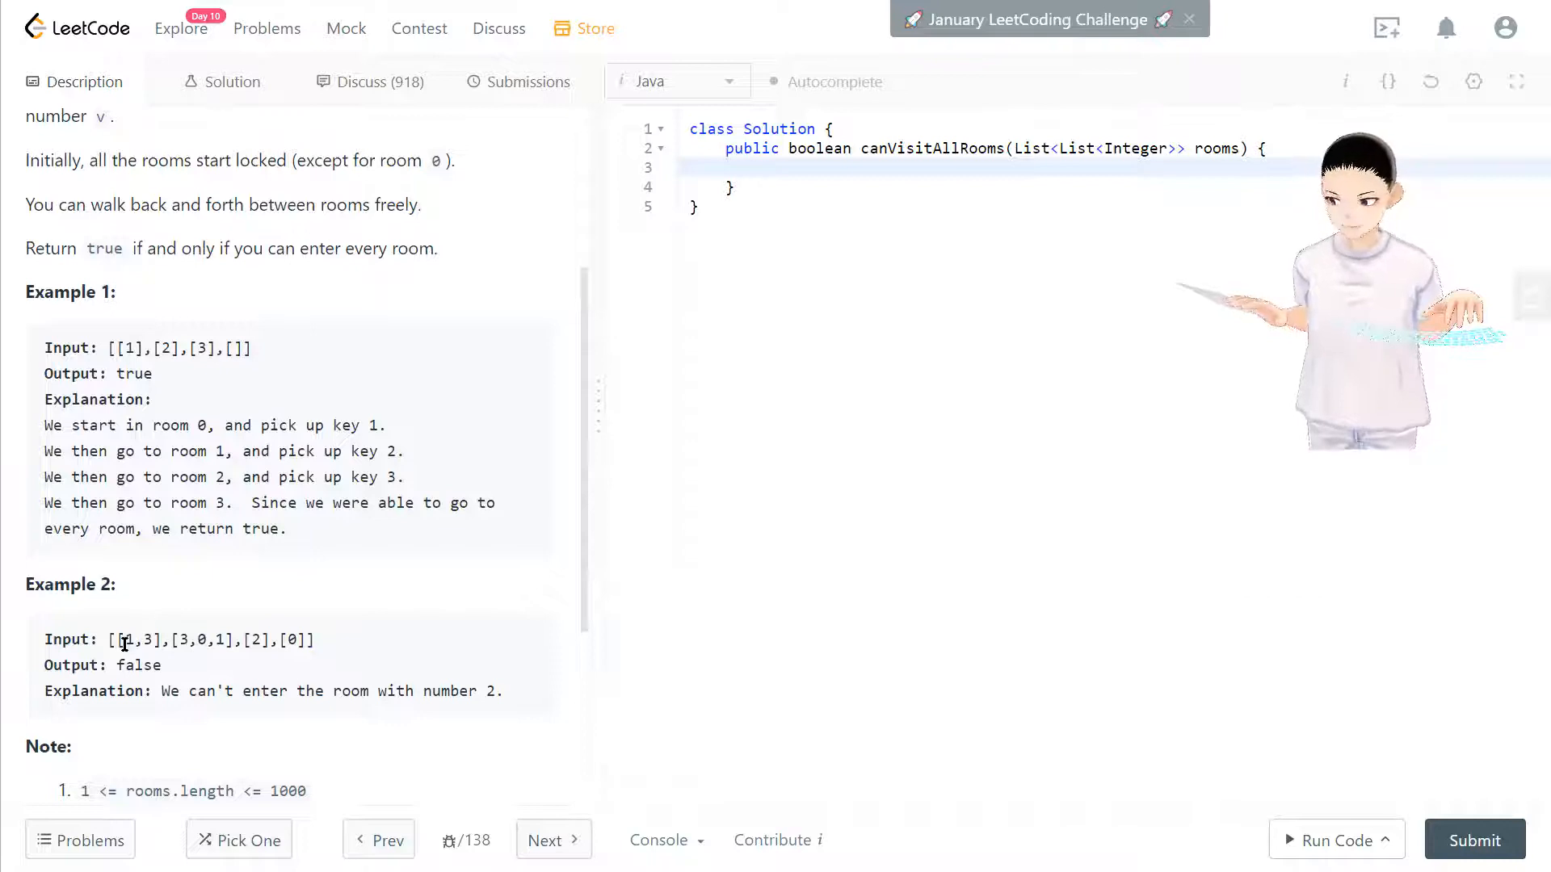
double_click(126, 640)
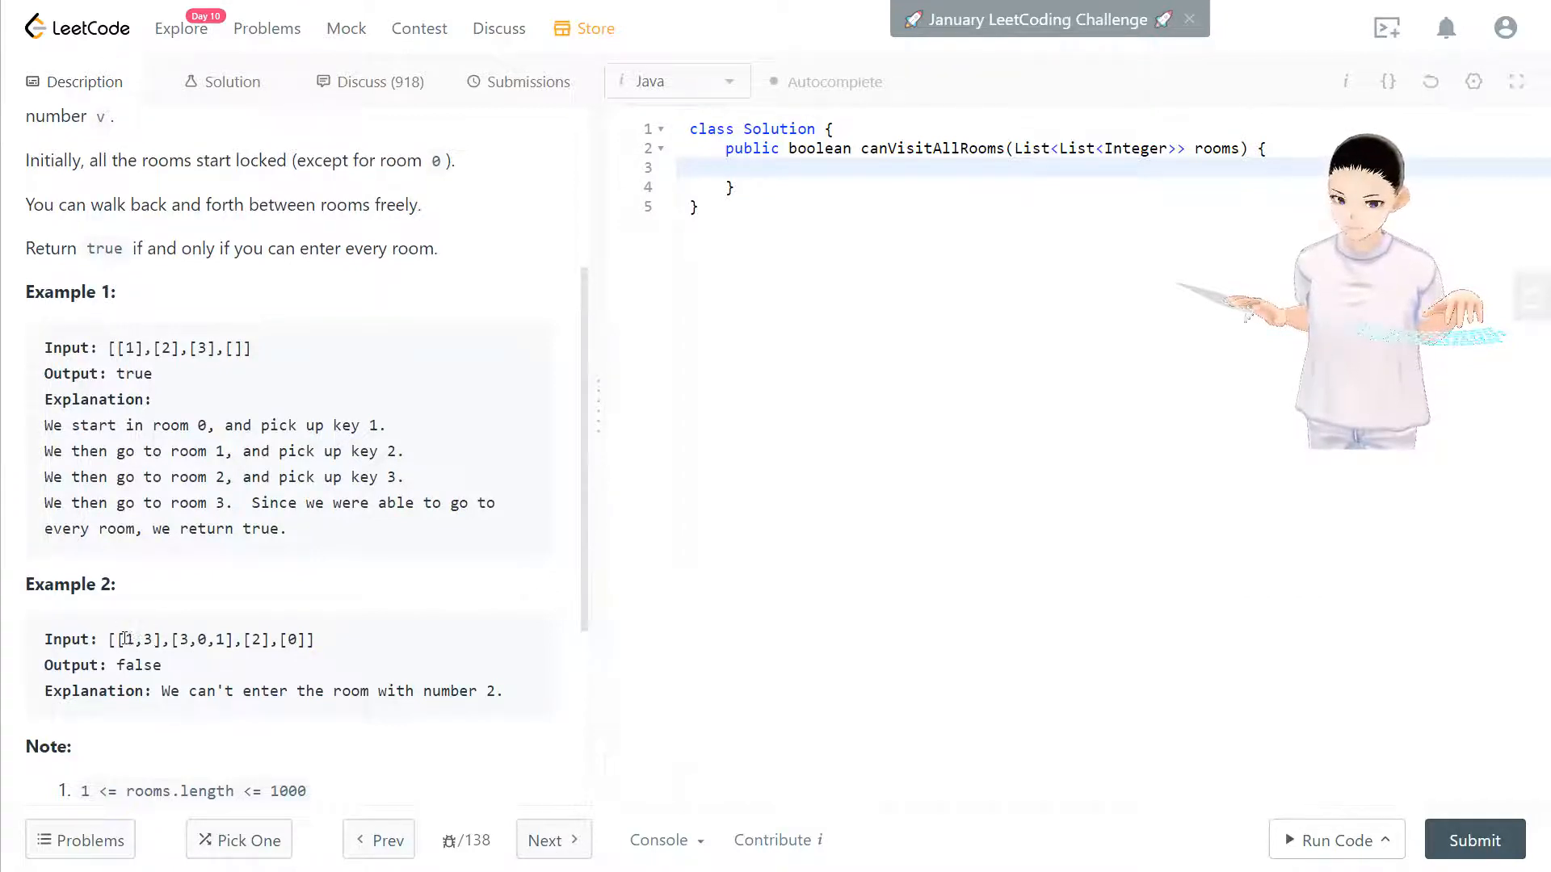
double_click(128, 639)
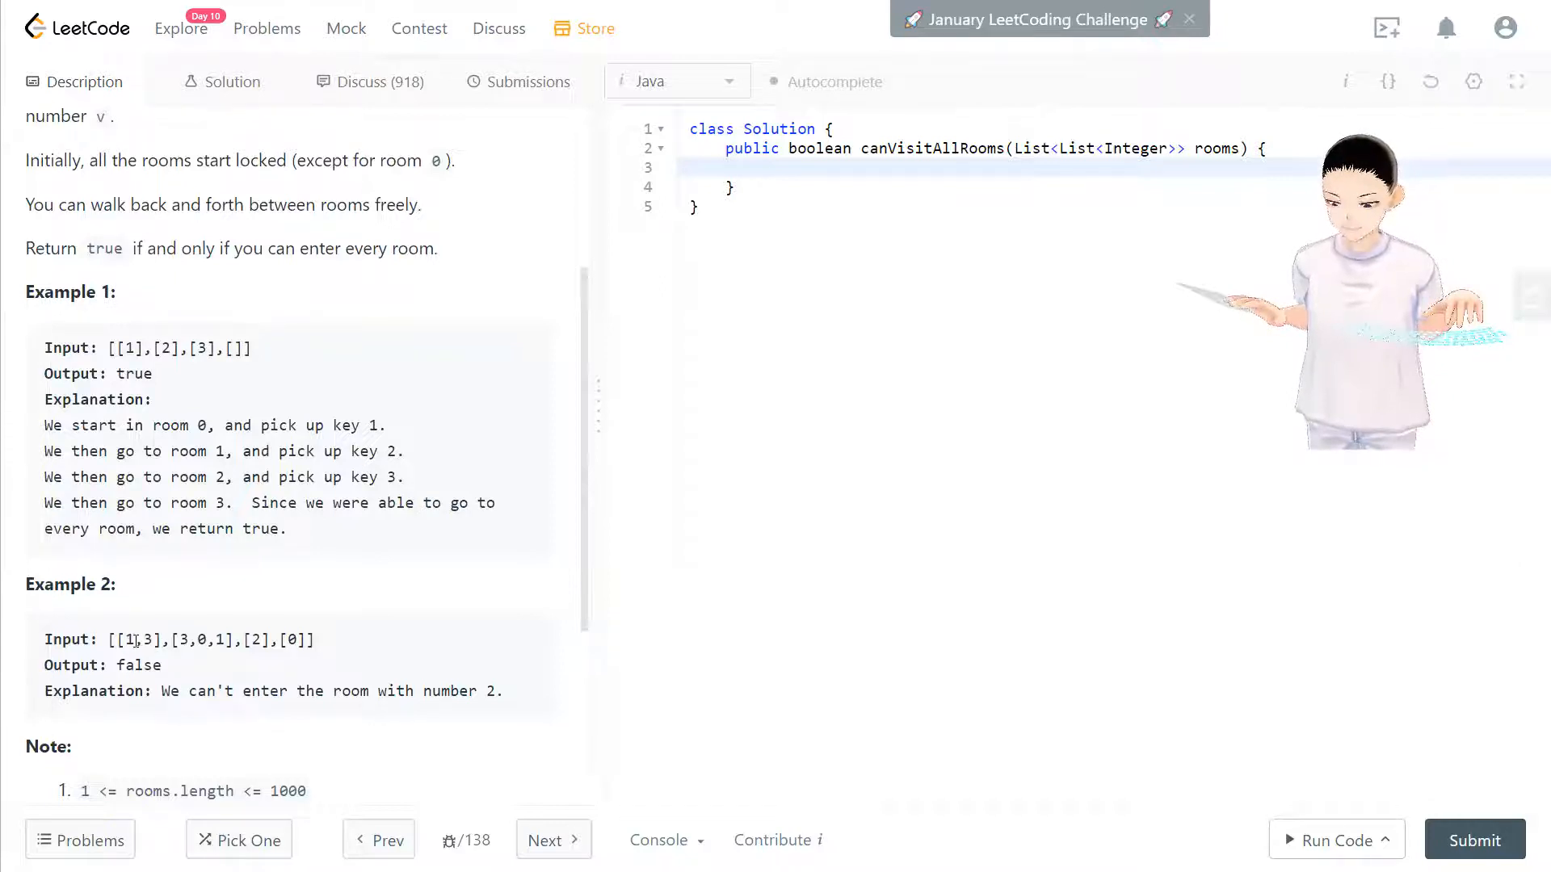
double_click(180, 640)
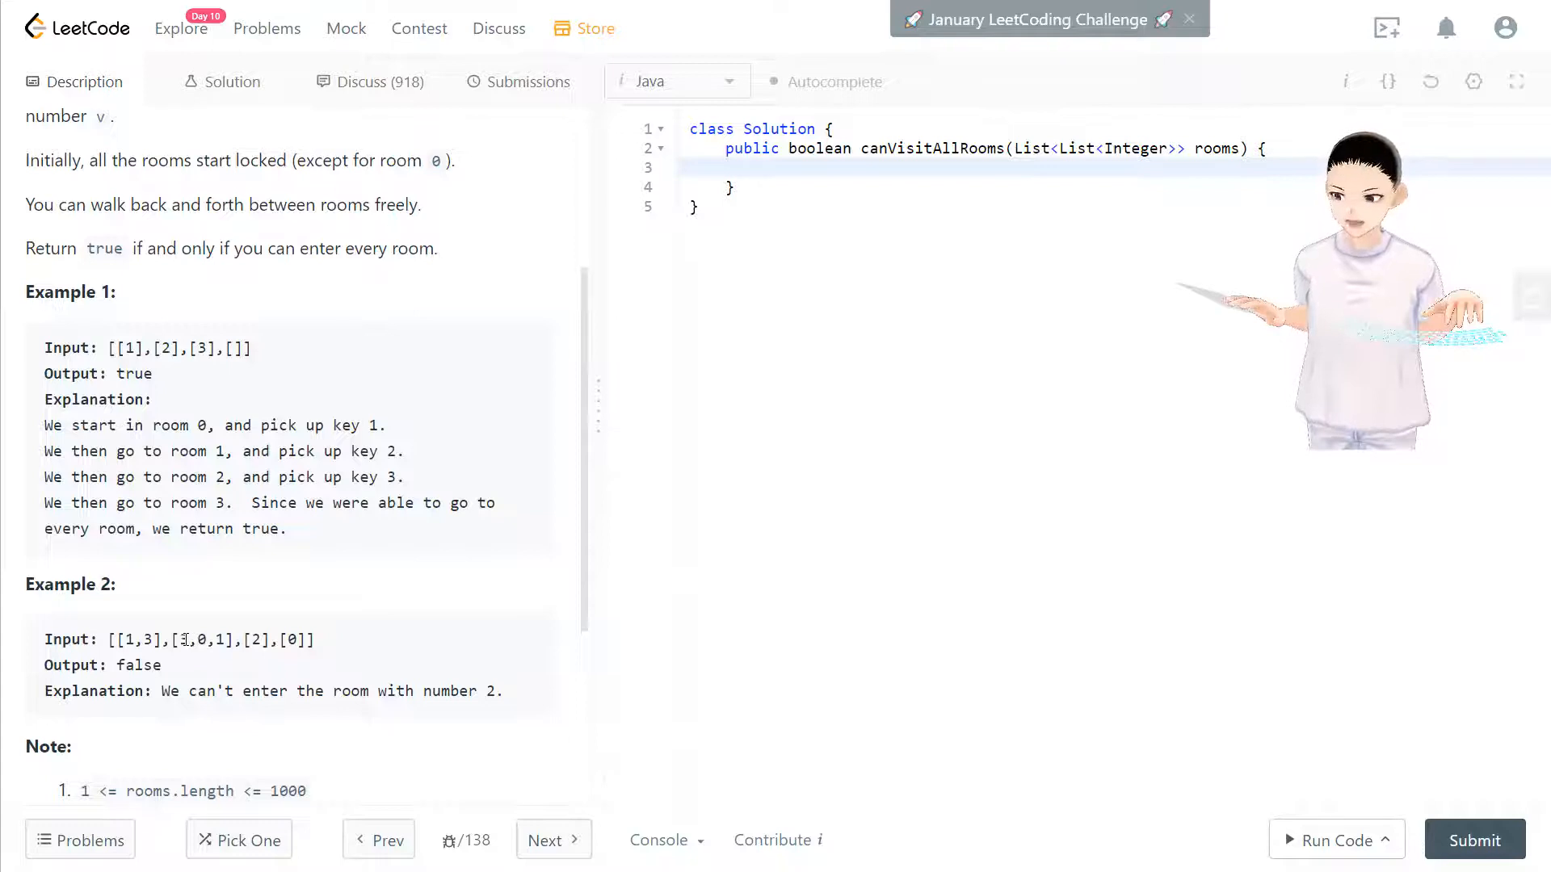
double_click(180, 639)
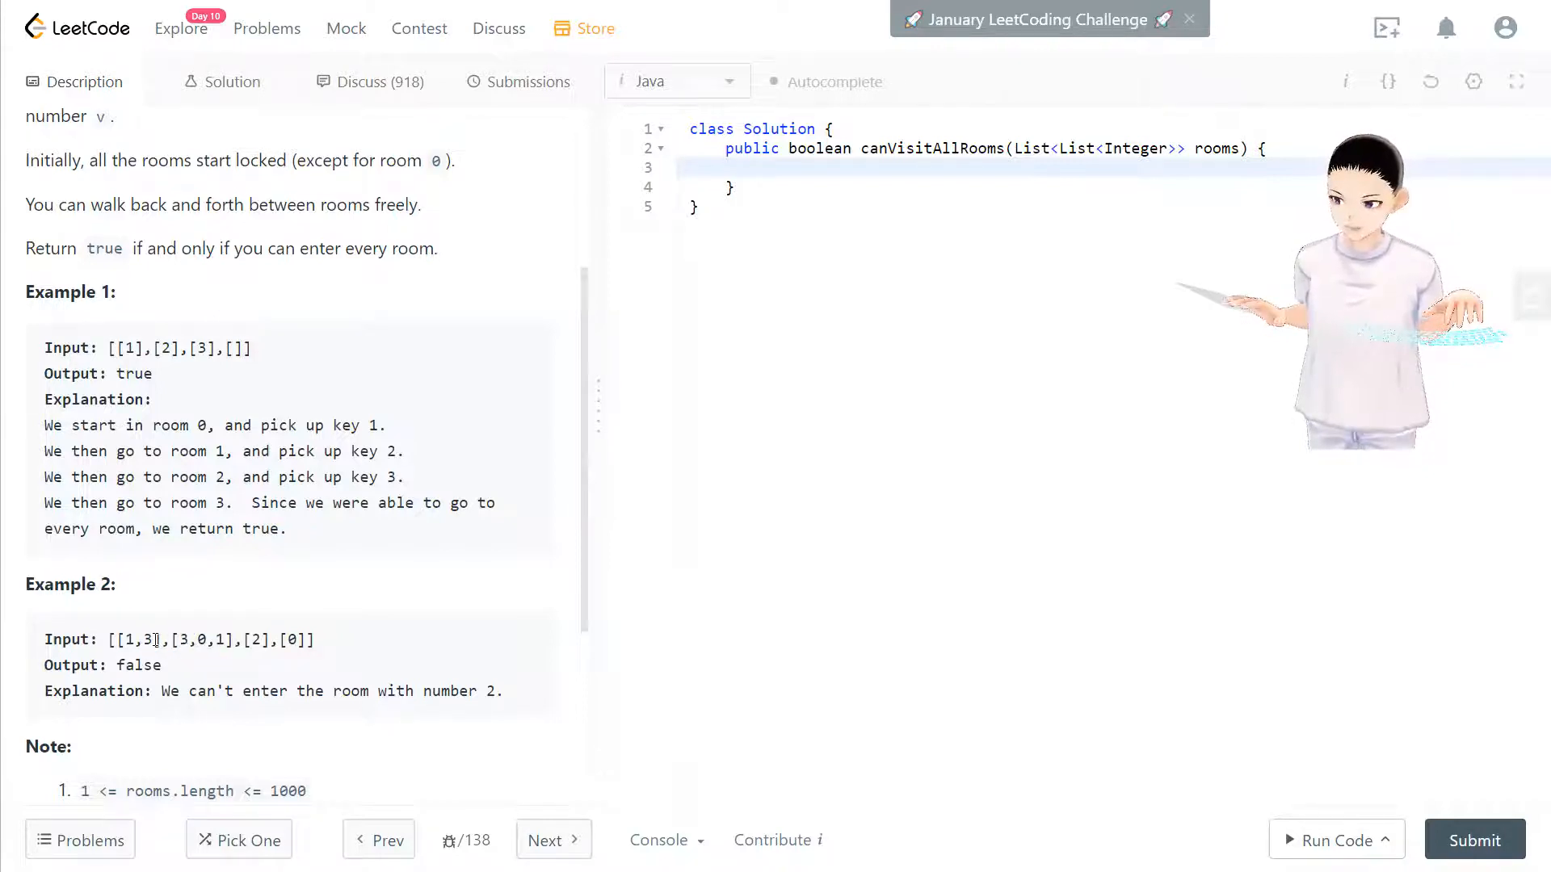
double_click(145, 639)
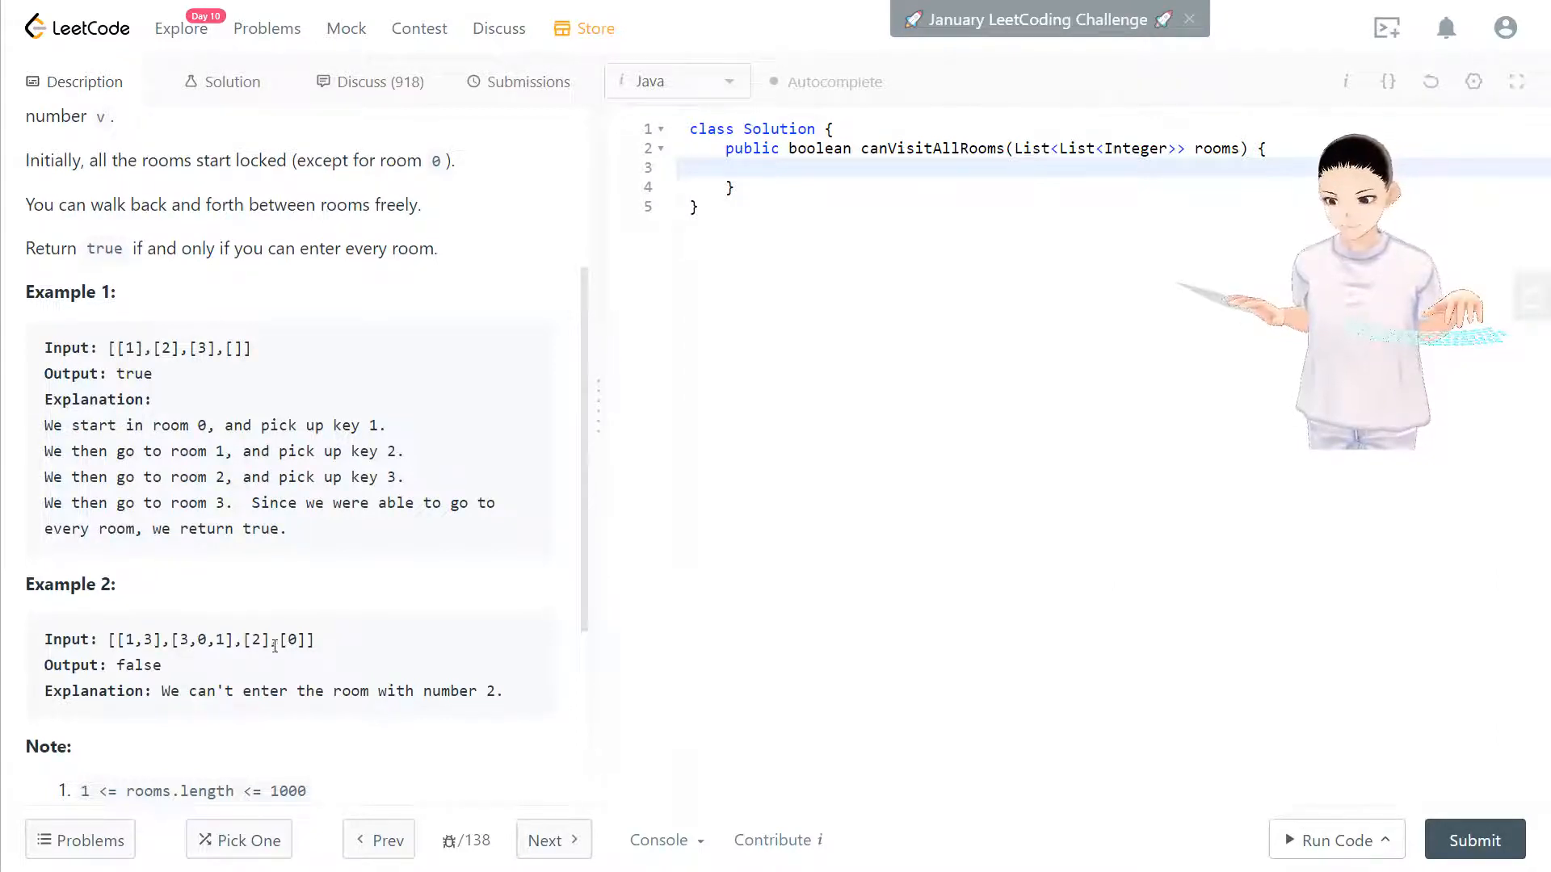
double_click(293, 639)
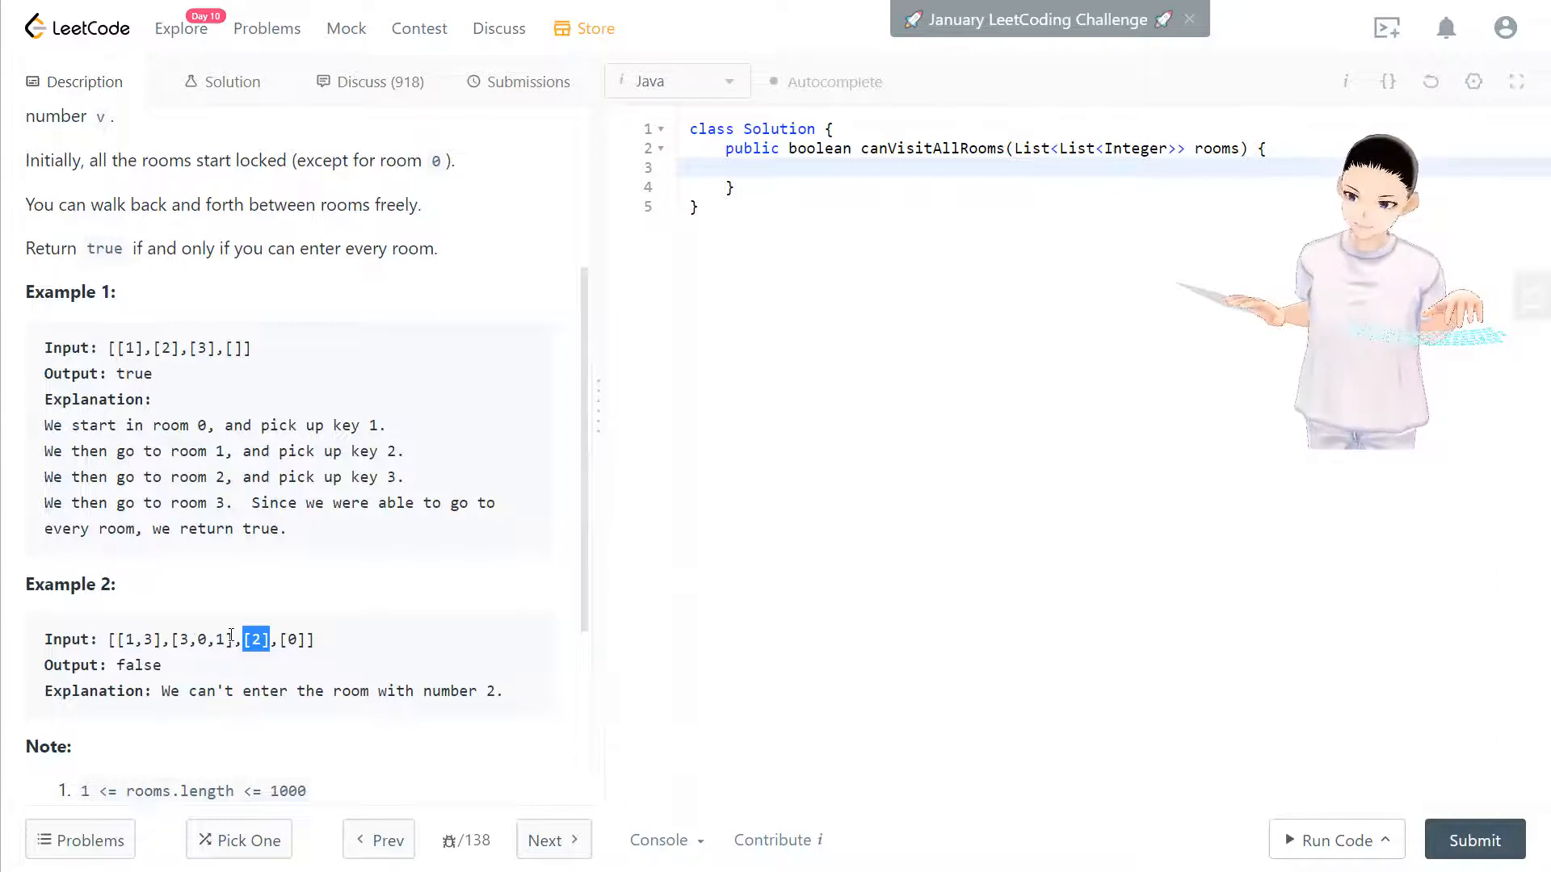
double_click(143, 665)
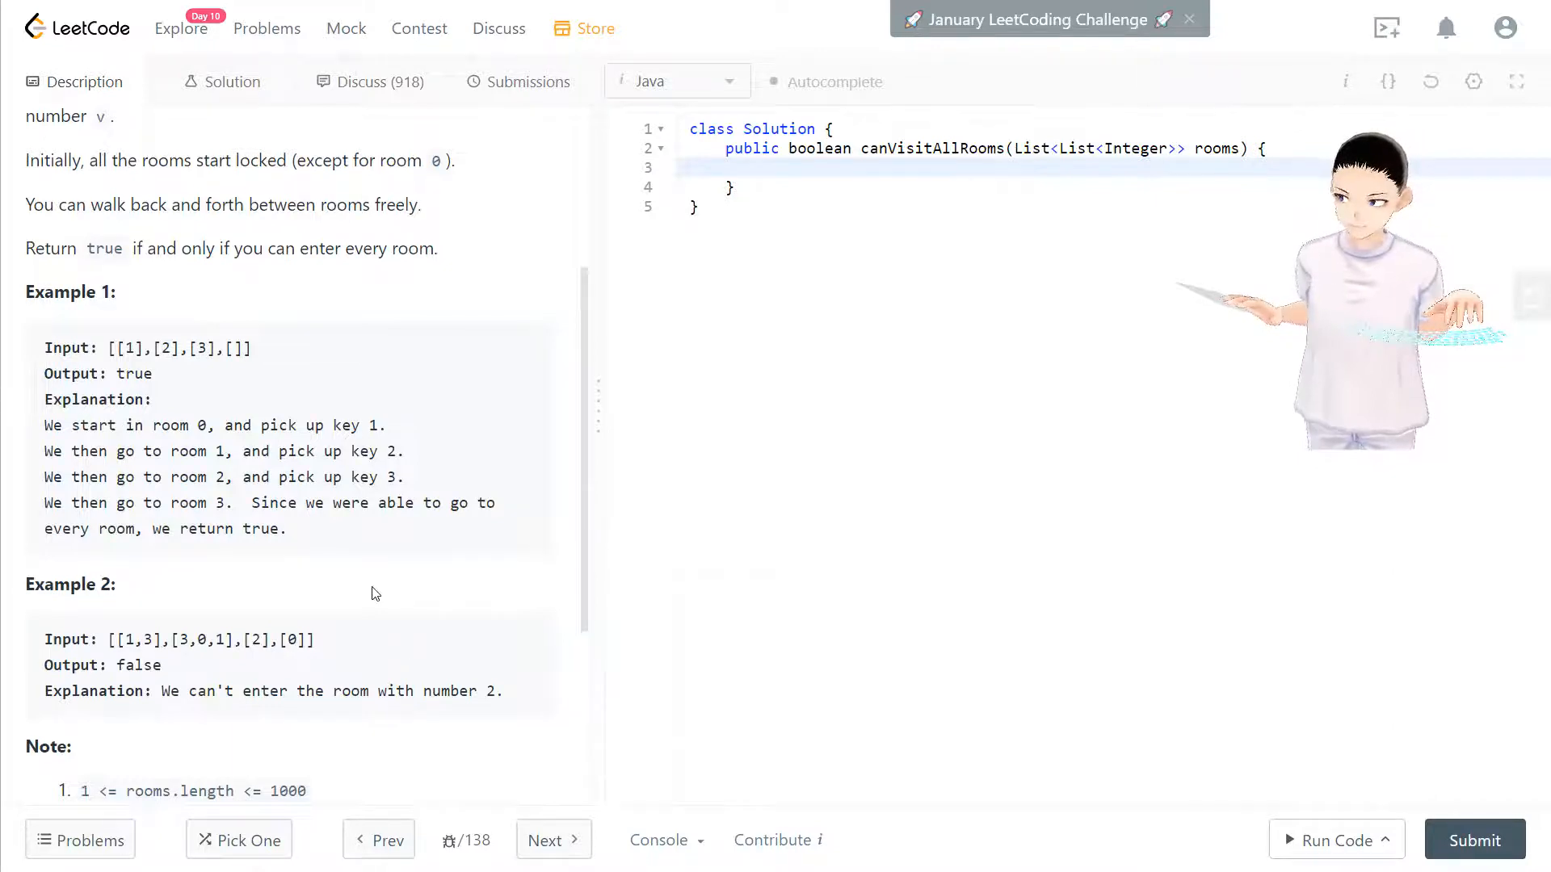
mouse_move(375, 572)
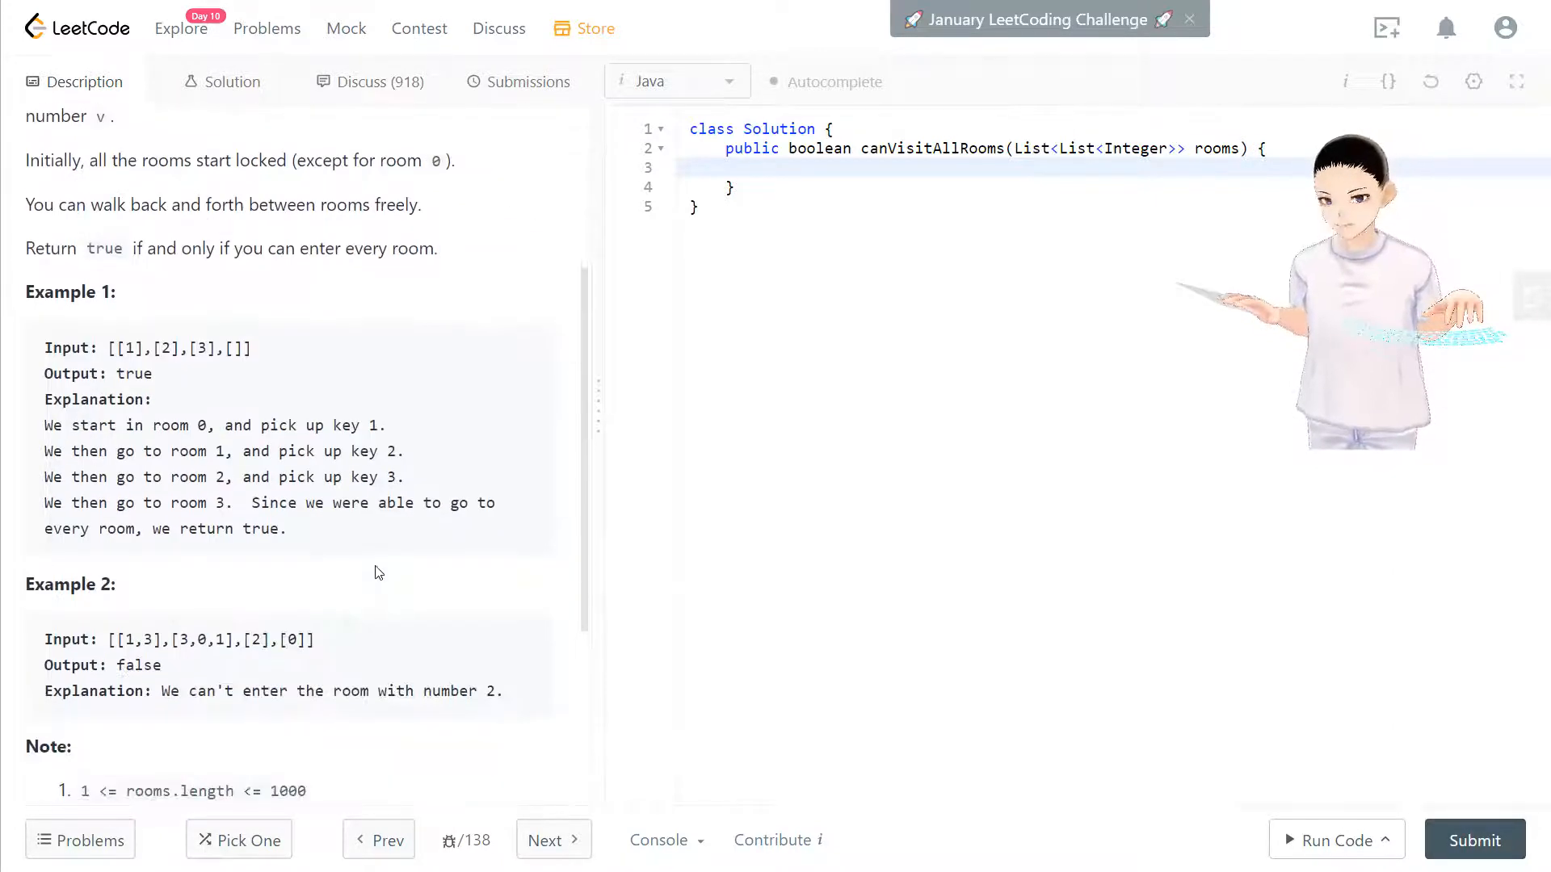
mouse_move(404, 409)
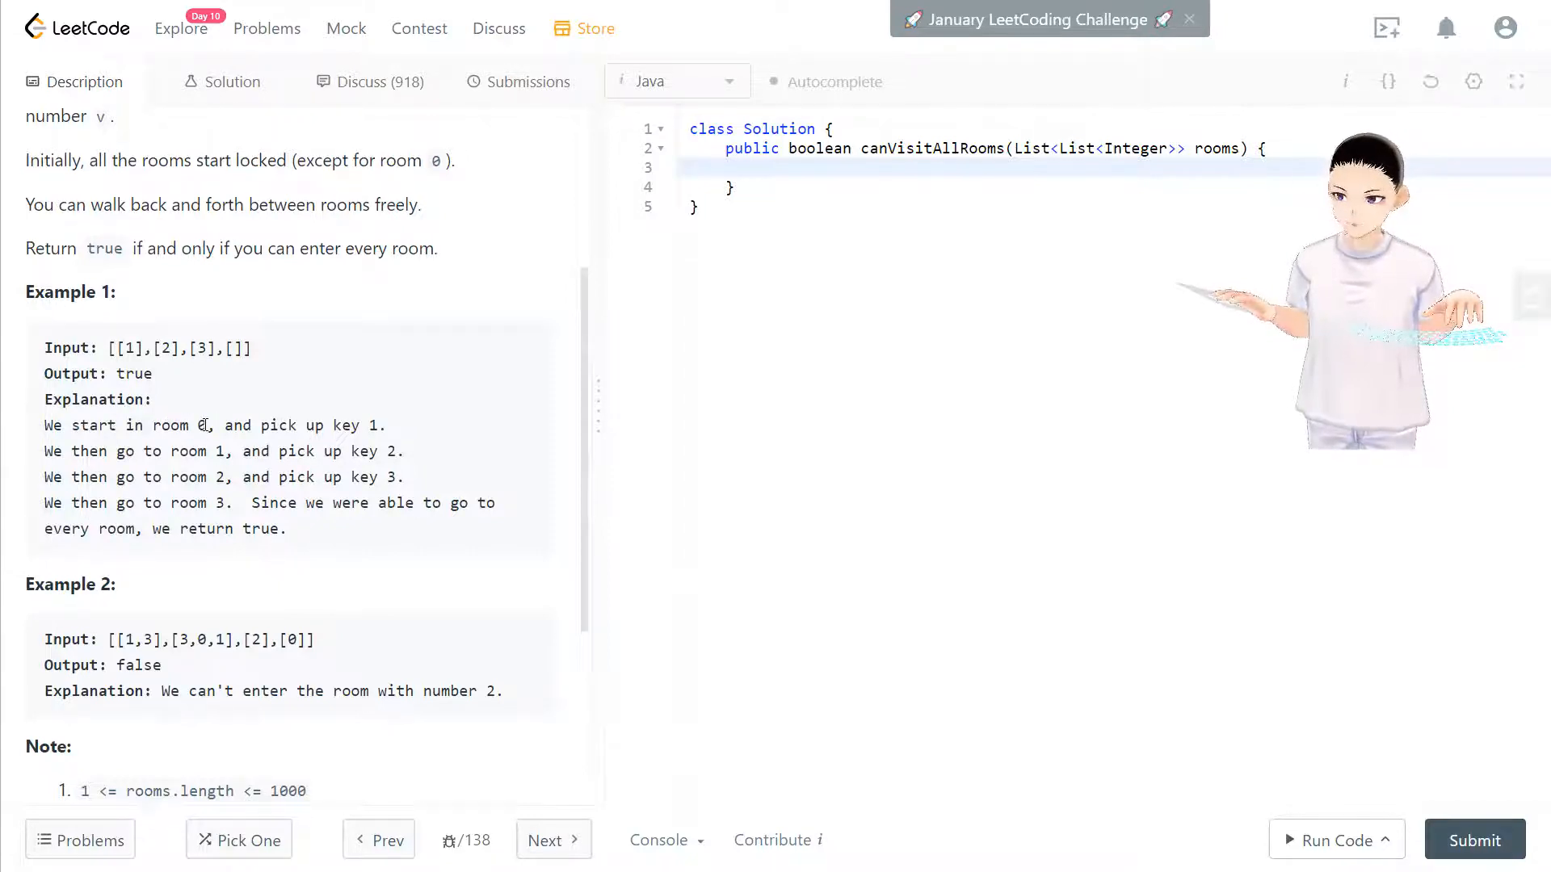
Trace starting room 0, key 1, and the rooms parameter in the signature.
double_click(201, 424)
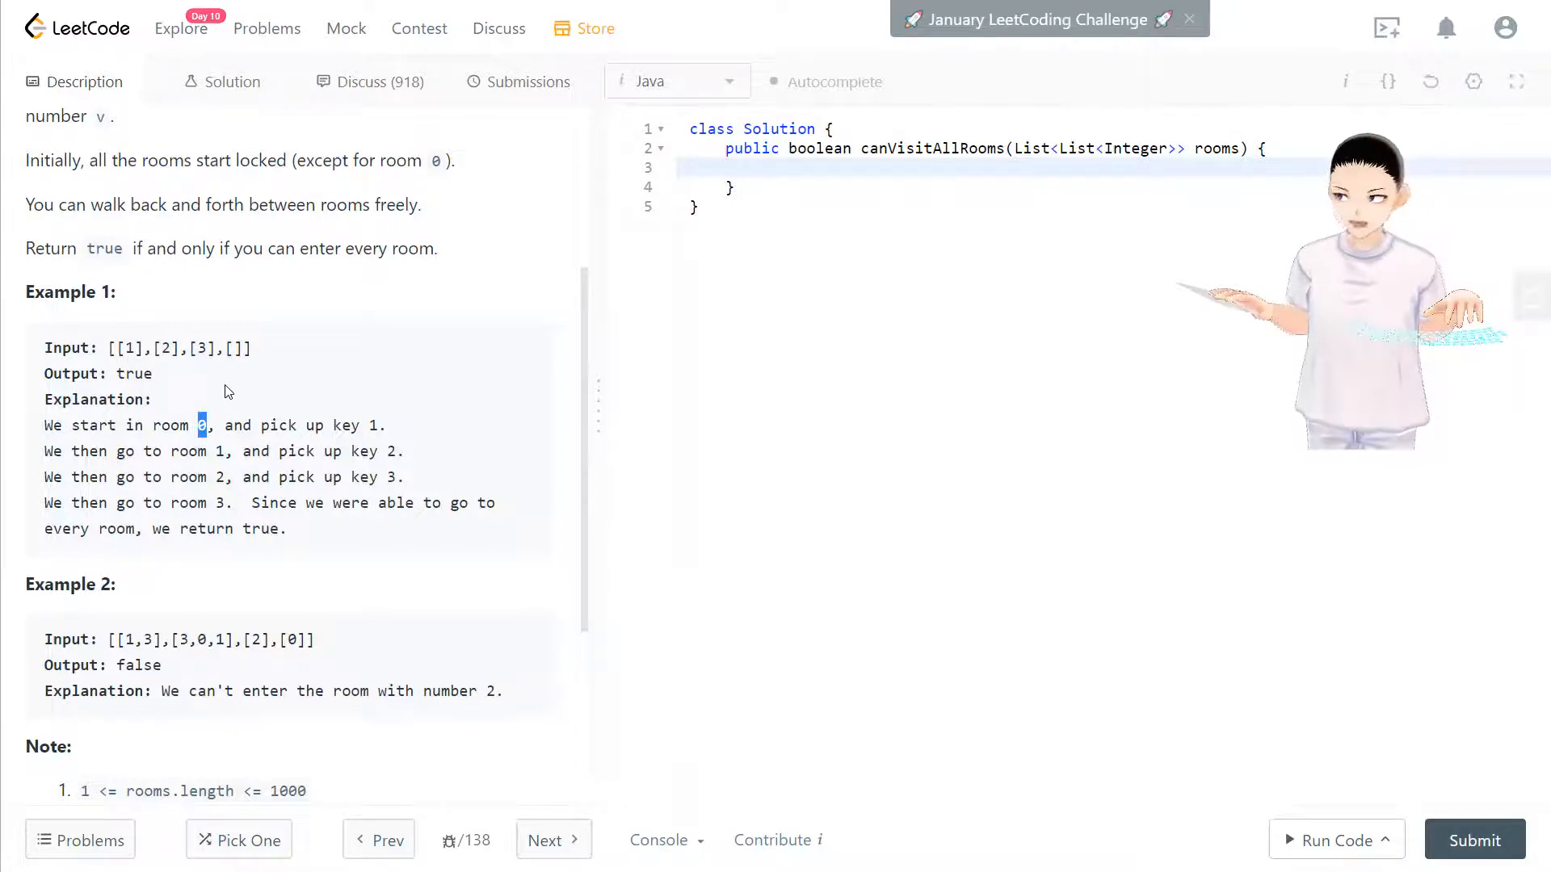
mouse_move(259, 384)
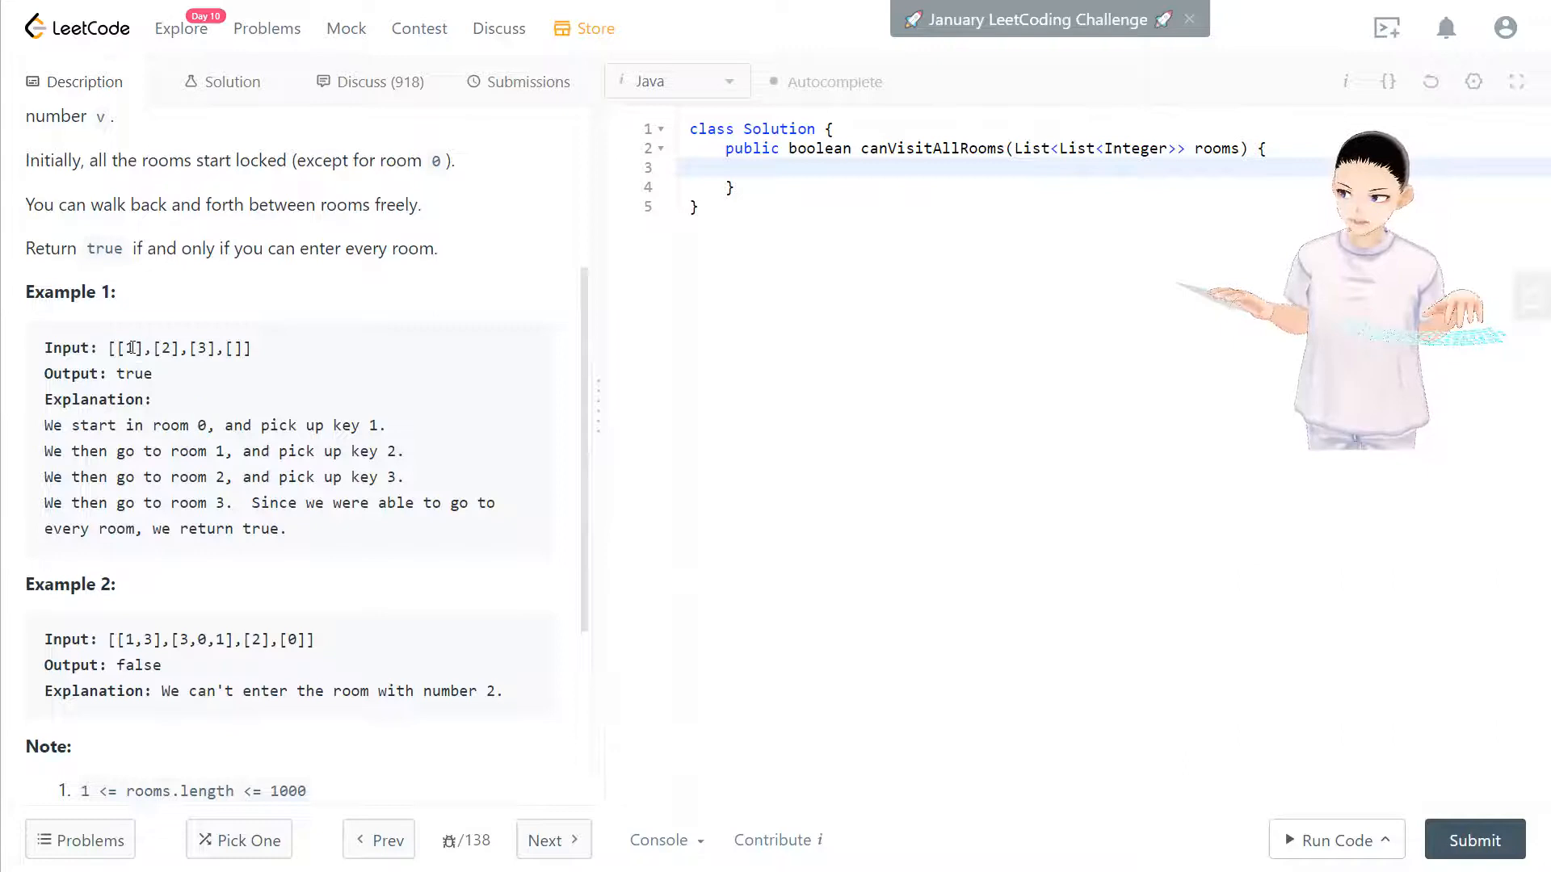
double_click(129, 349)
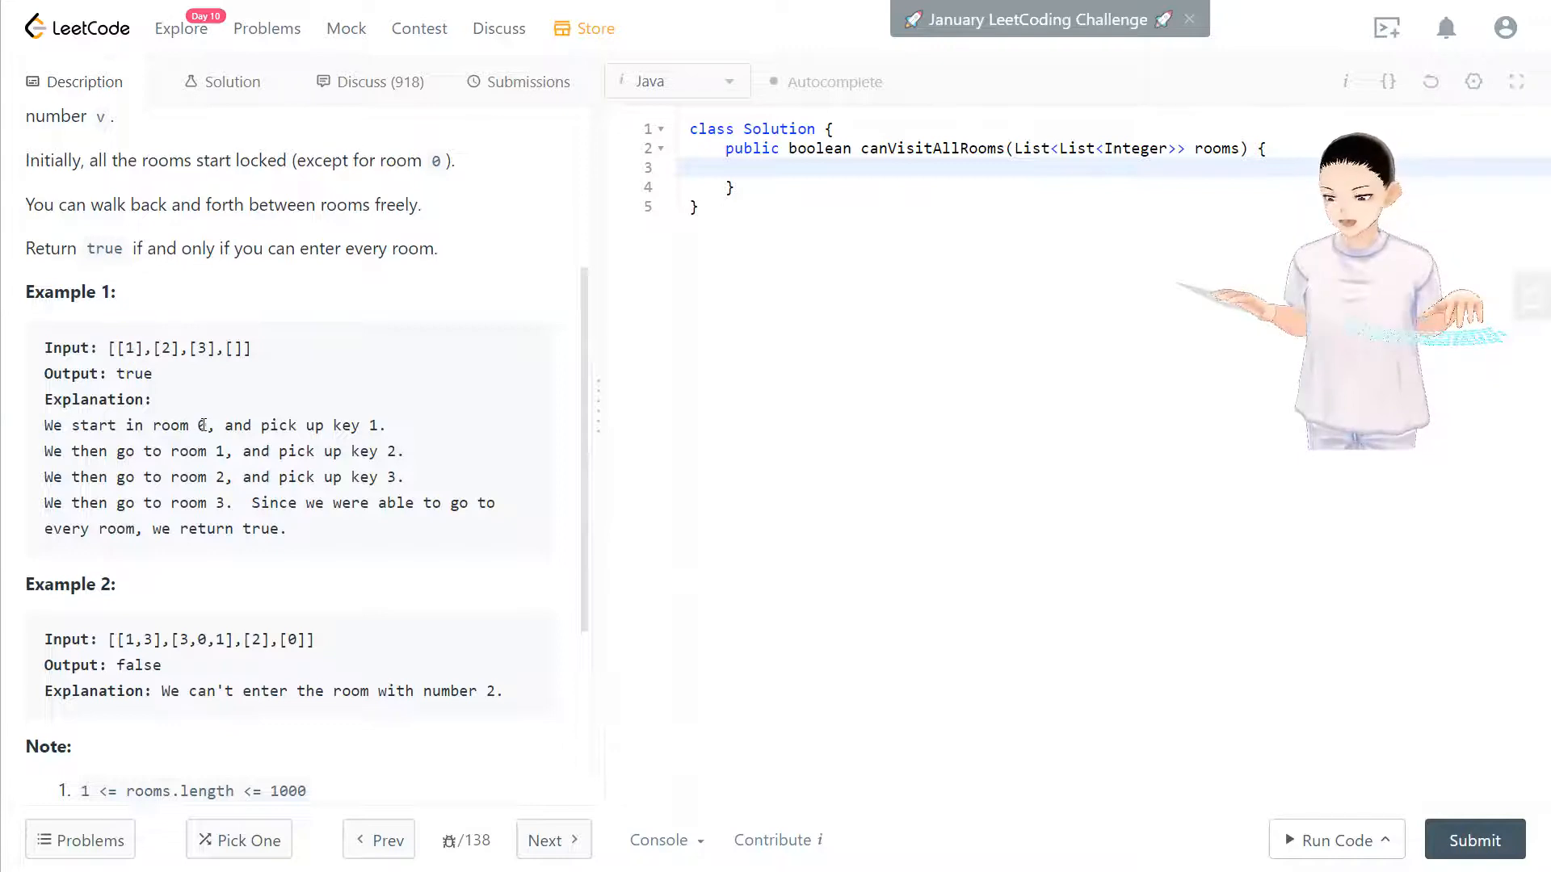
double_click(202, 425)
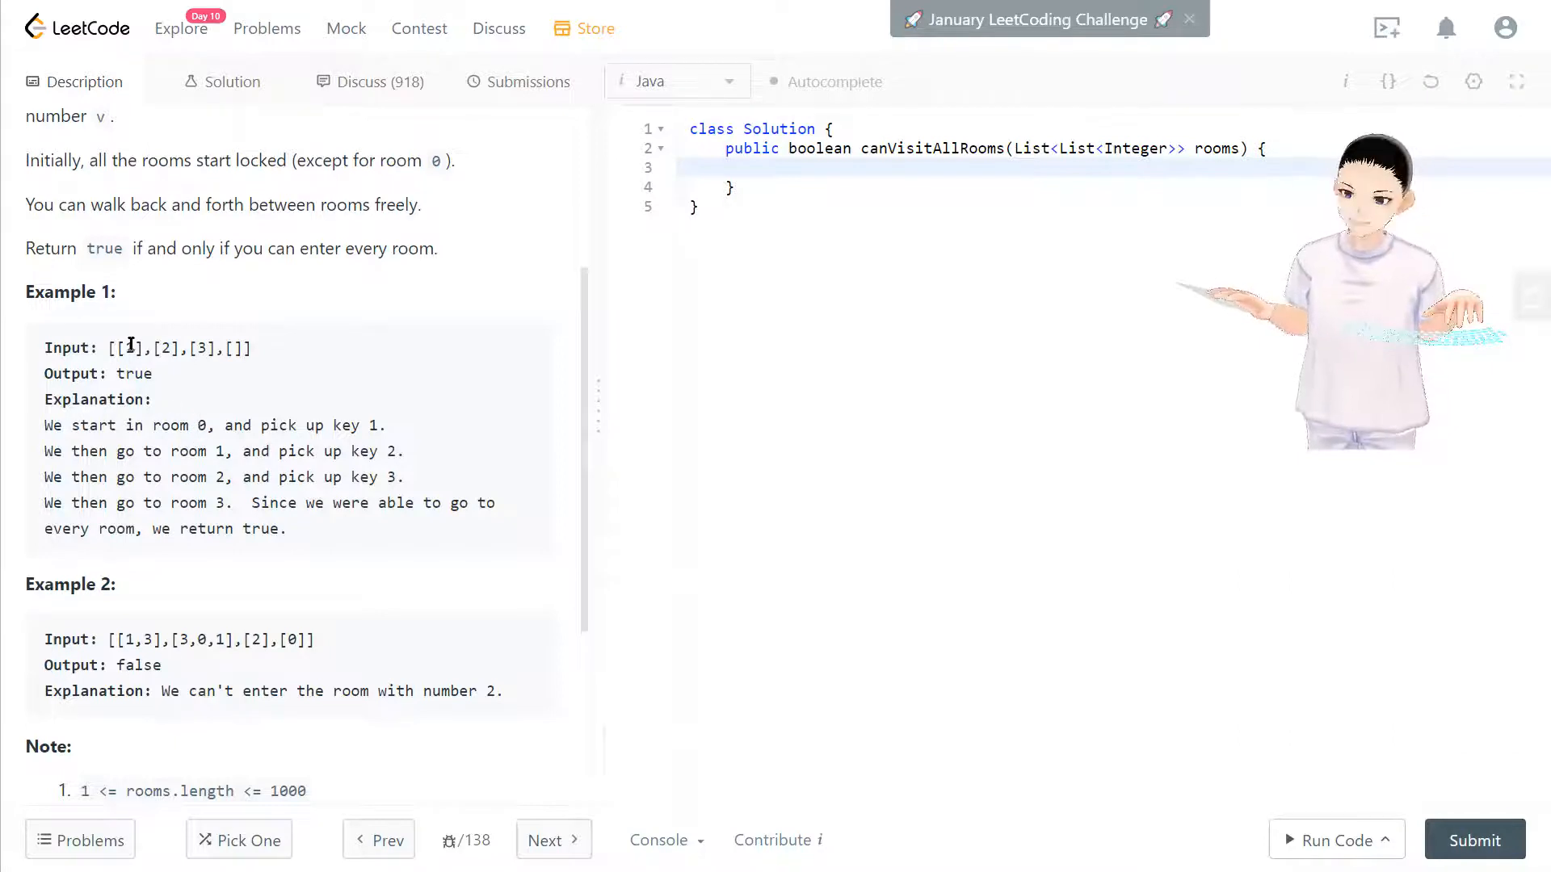
double_click(128, 348)
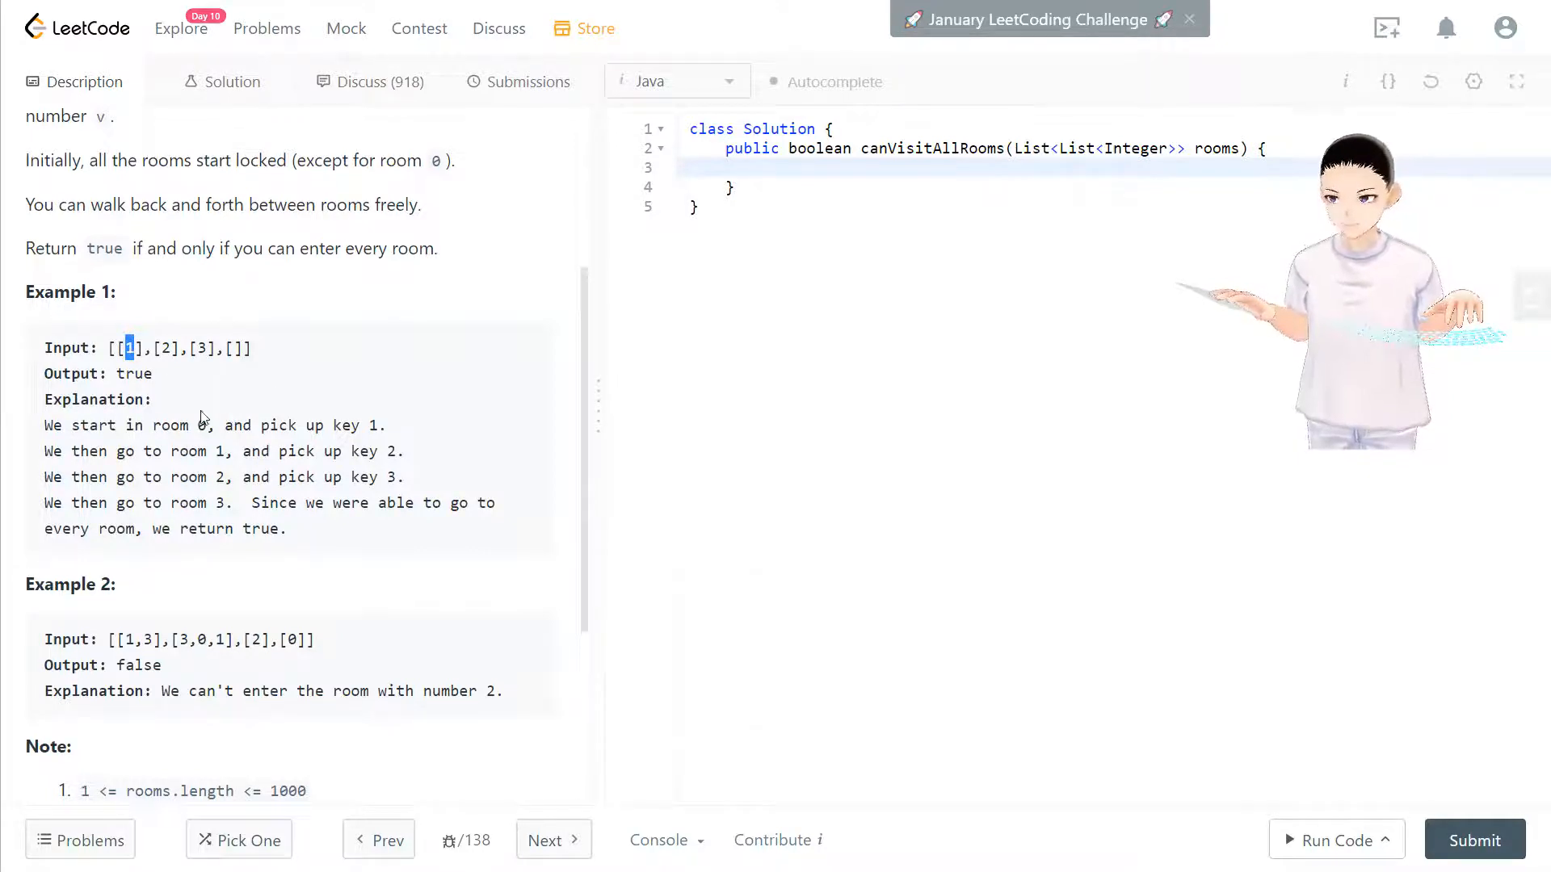
mouse_move(225, 414)
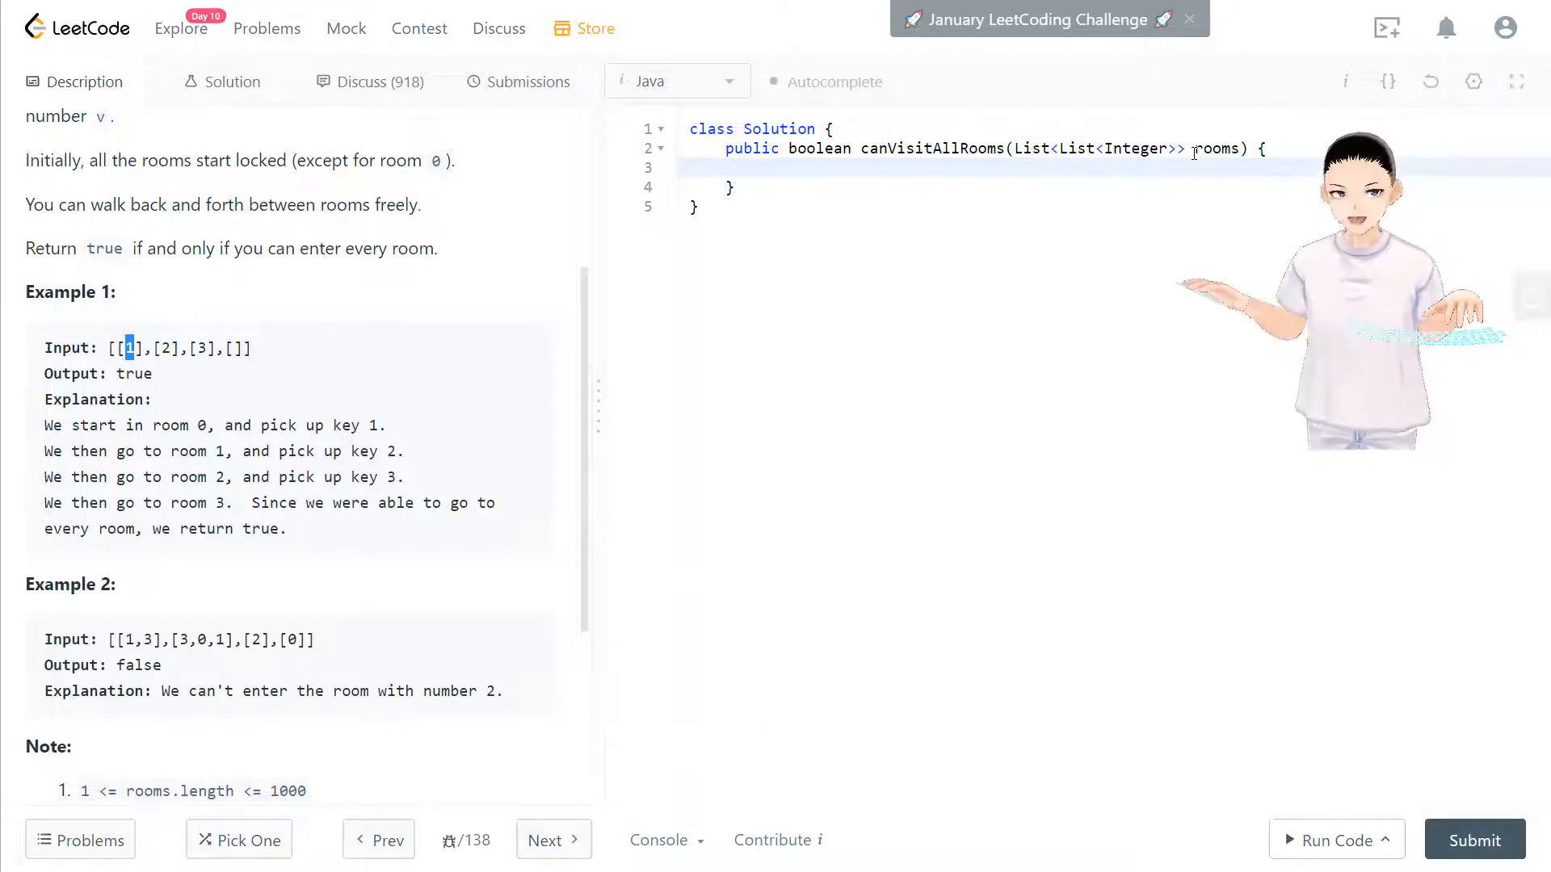
double_click(1217, 149)
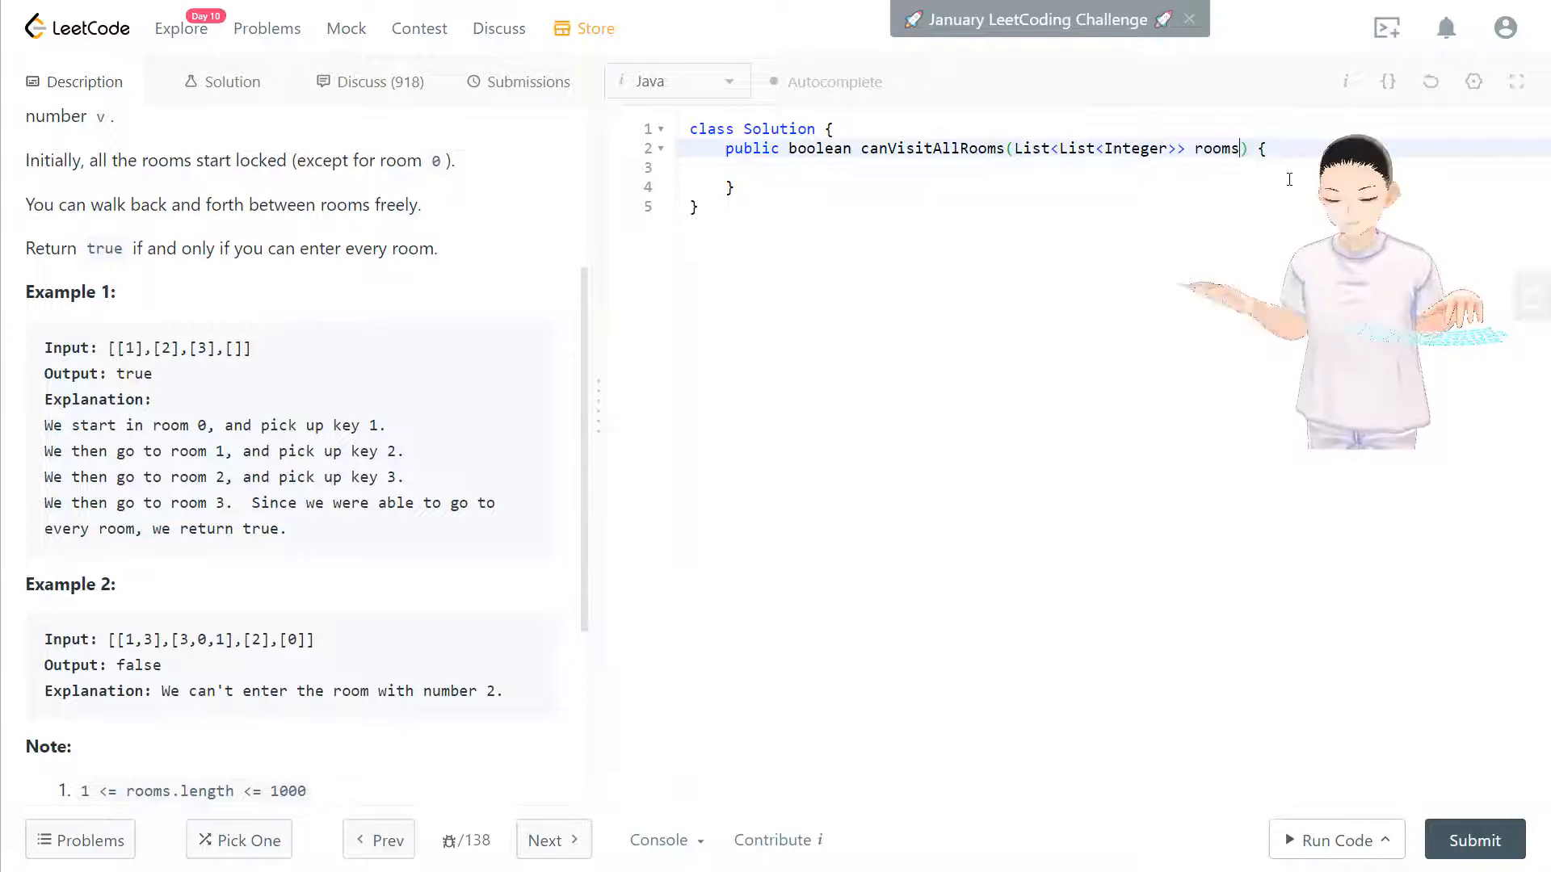
double_click(1217, 148)
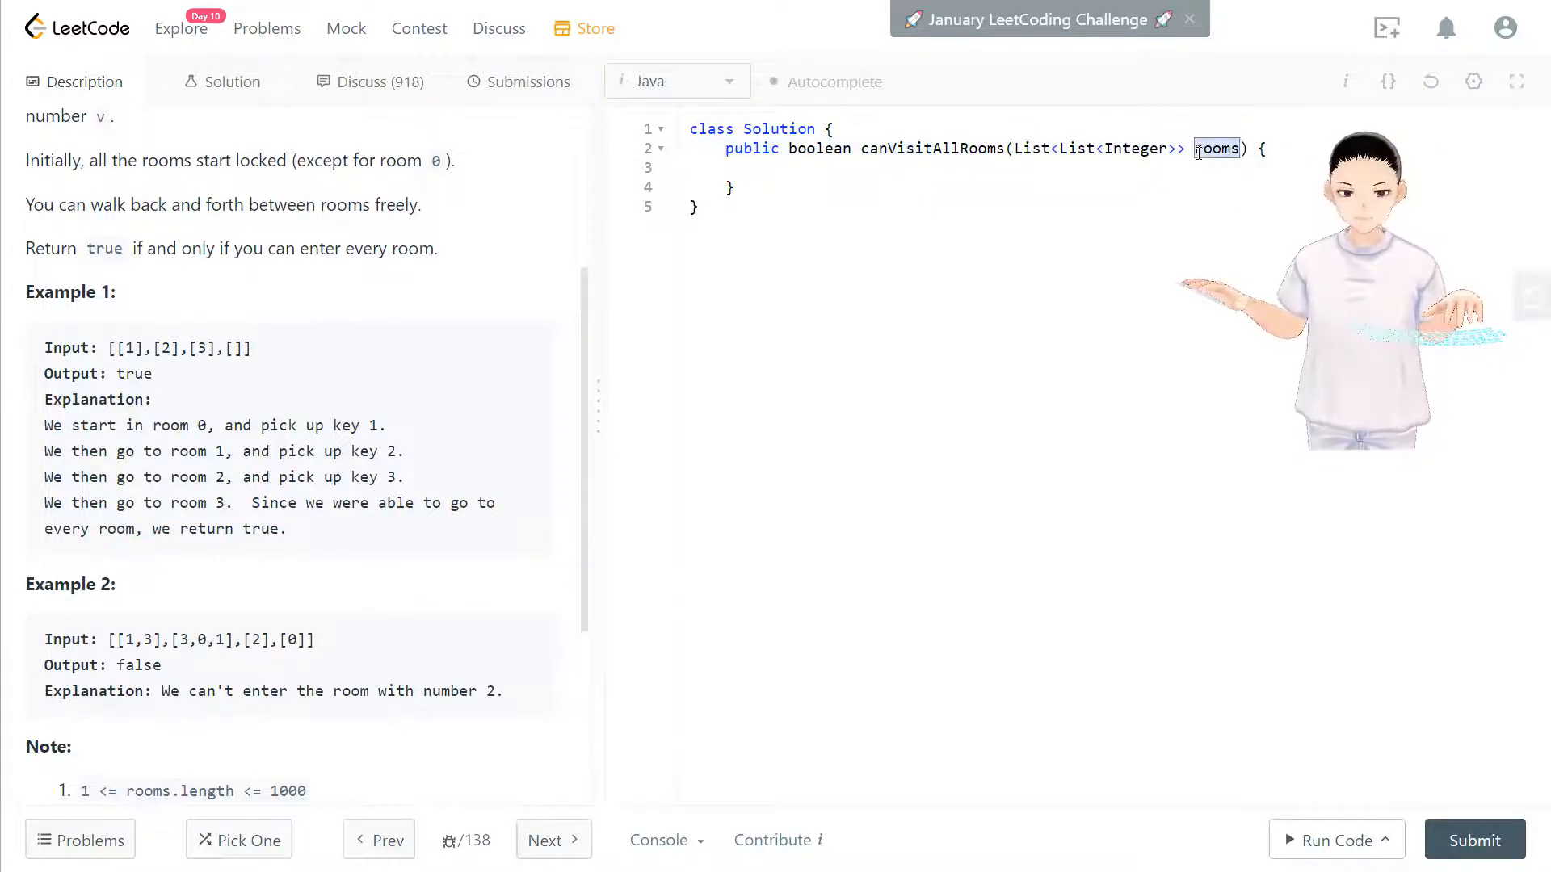
mouse_move(262, 358)
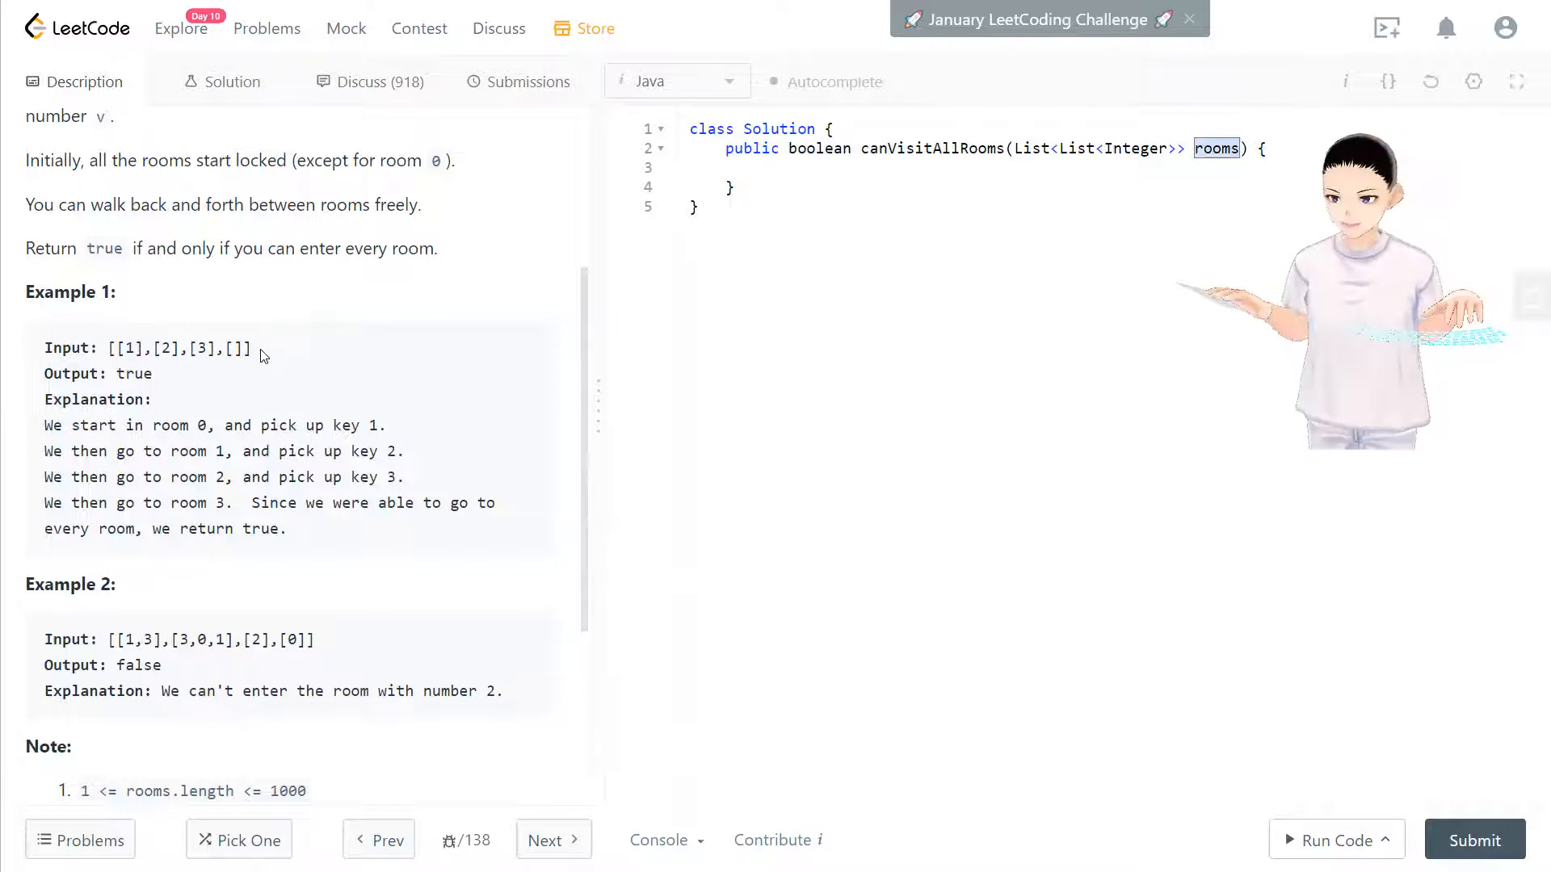
In the method body, declare HashSet<Integer> set = new HashSet<>().
click(836, 179)
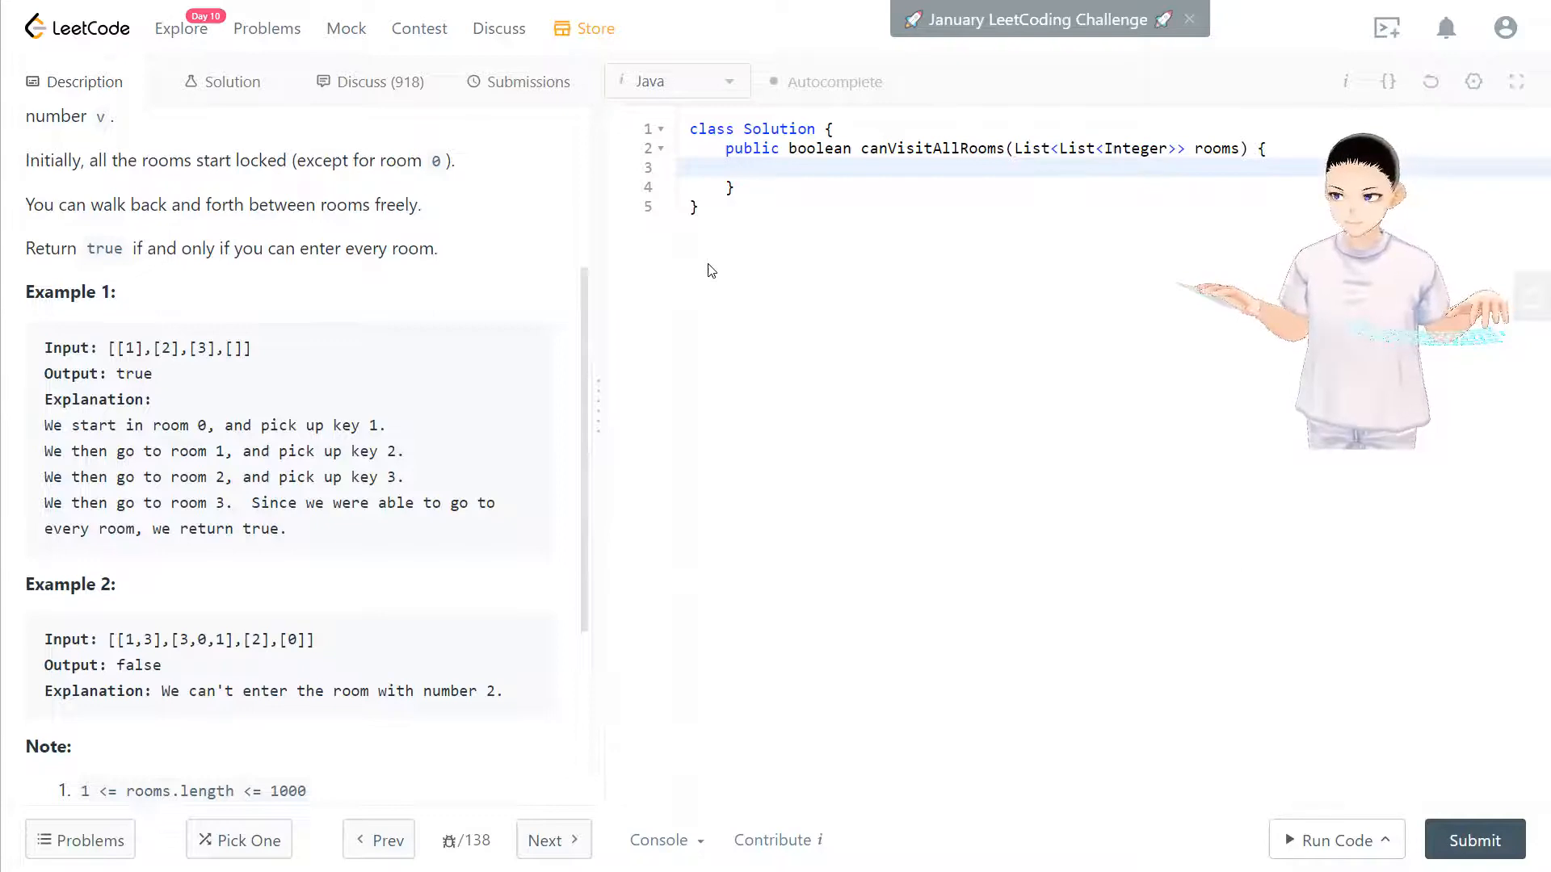
text(Hash)
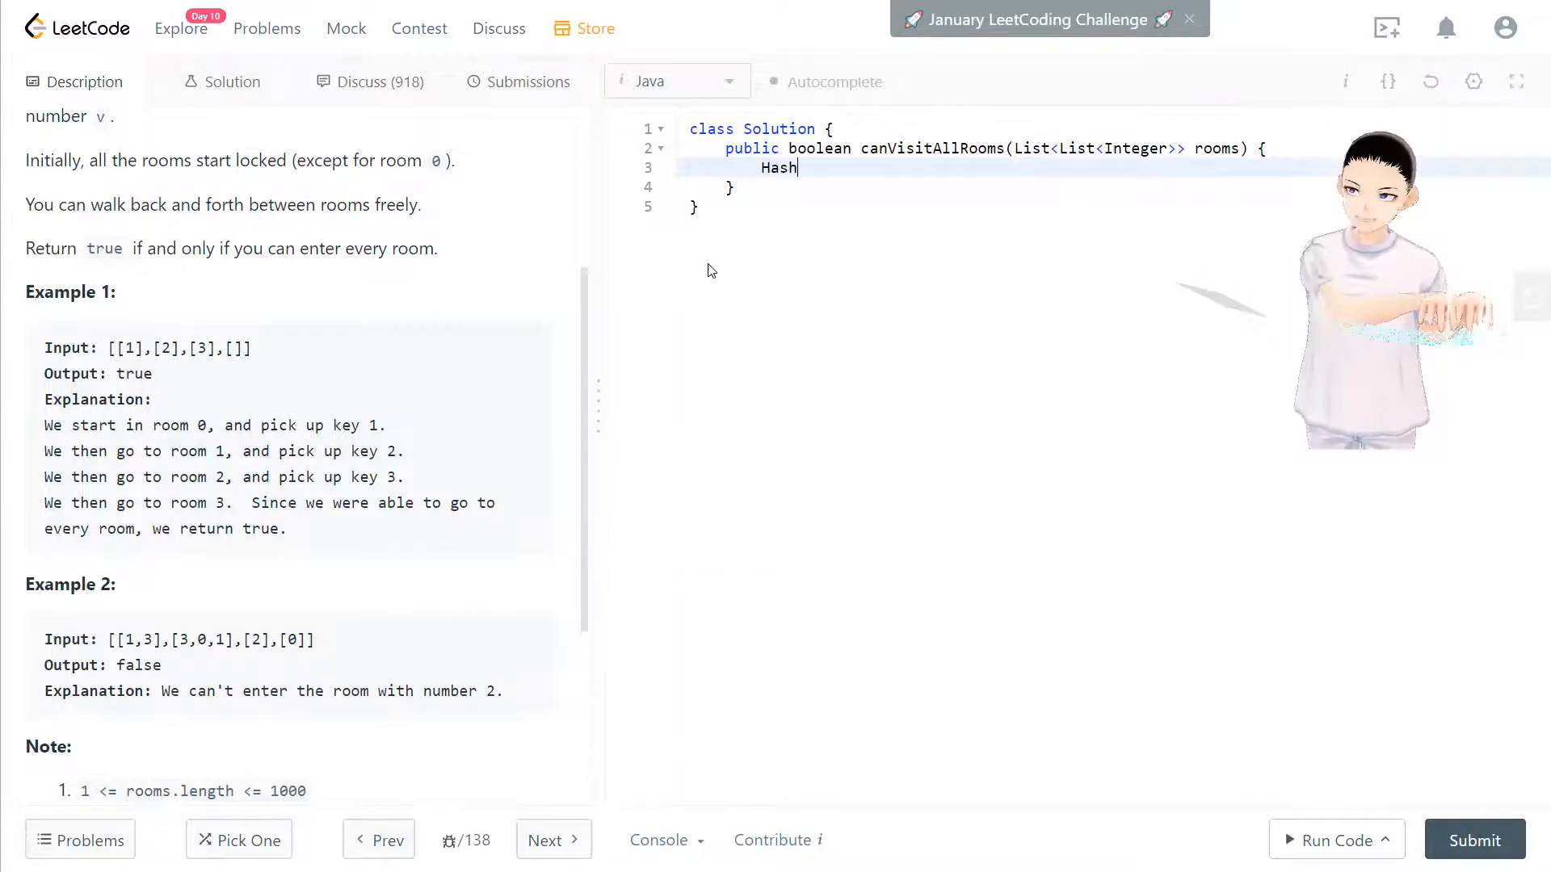
text(Set)
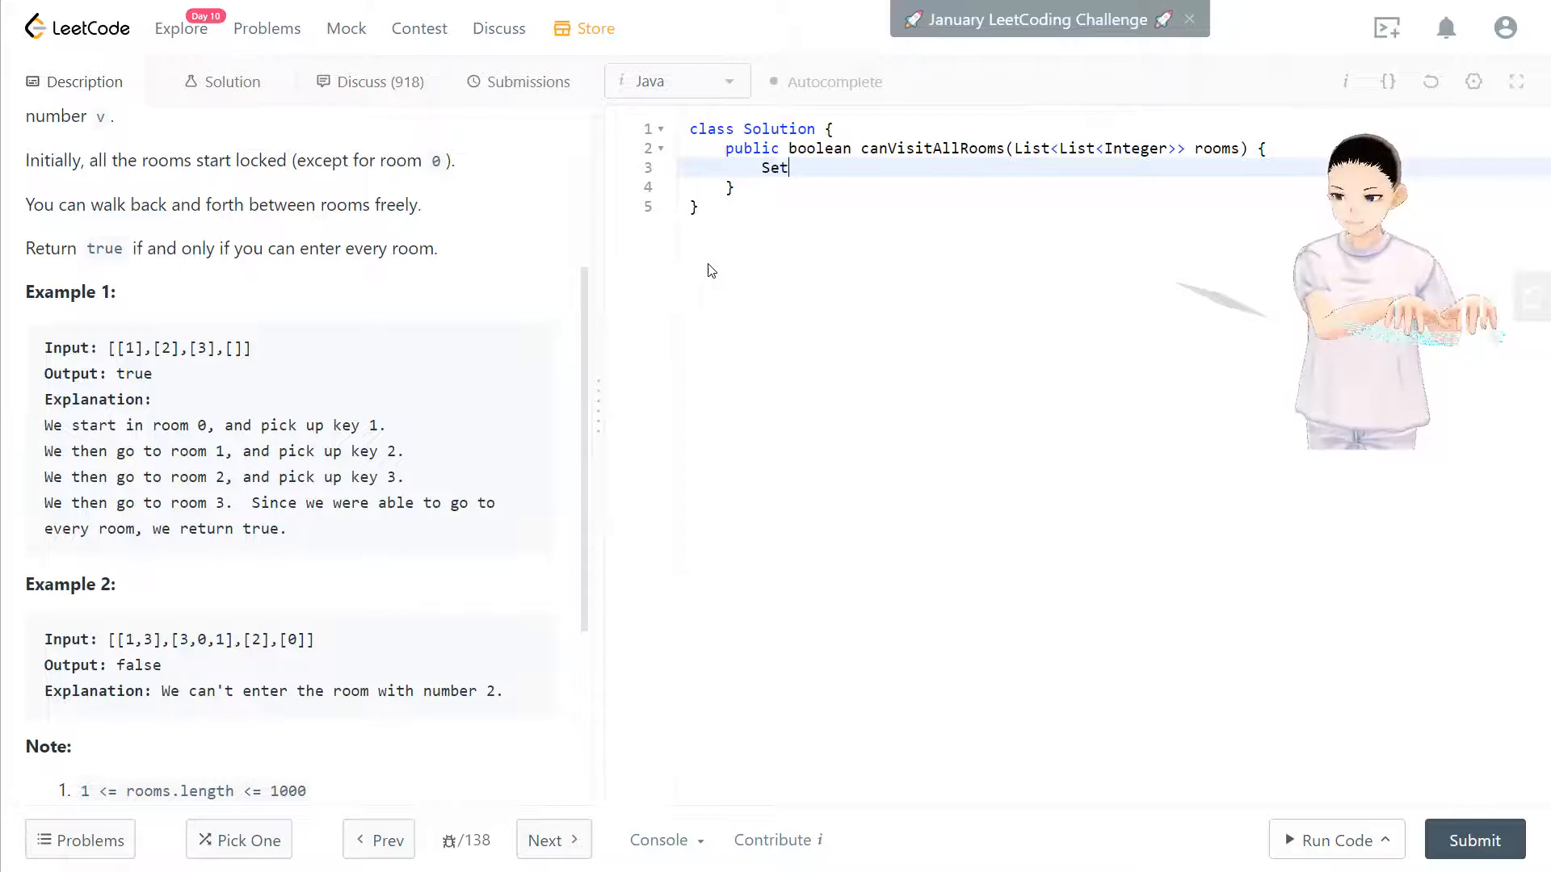
text(<Integer)
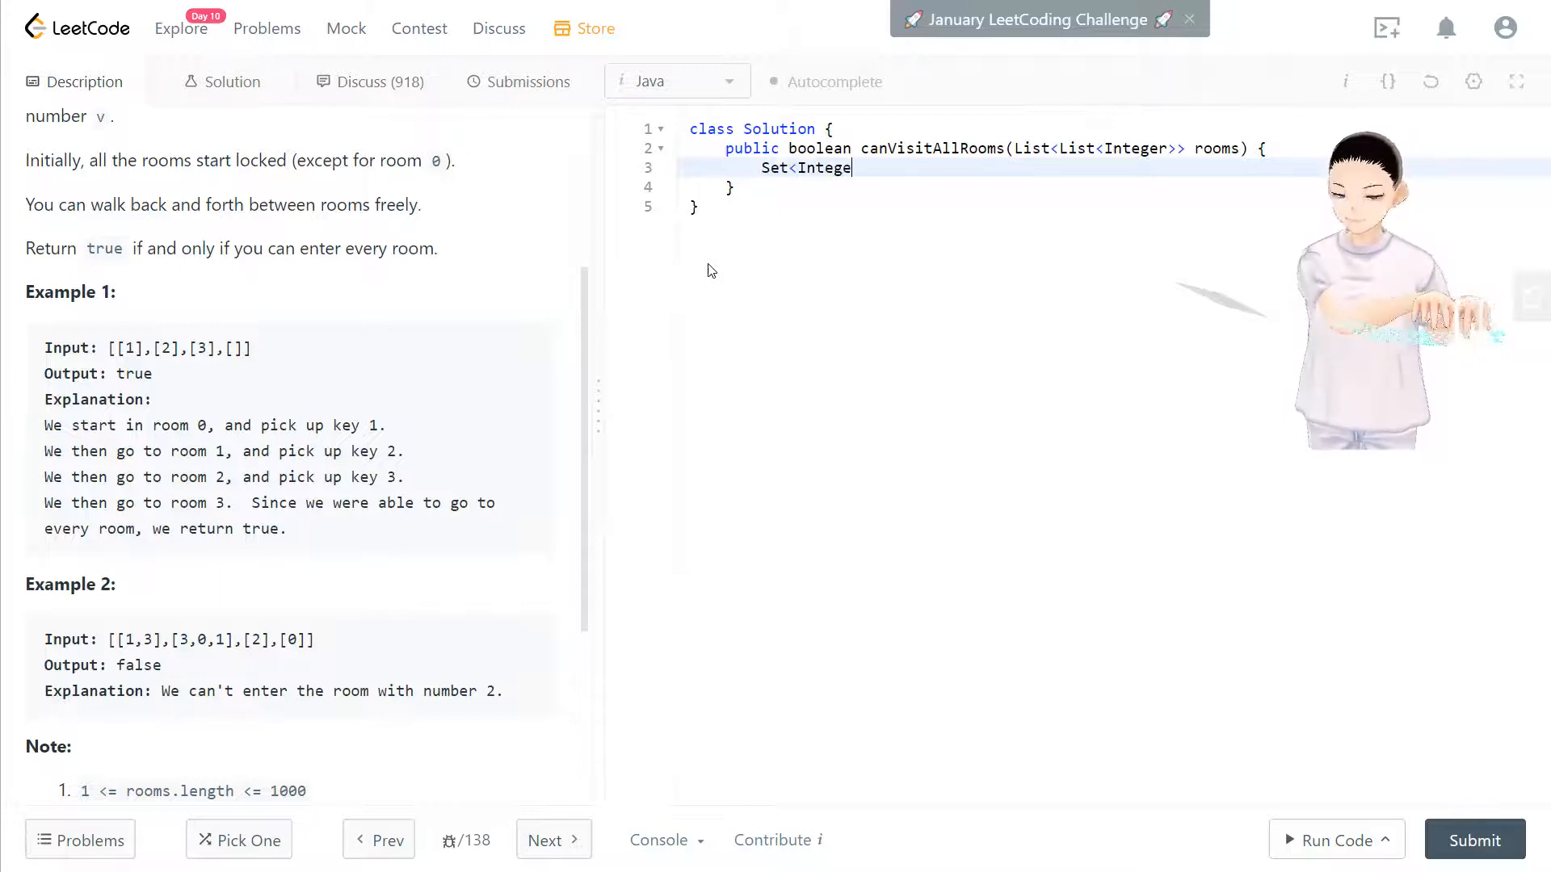
text(r> set)
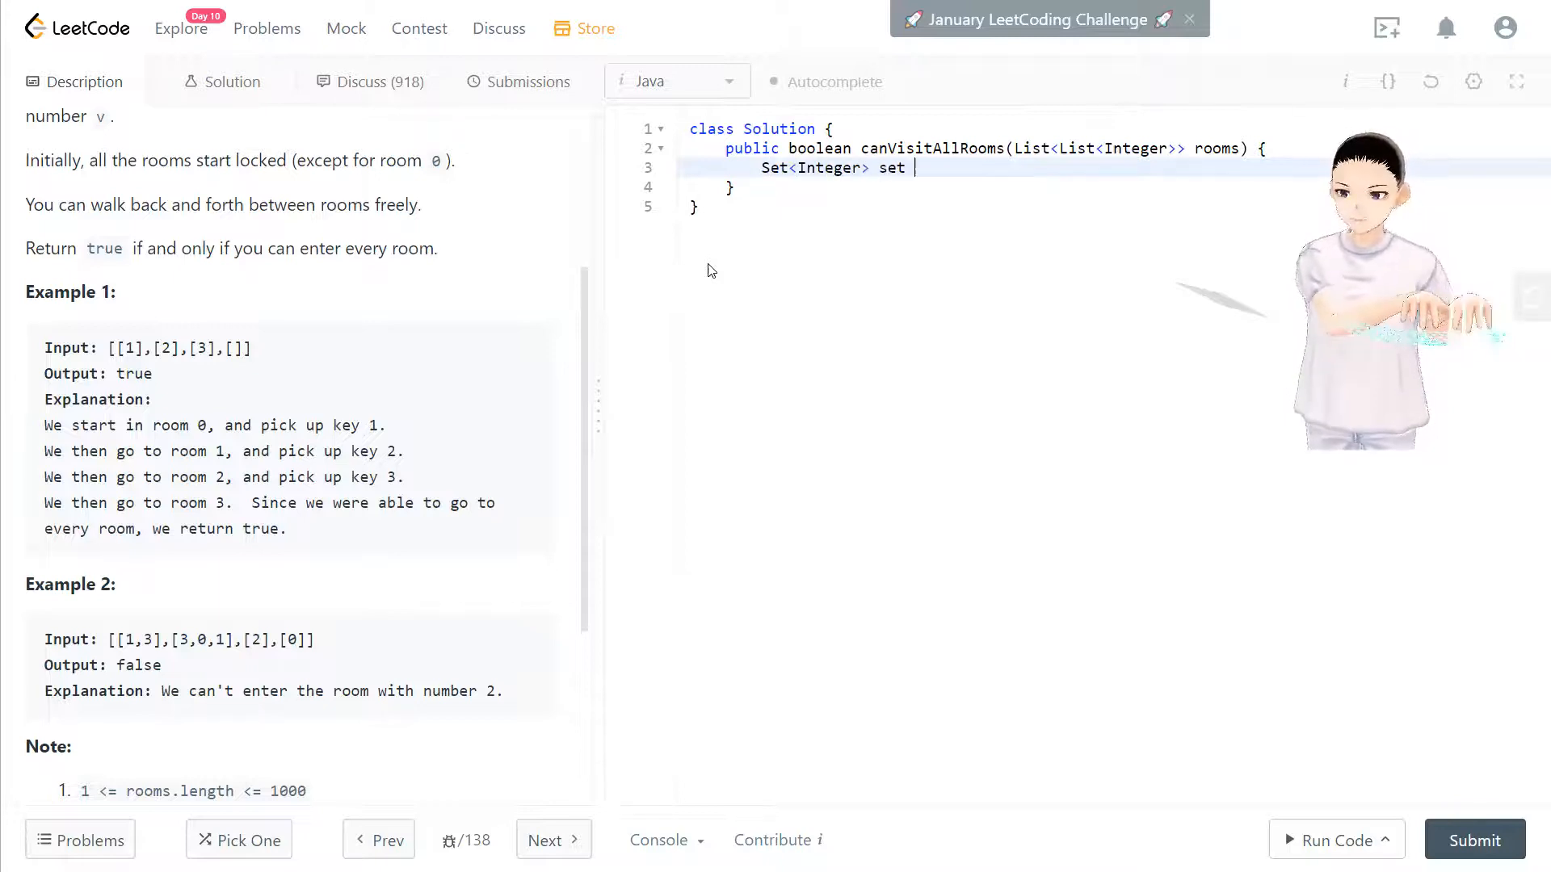
text(= new Ha)
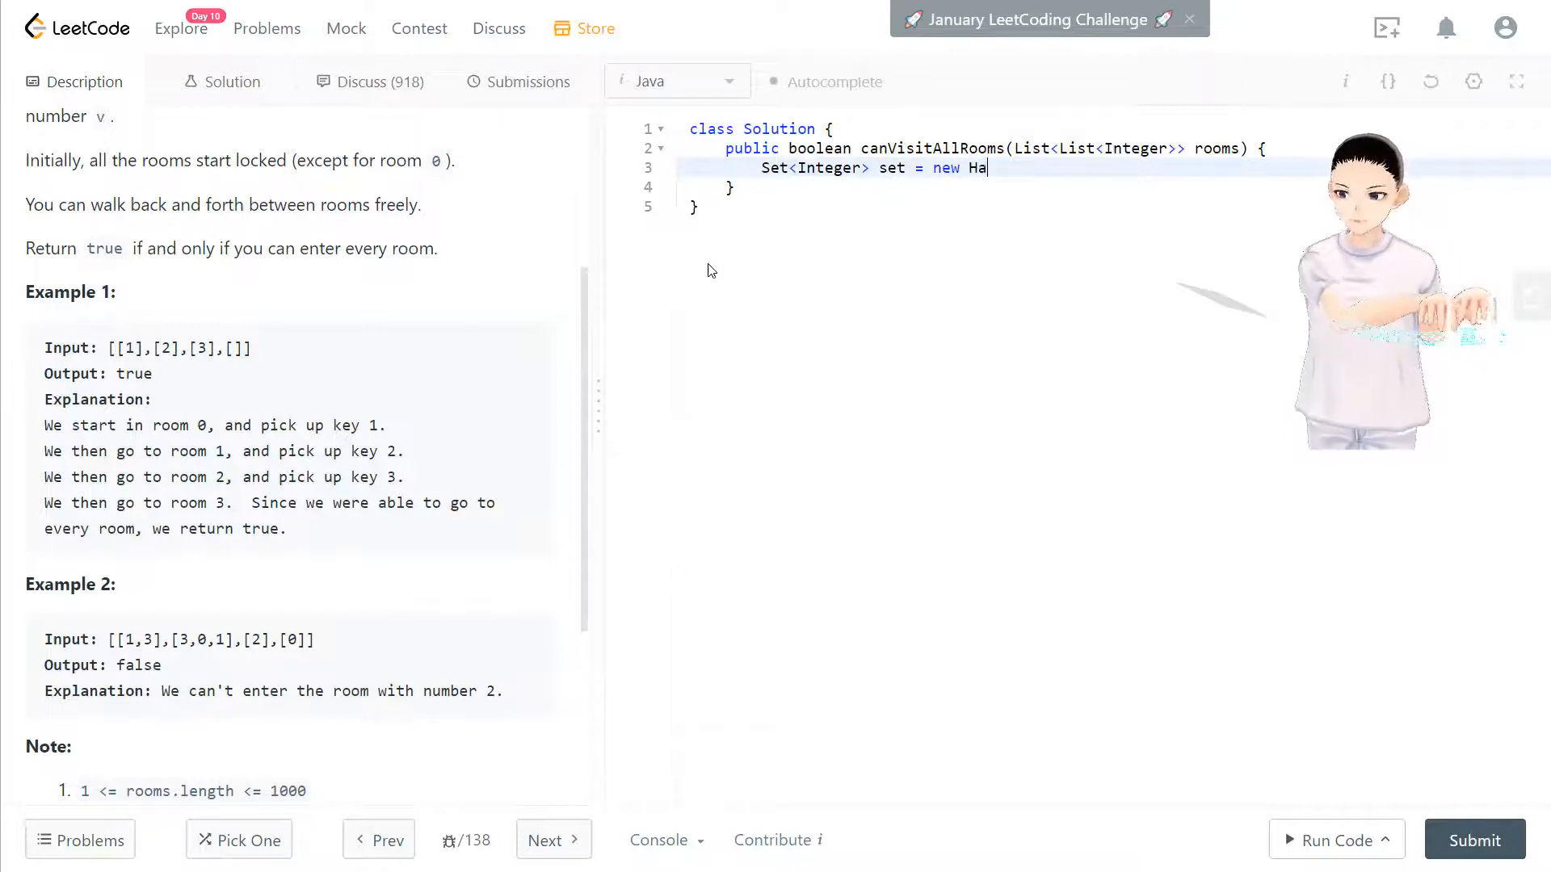
text(shSet<>();)
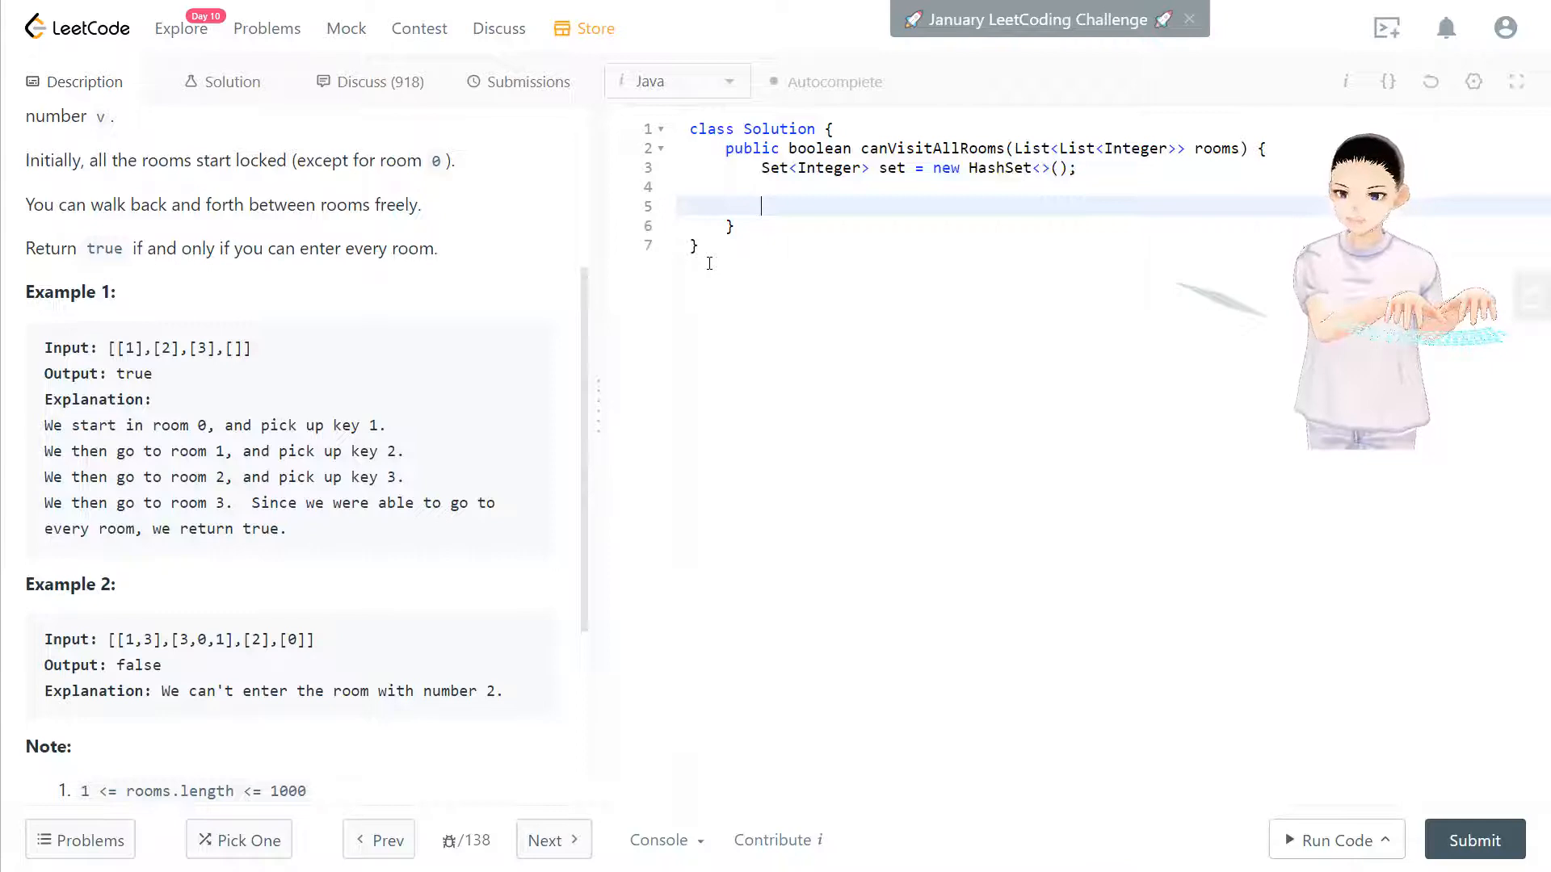
Declare Stack<Integer> stack = new Stack<>() and push room 0 with stack.add(0);.
text(Stack)
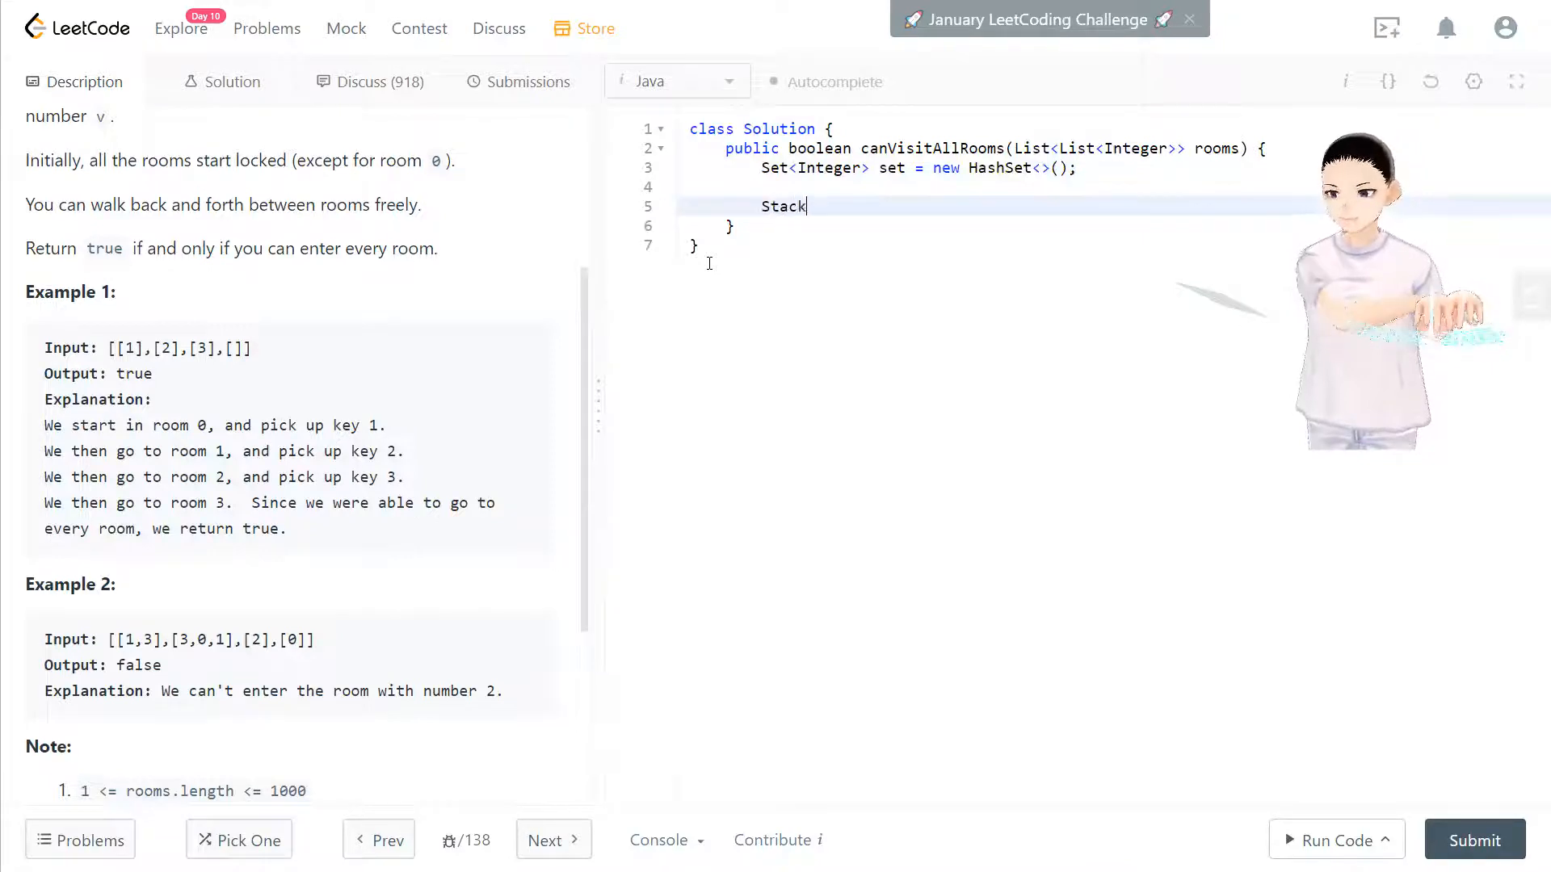
text(<Integer> st)
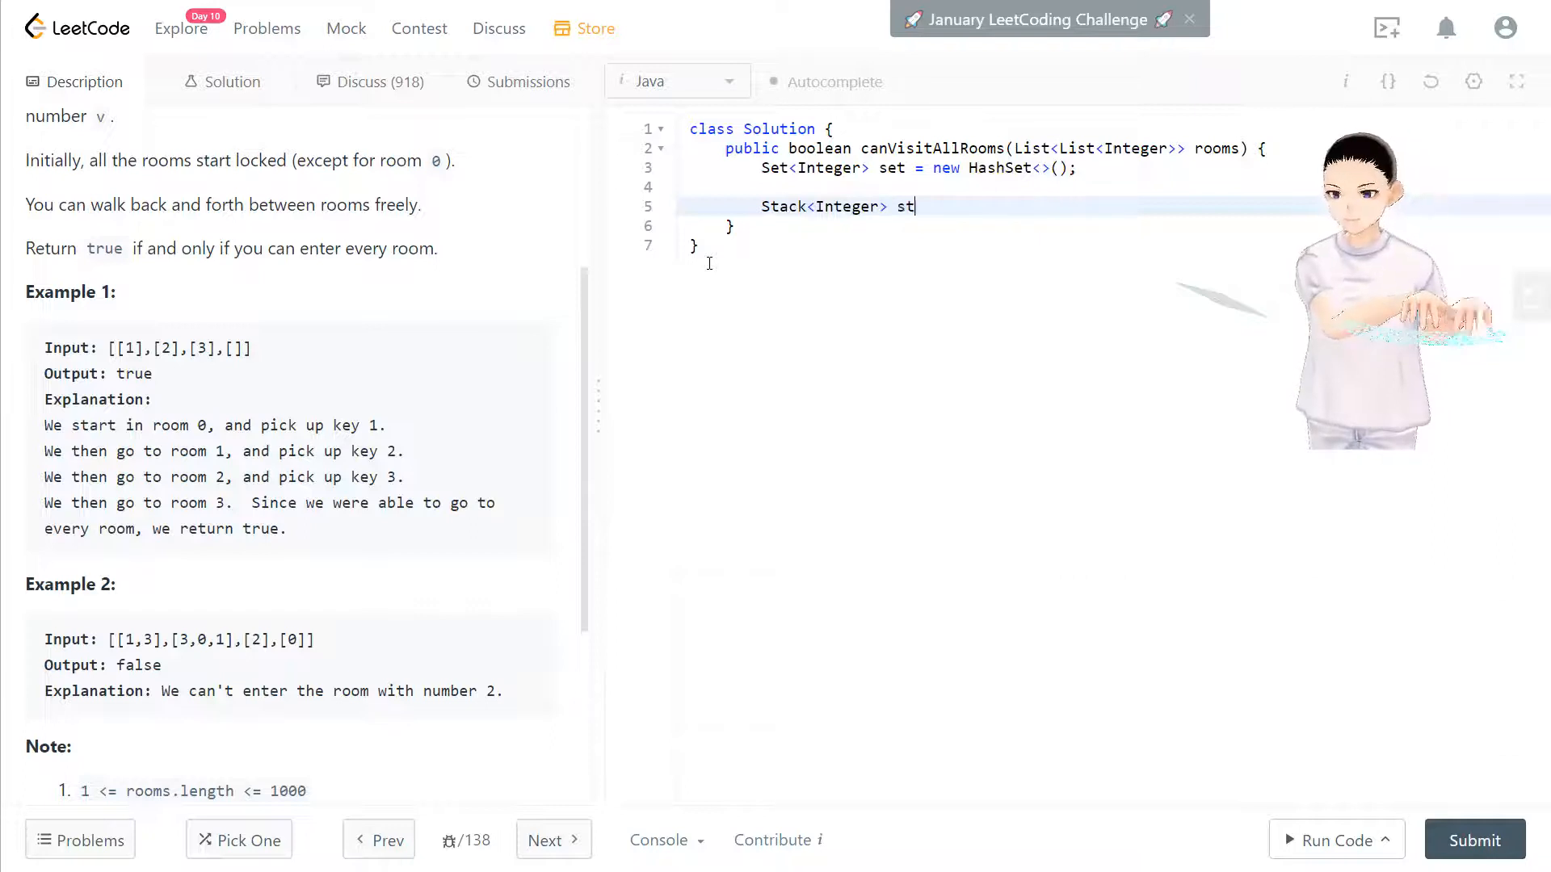
text(ack = new)
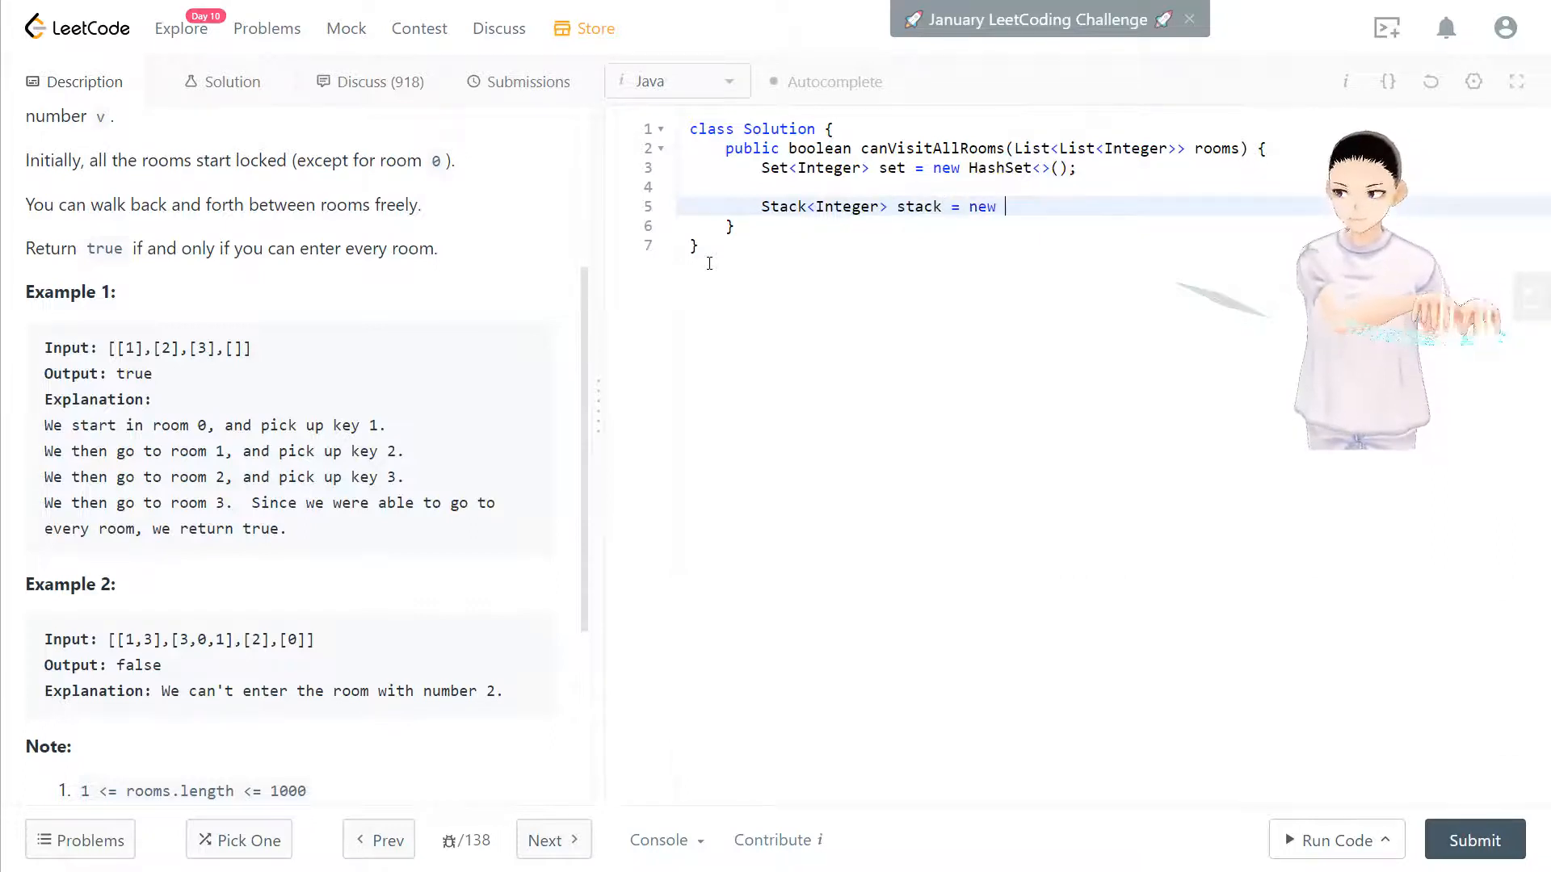
text(Stac)
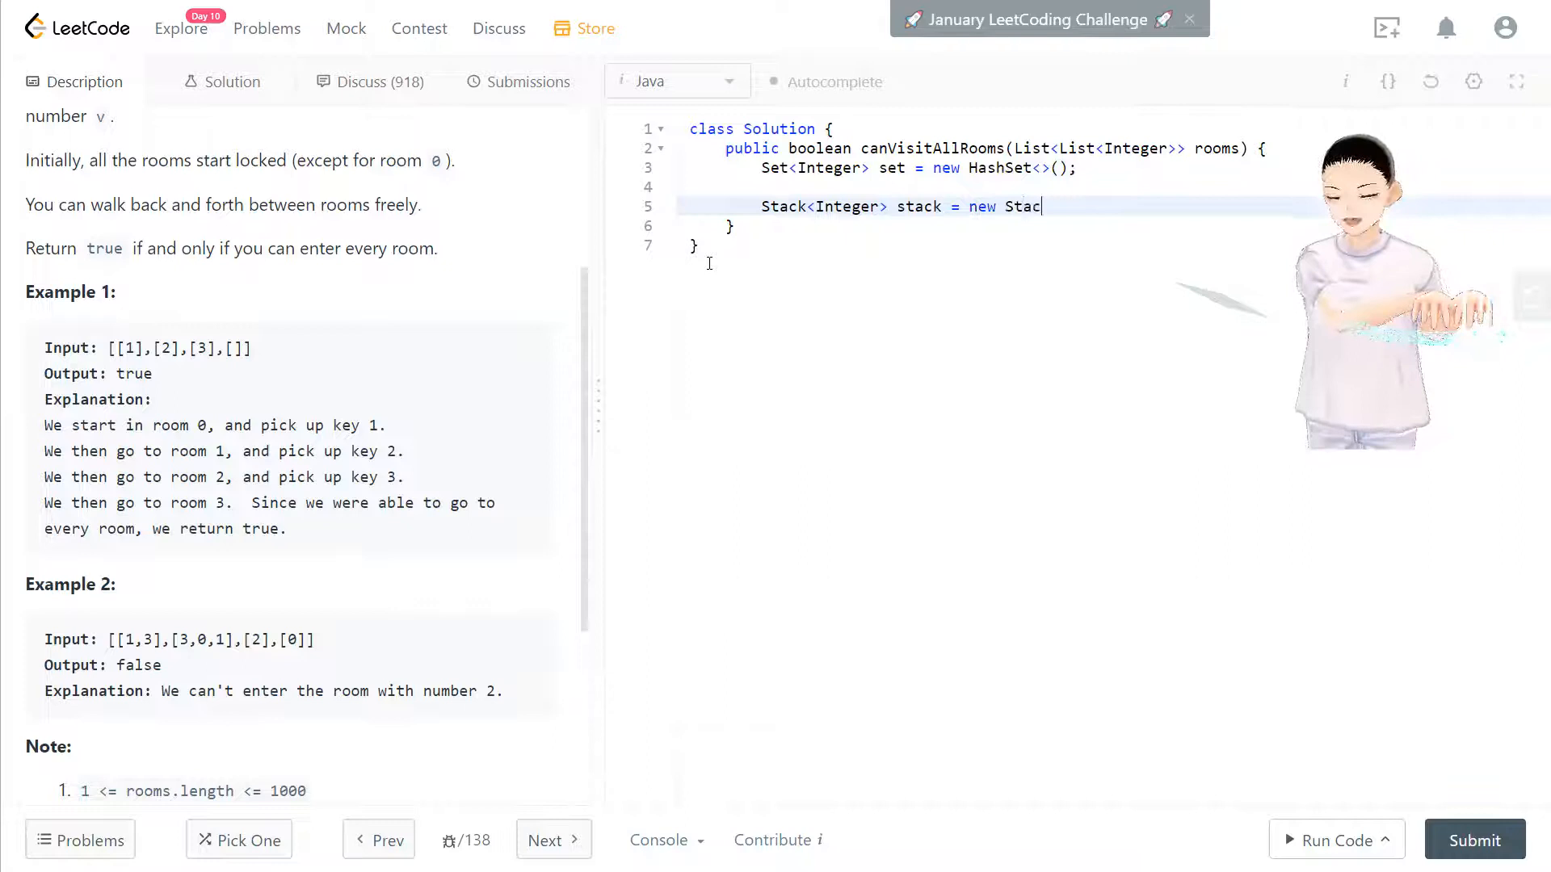
text(k<>();)
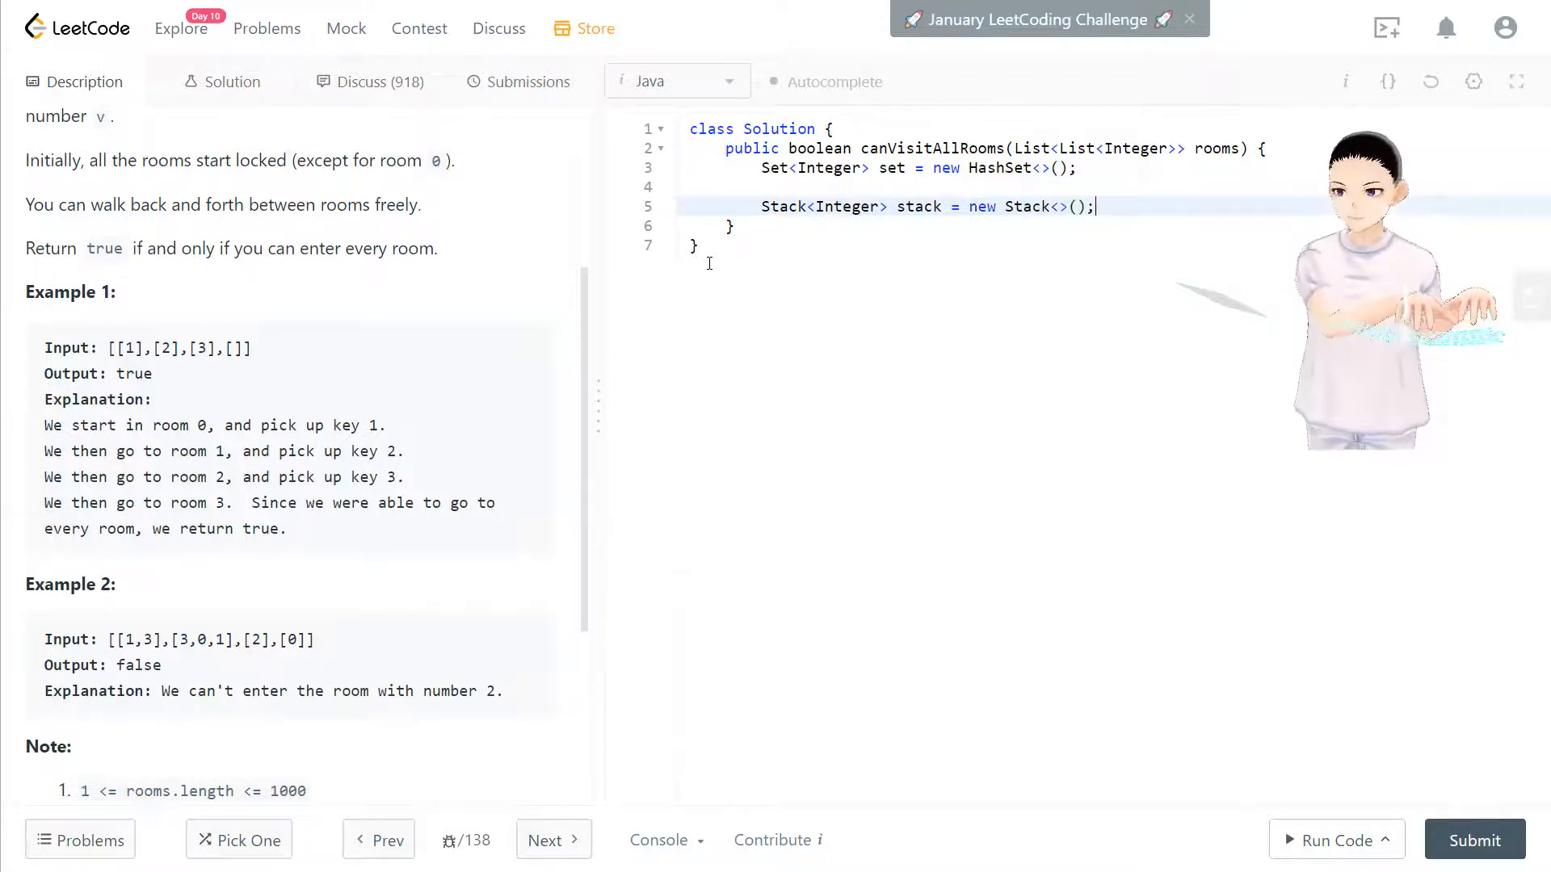
key(Enter)
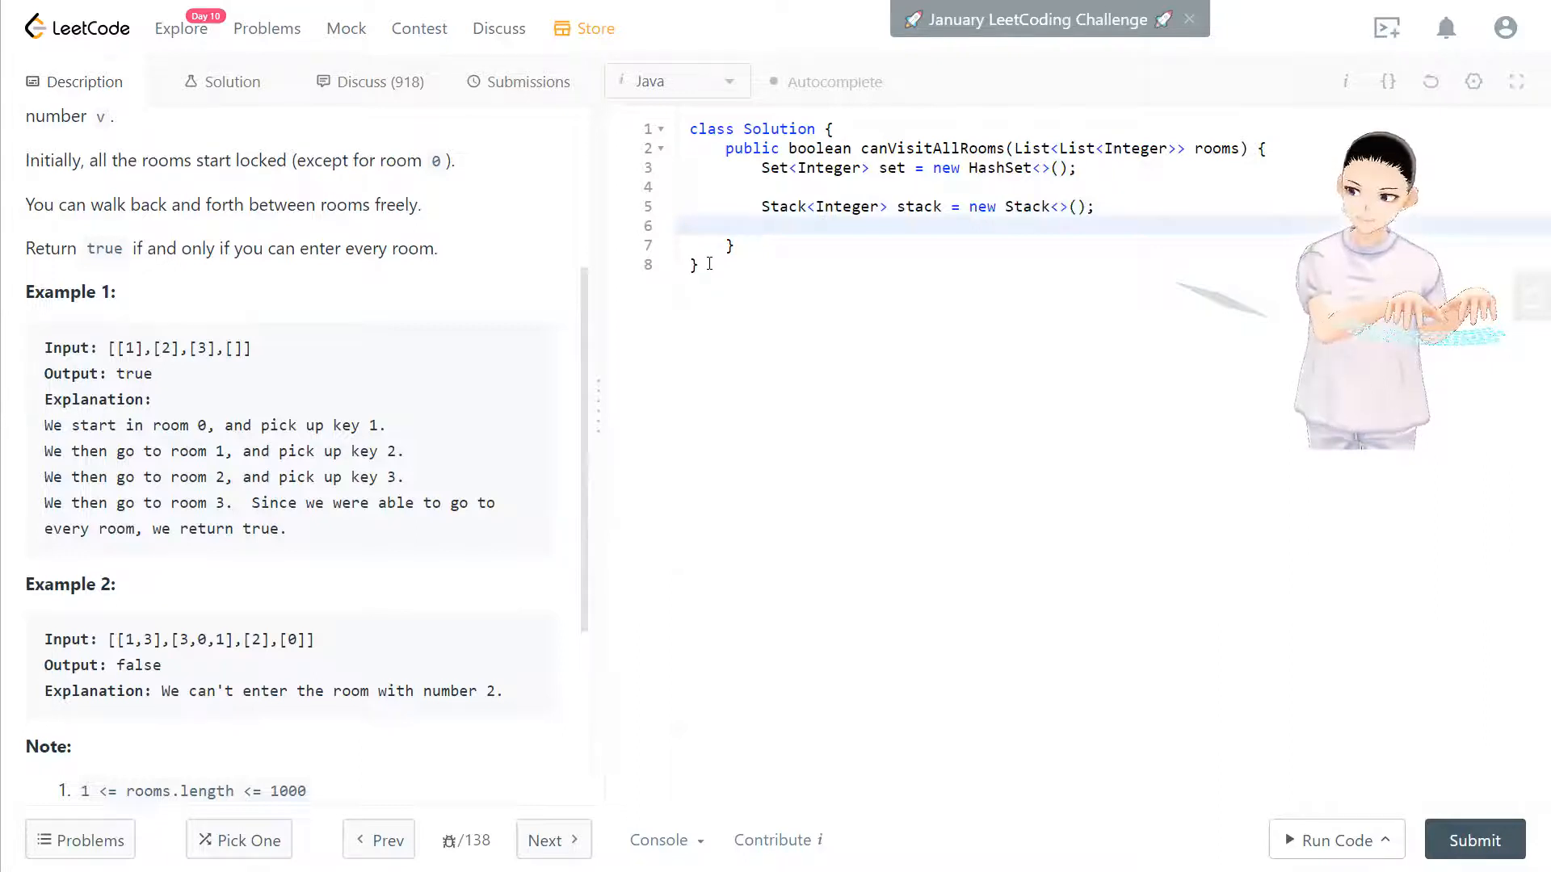
text(stack.a)
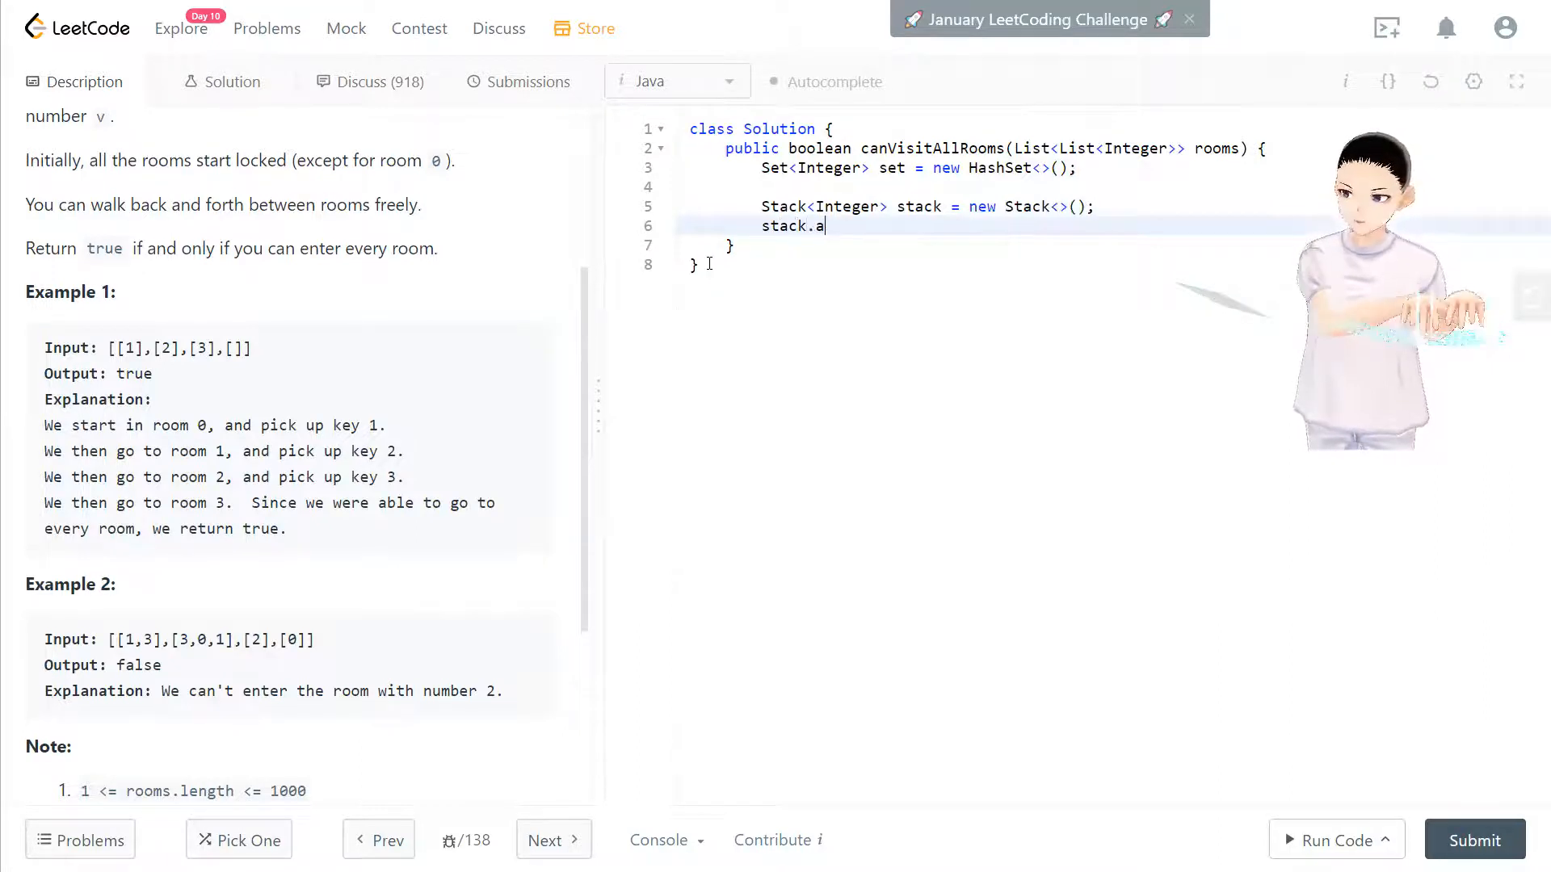
text(dd(0);)
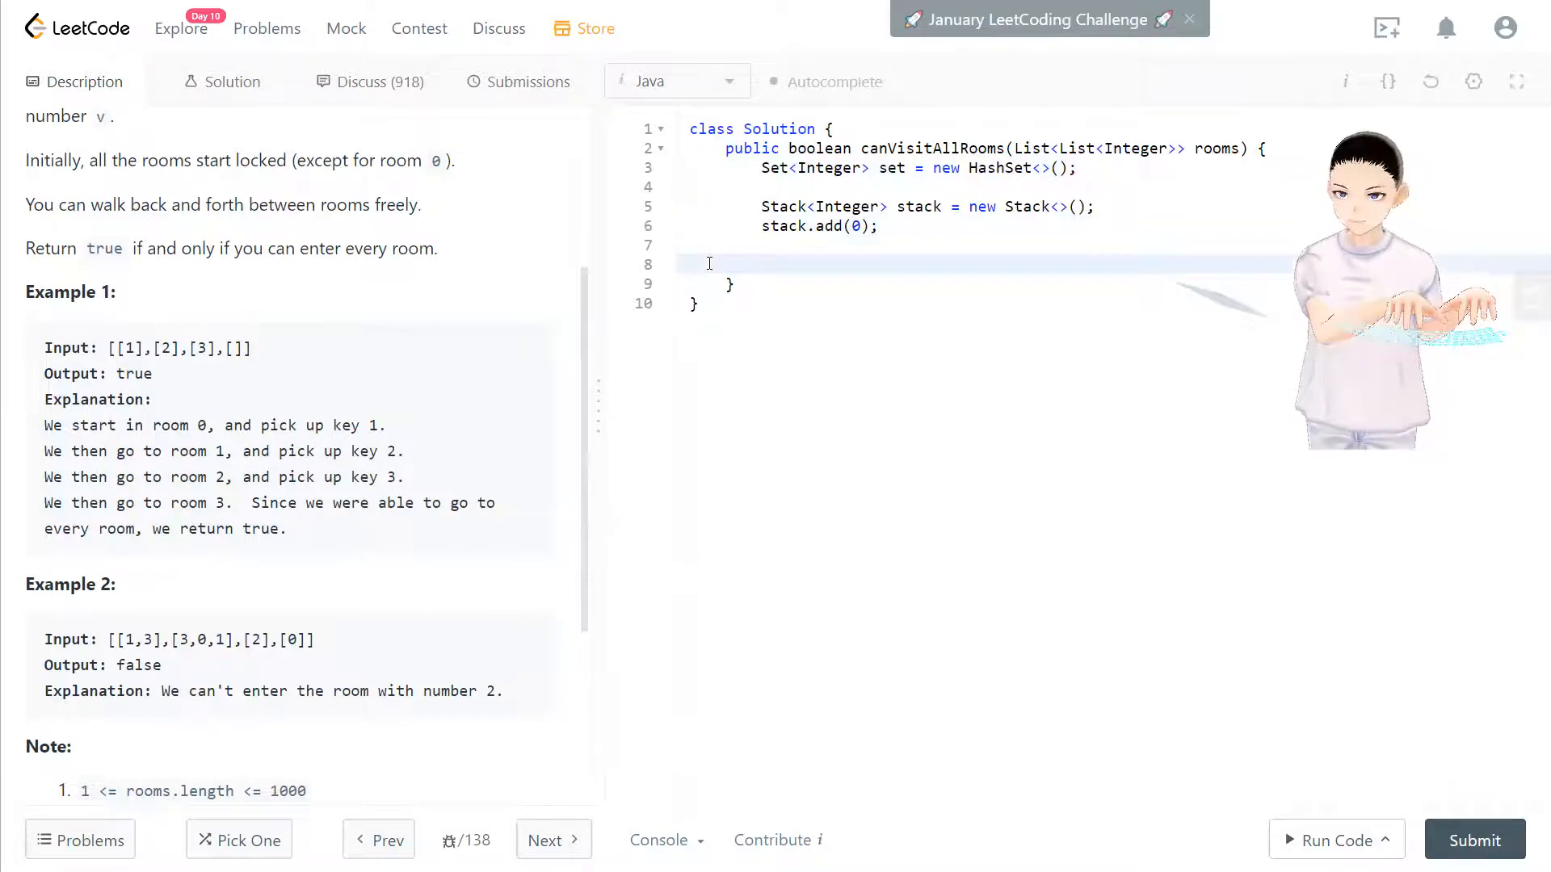
Write the while (!stack.isEmpty()) loop header and open its body.
text(whil e)
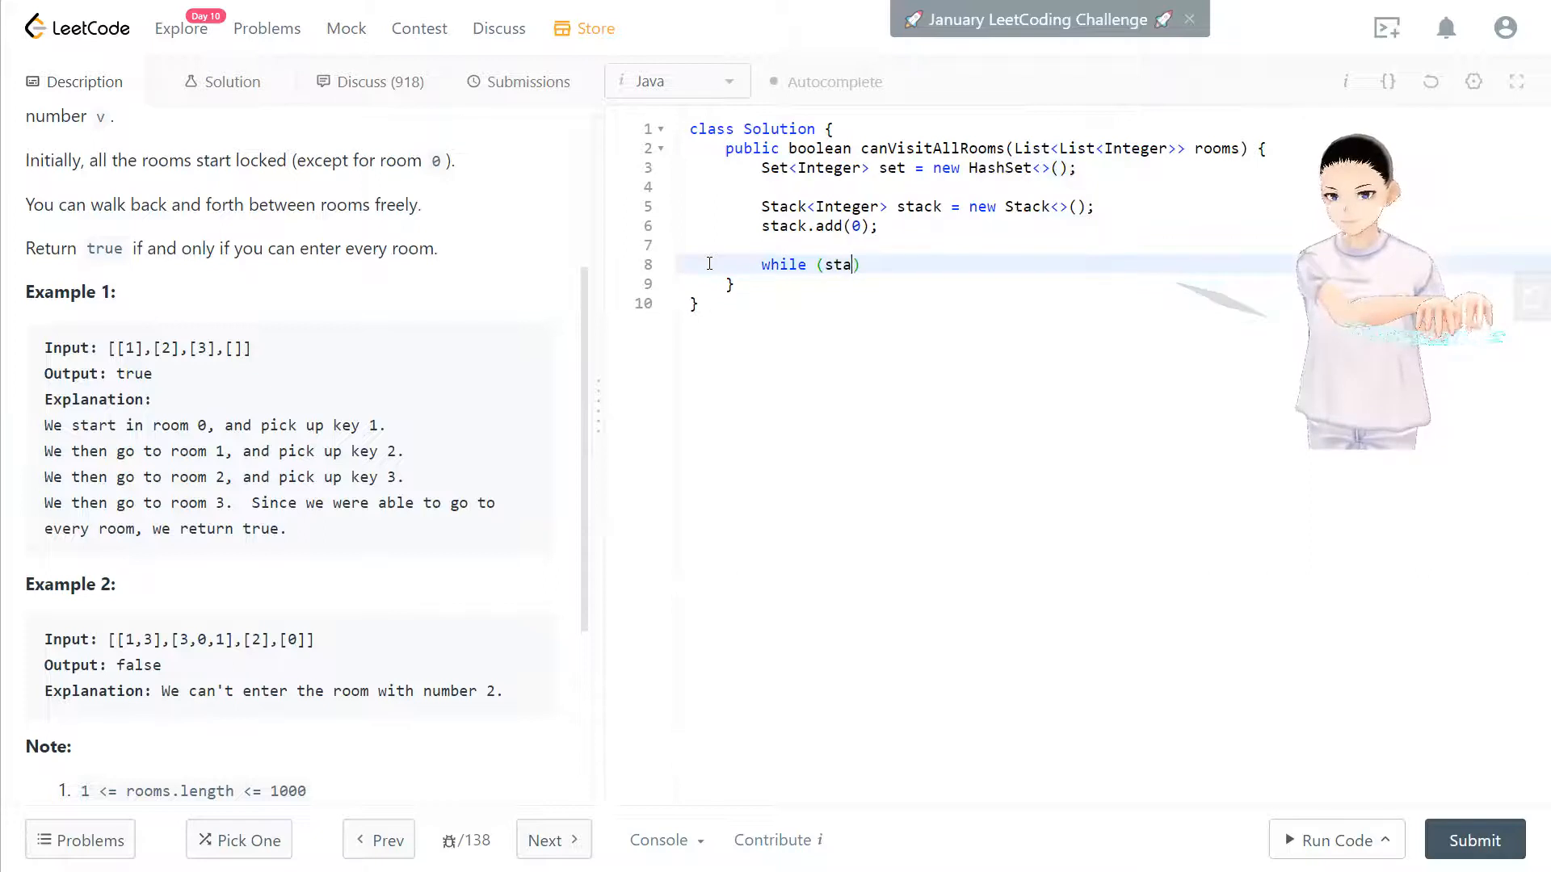
text(!)
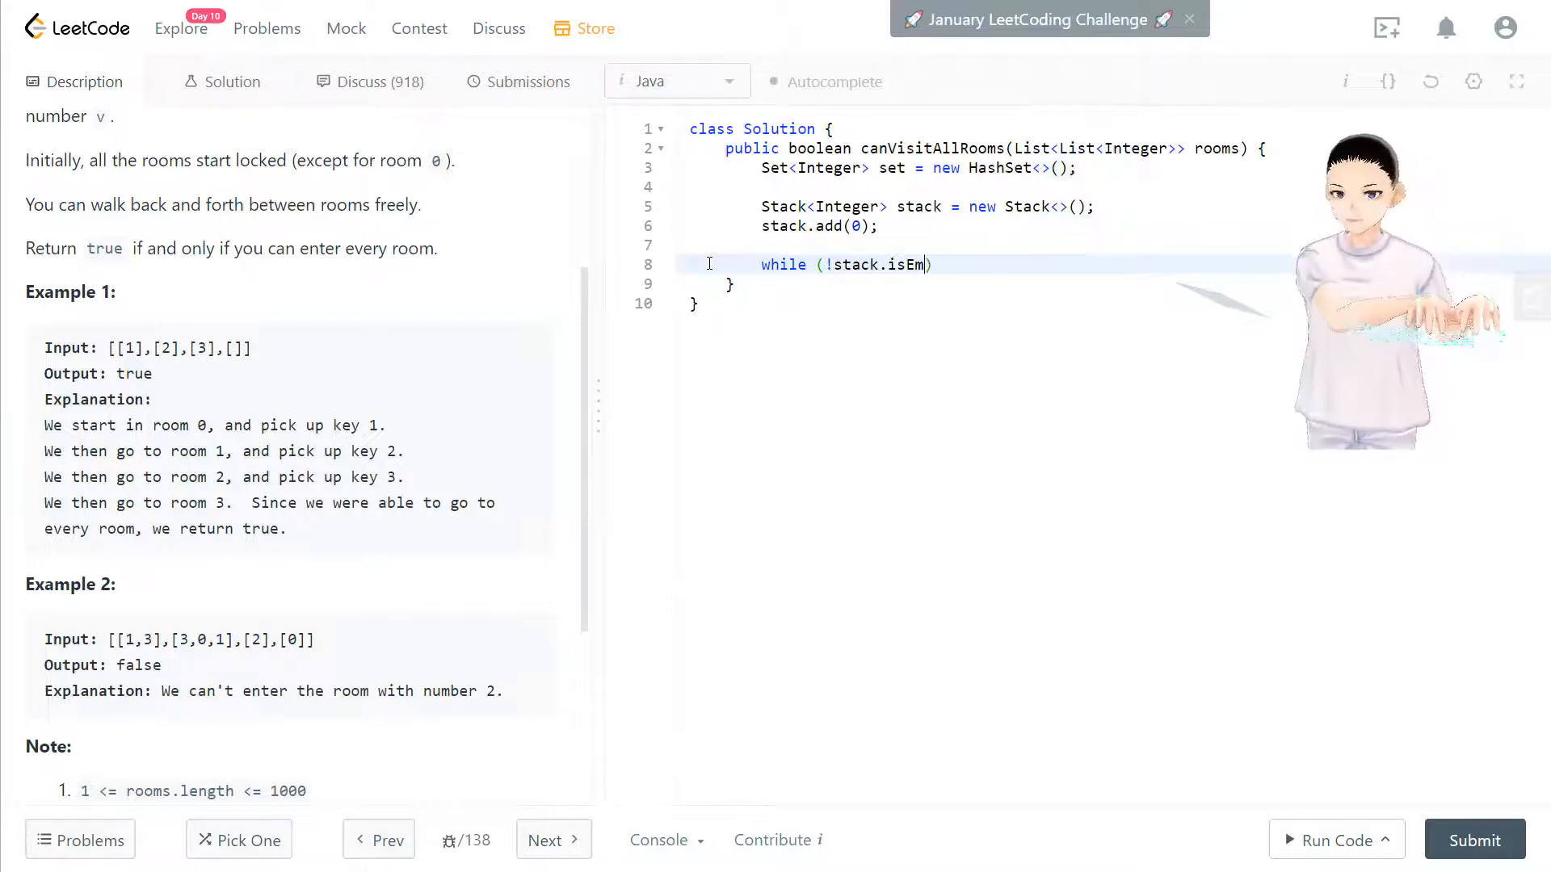
text(pty()) {)
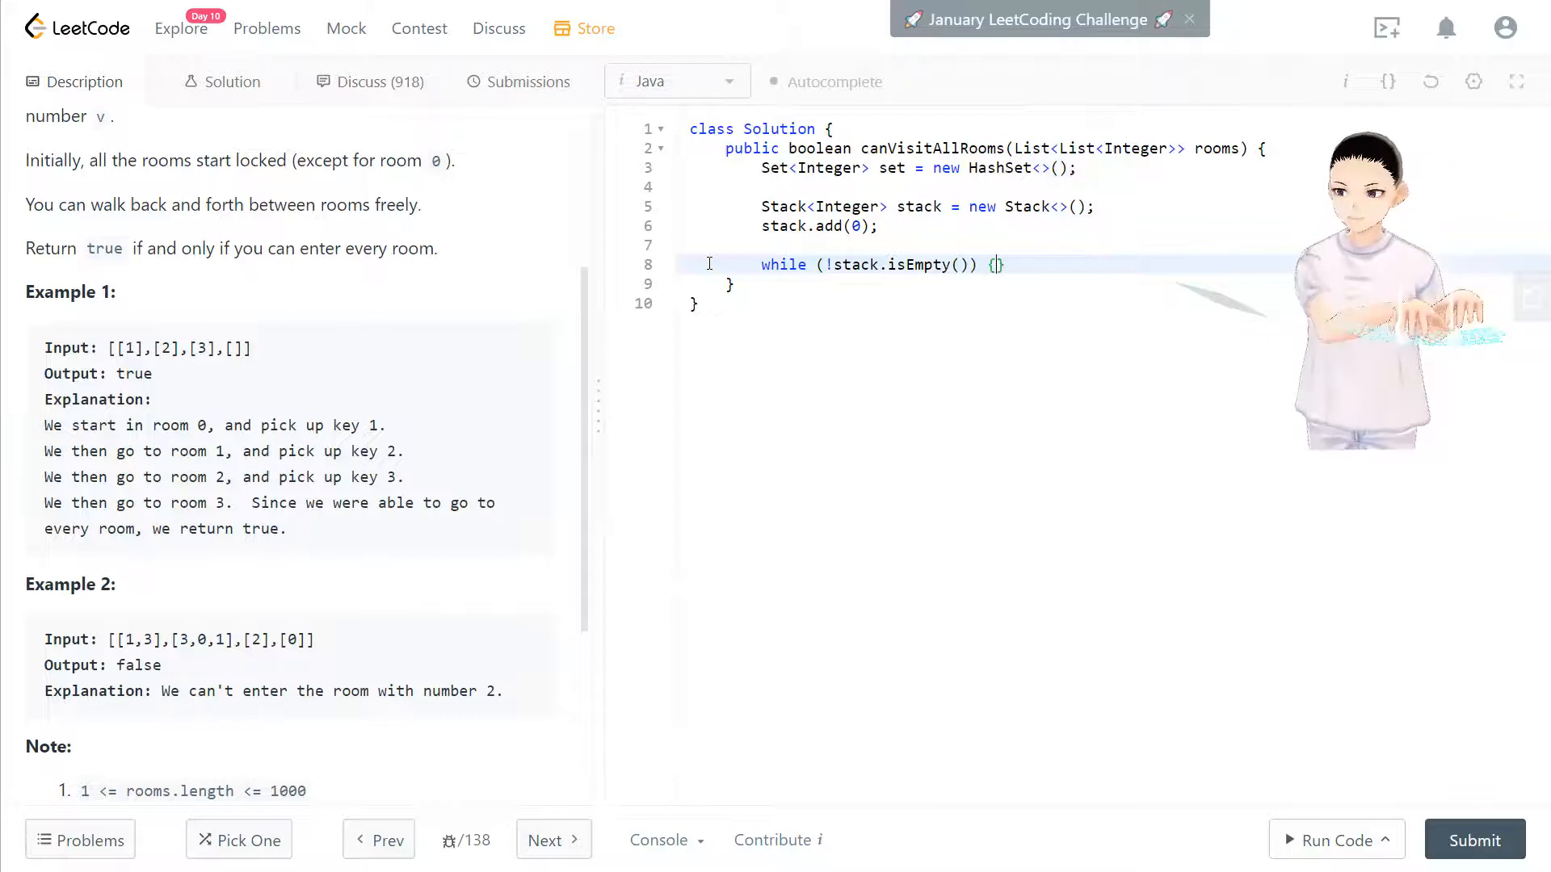
key(Enter)
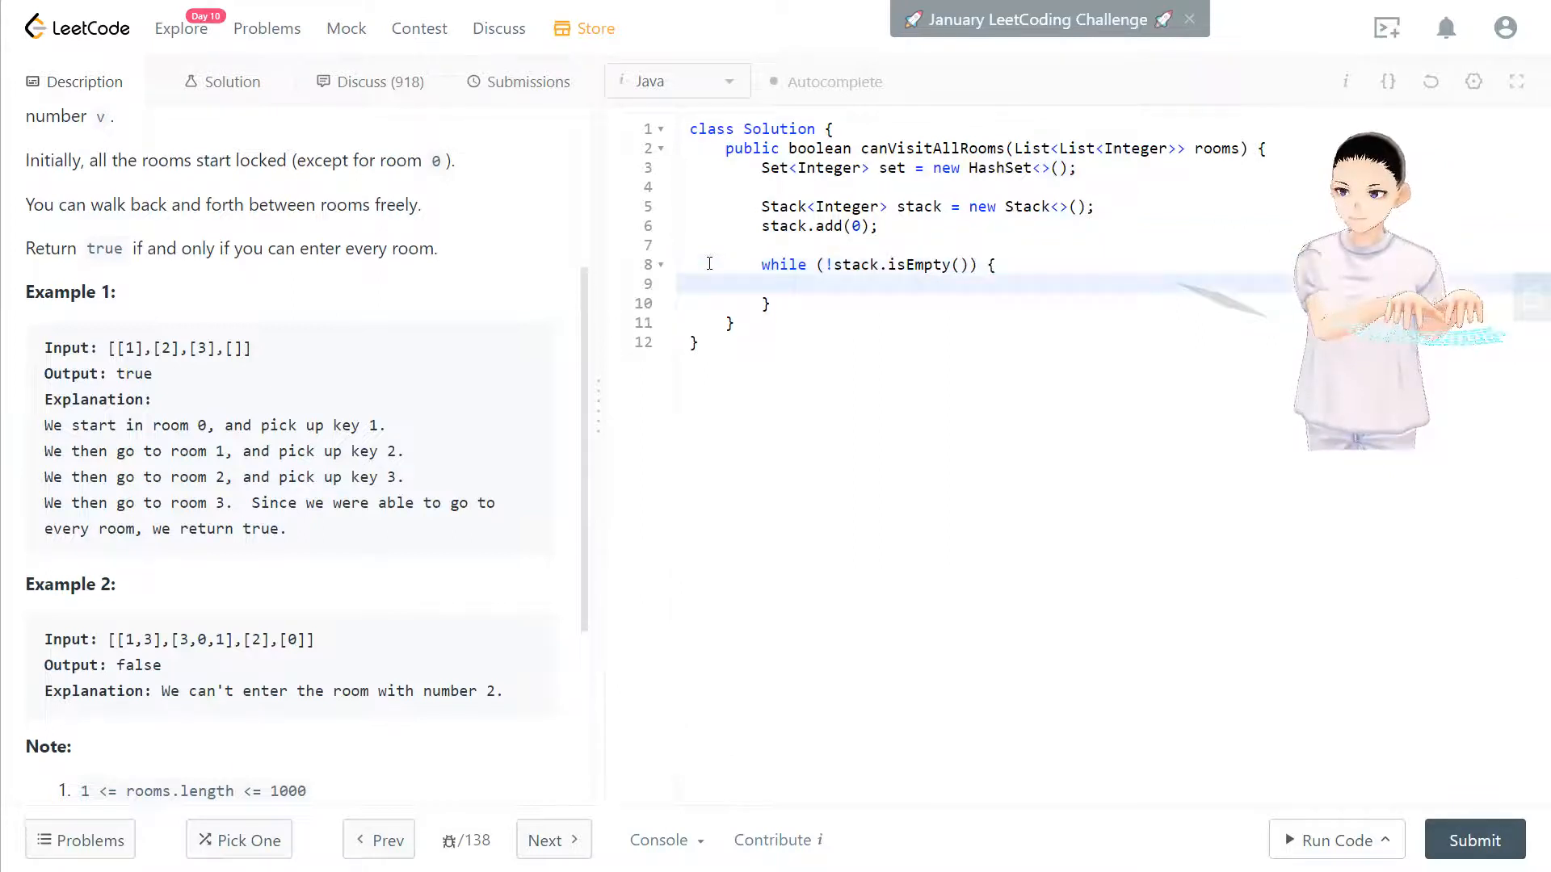
click(799, 285)
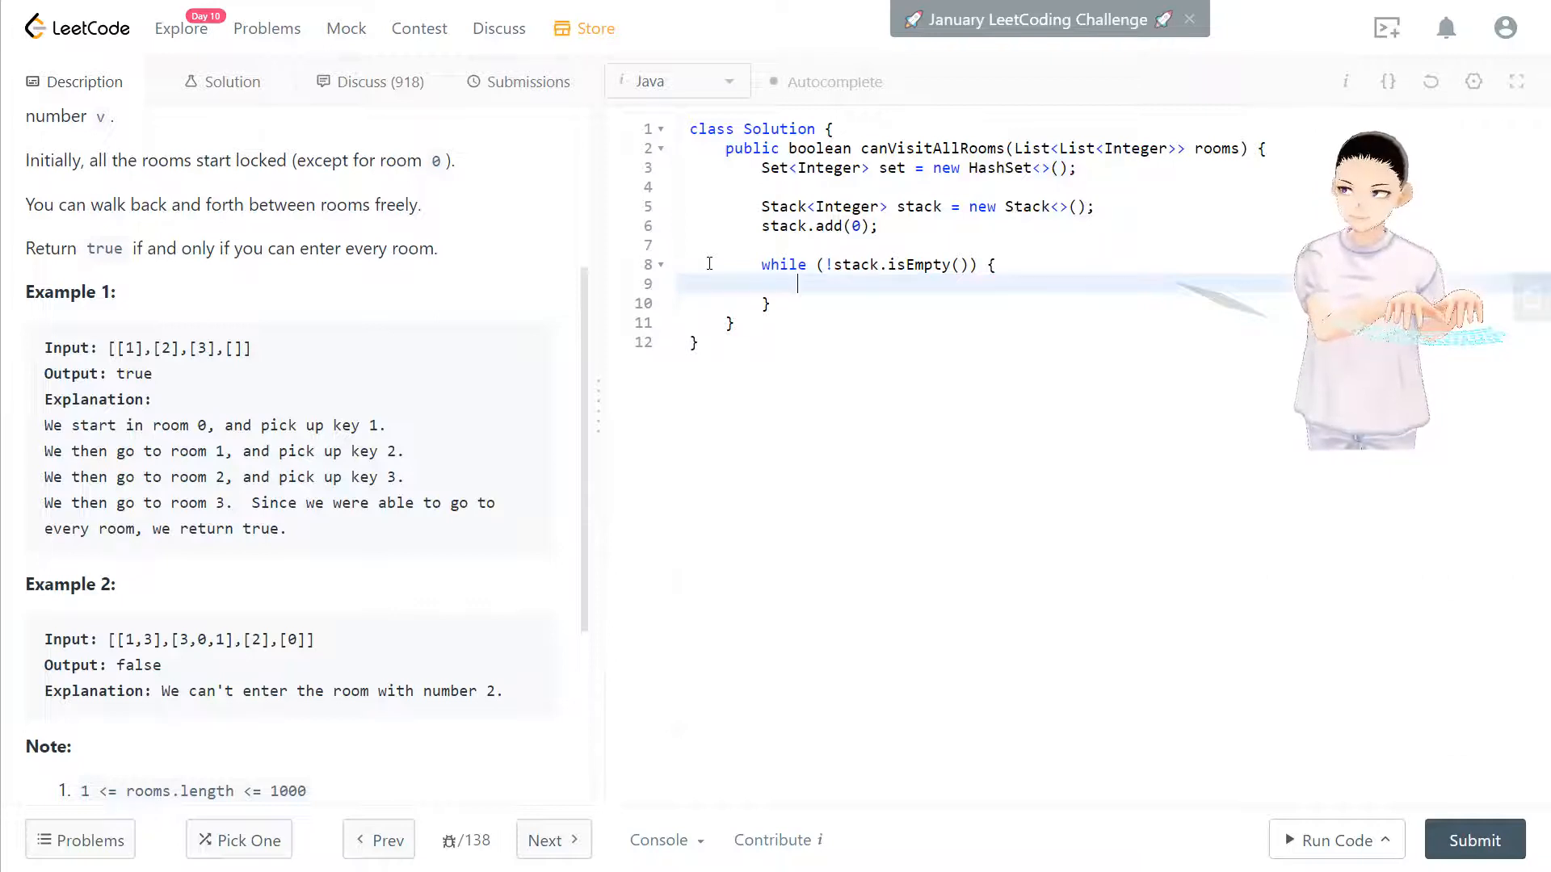
Pop the current room with int cur = stack.pop(); and check if (!set.contains(cur)).
text(int)
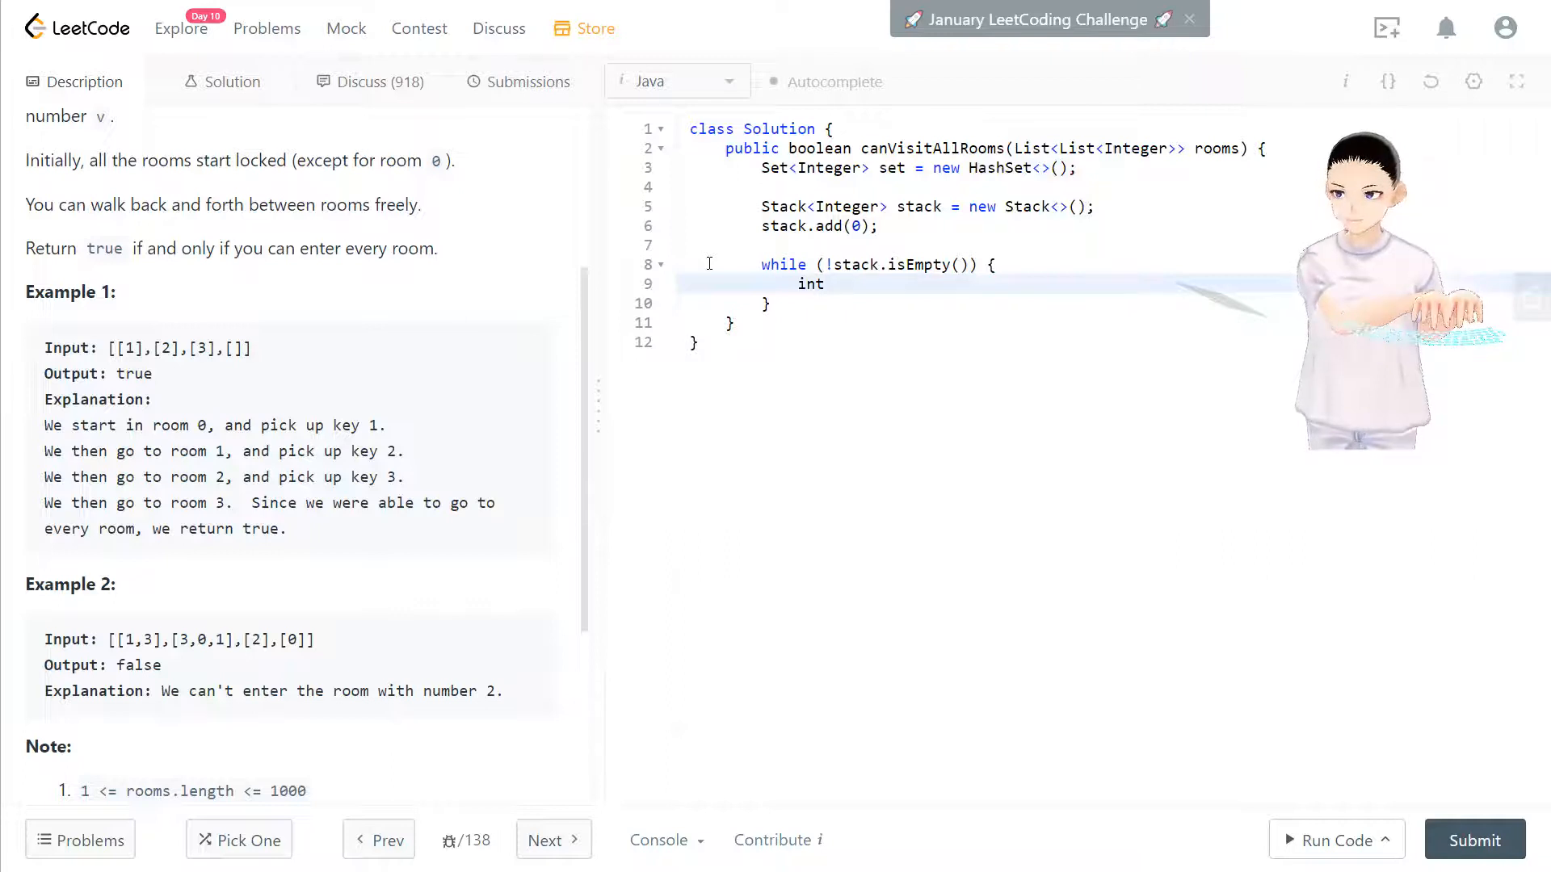
text(cur =)
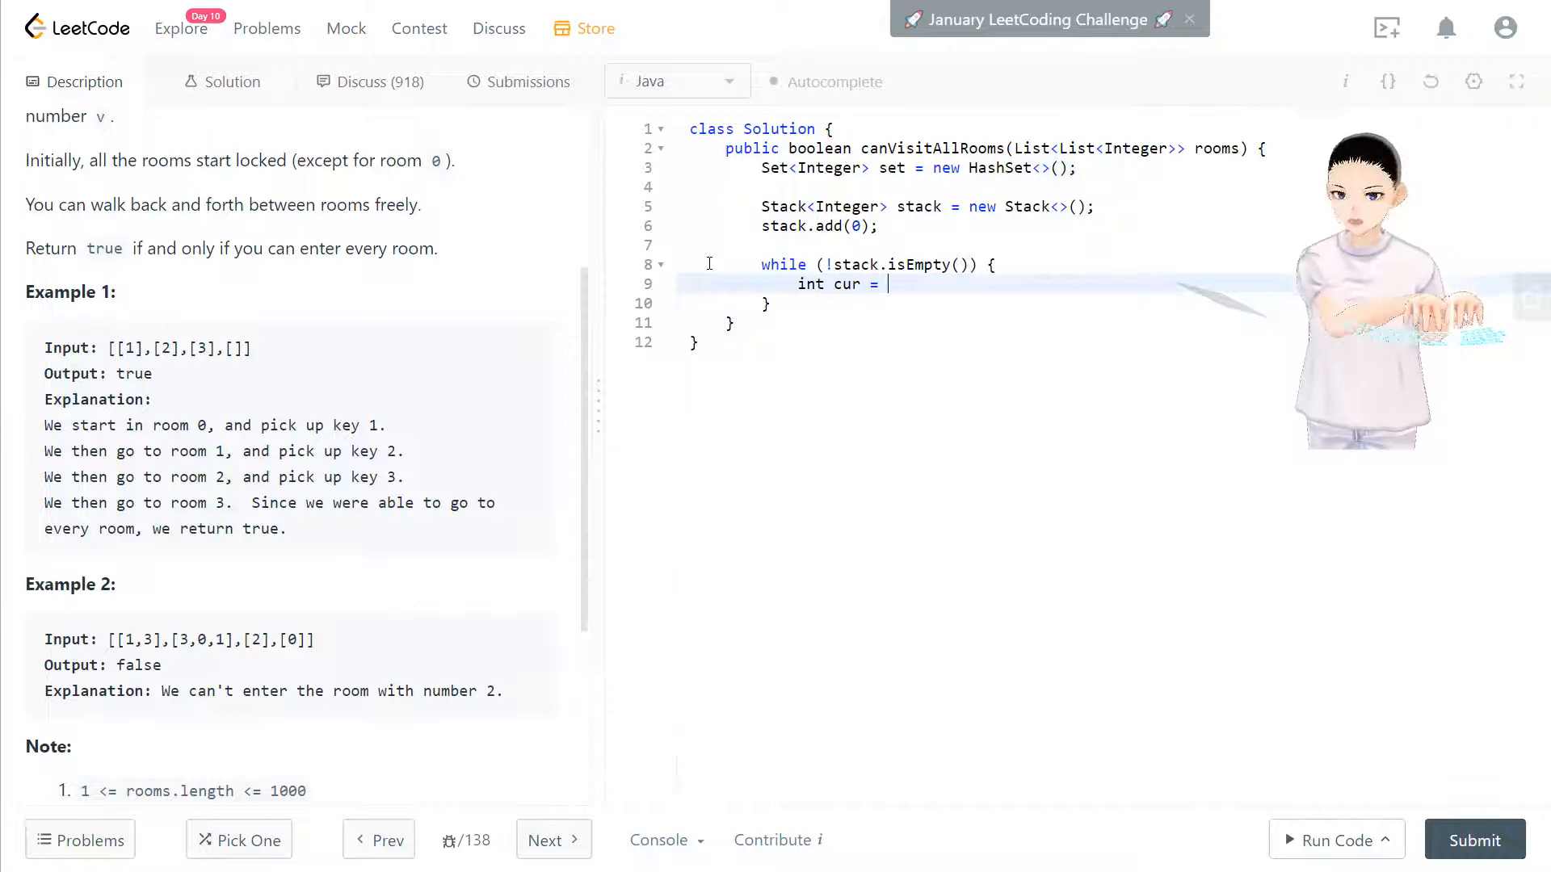
text(stack.pop)
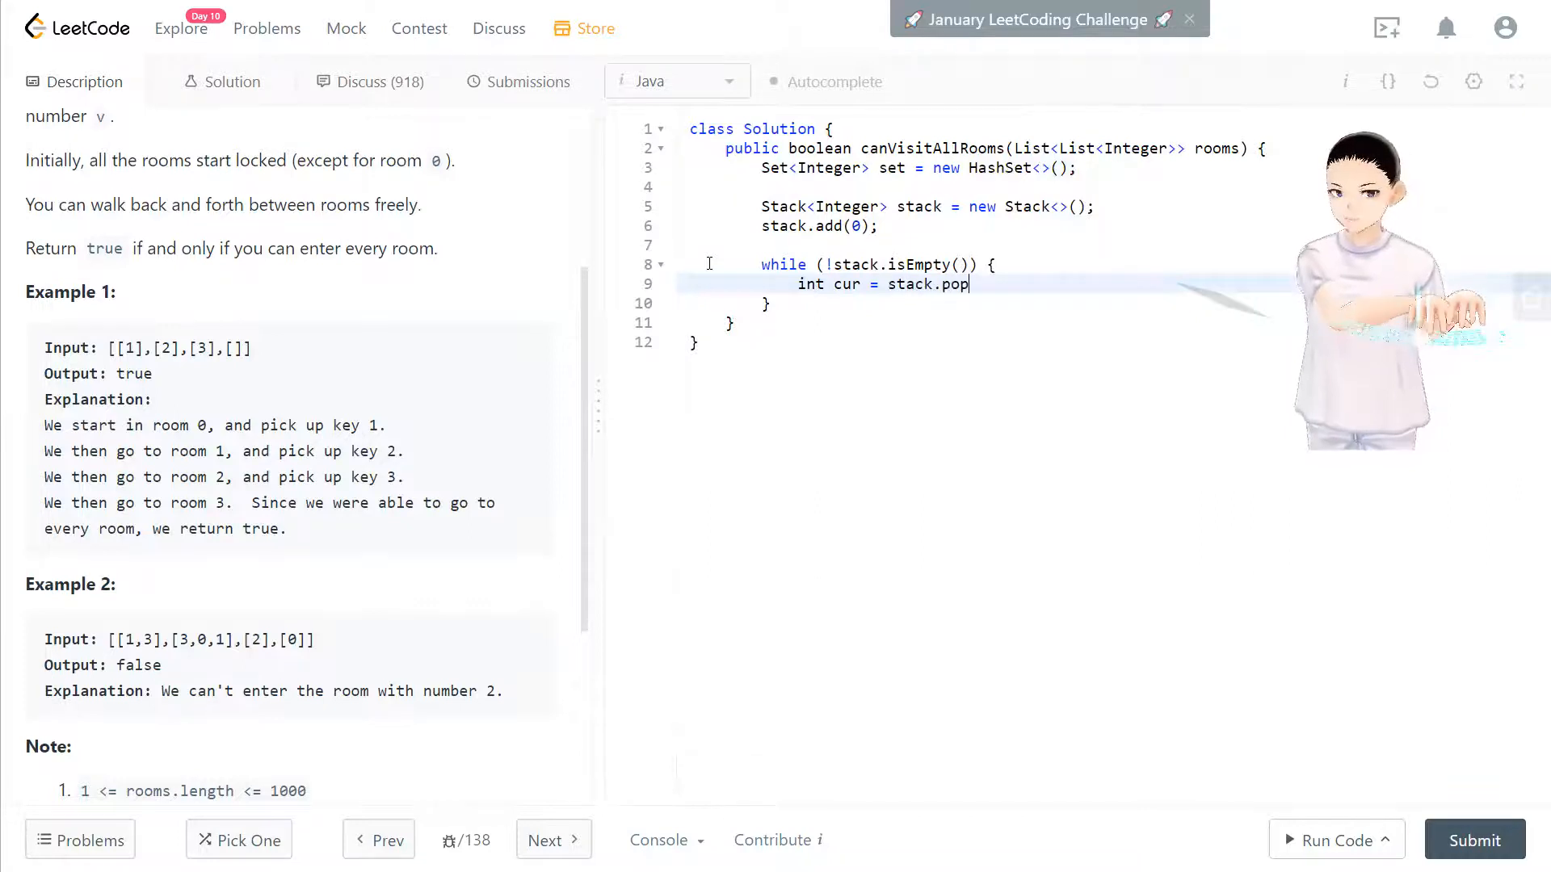
text(();)
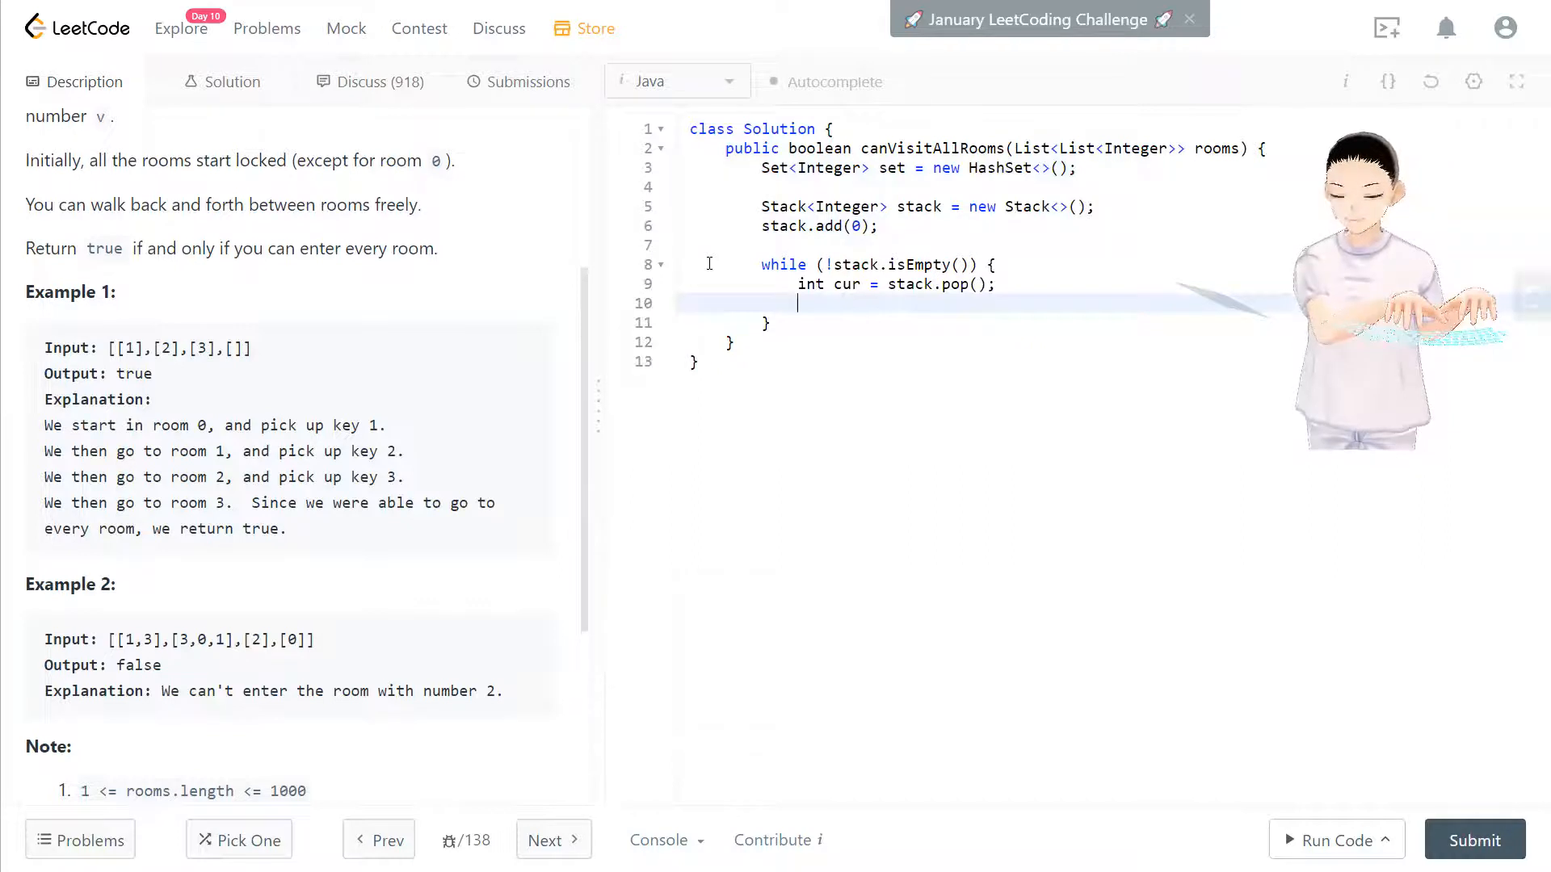
text(if ()
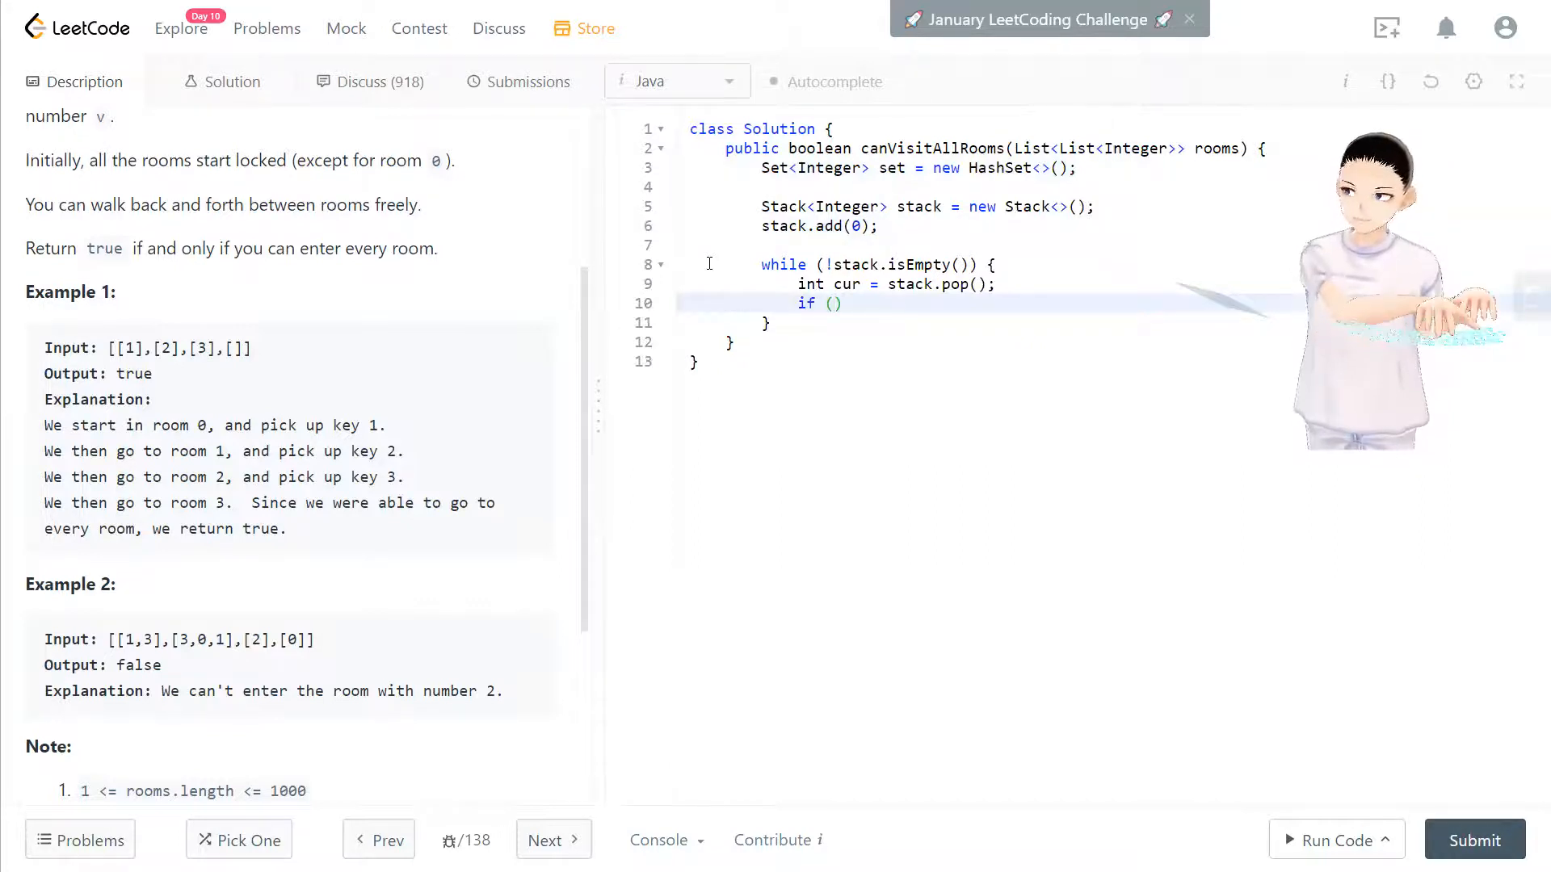
text(!)
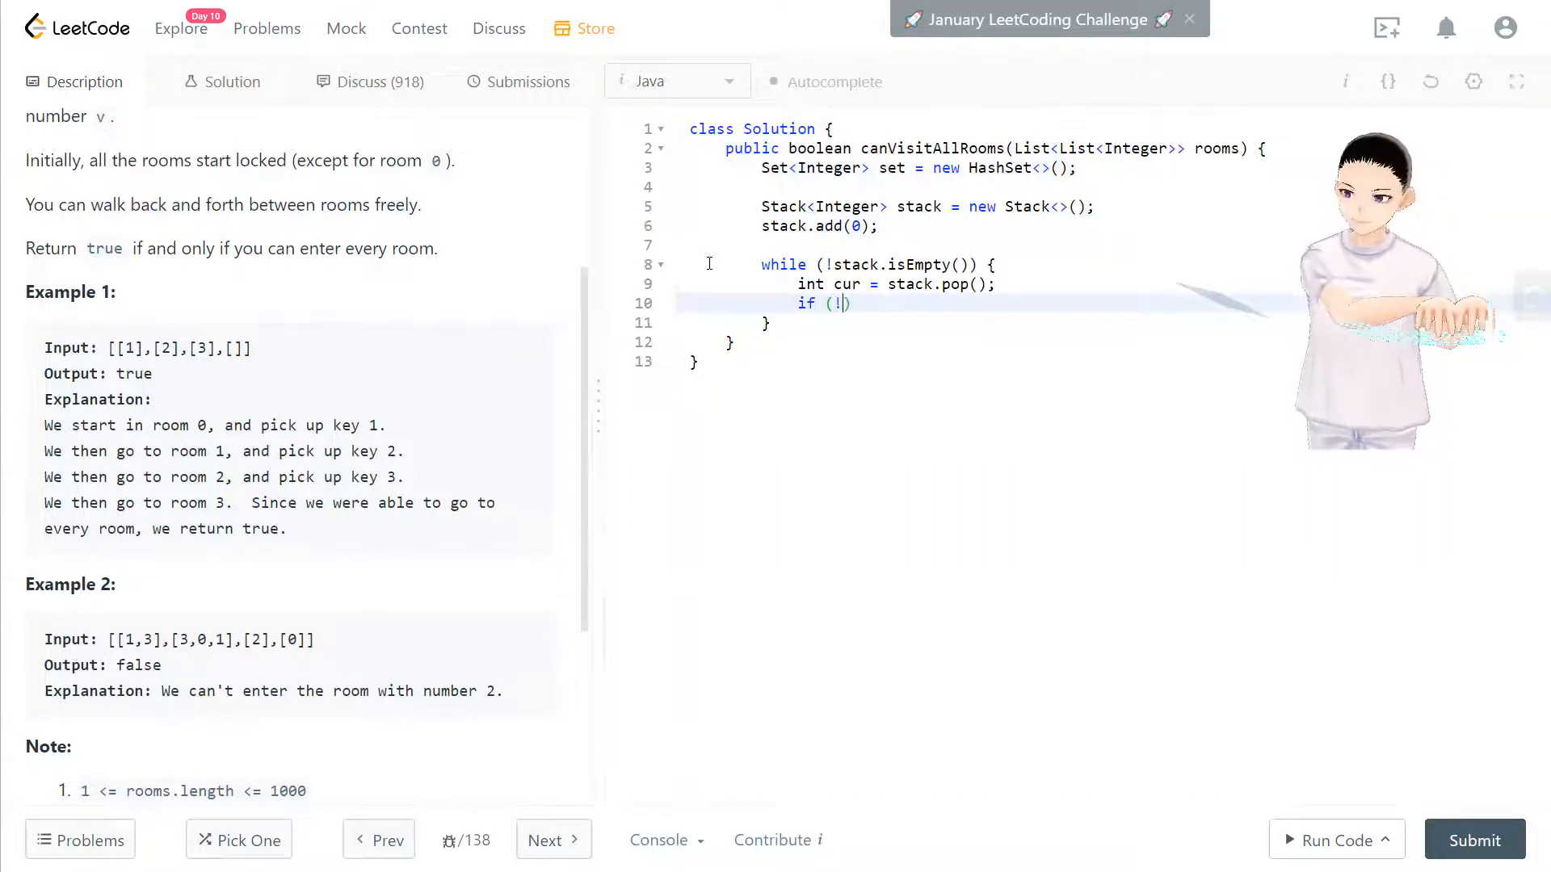
text(set))
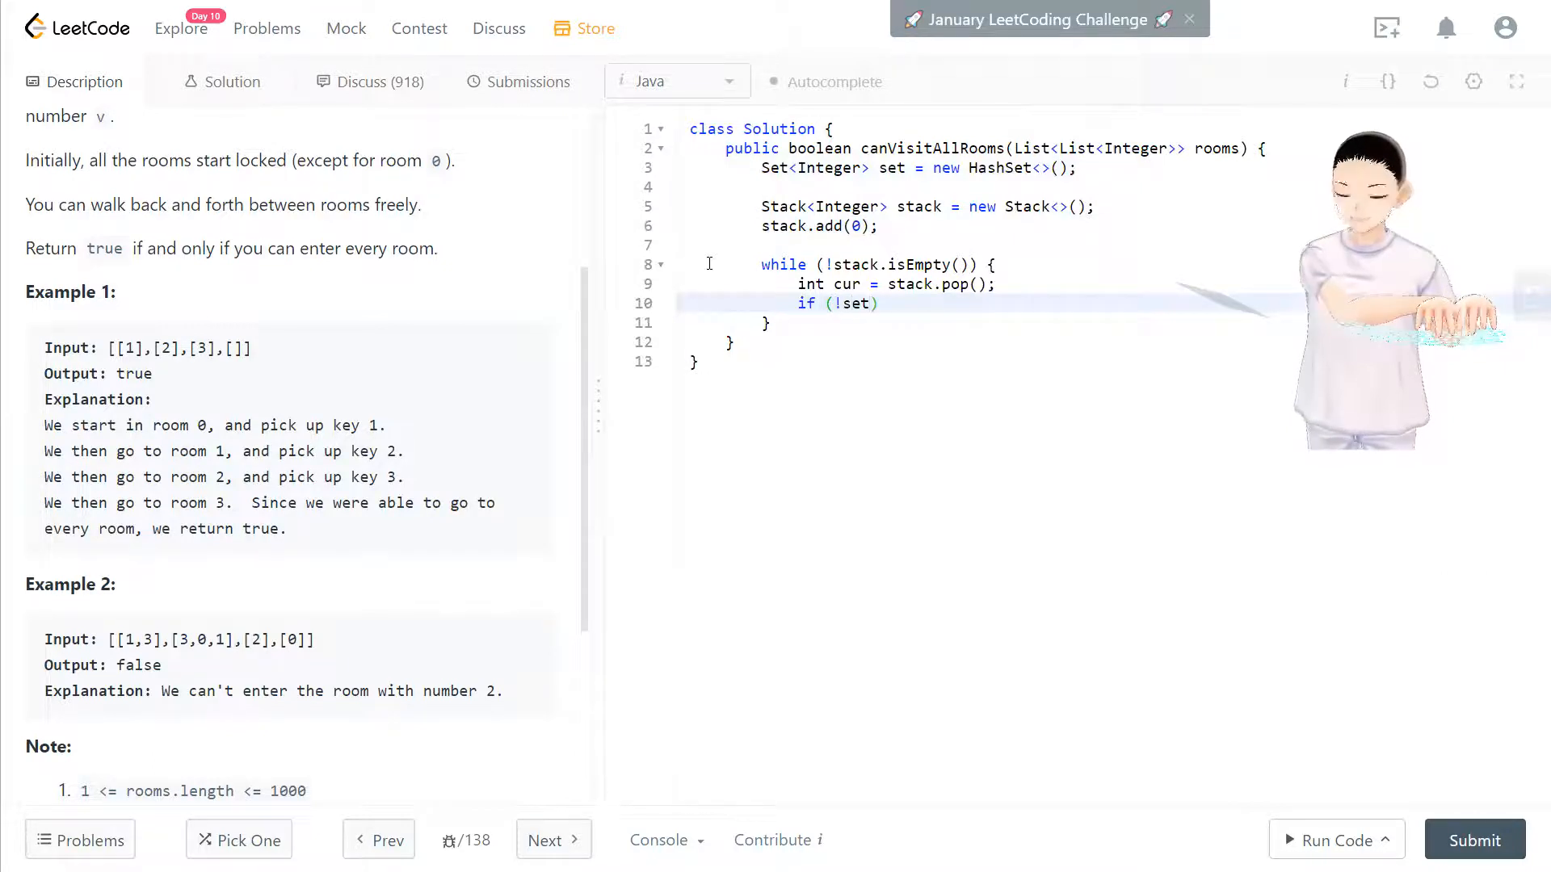
text(.constai)
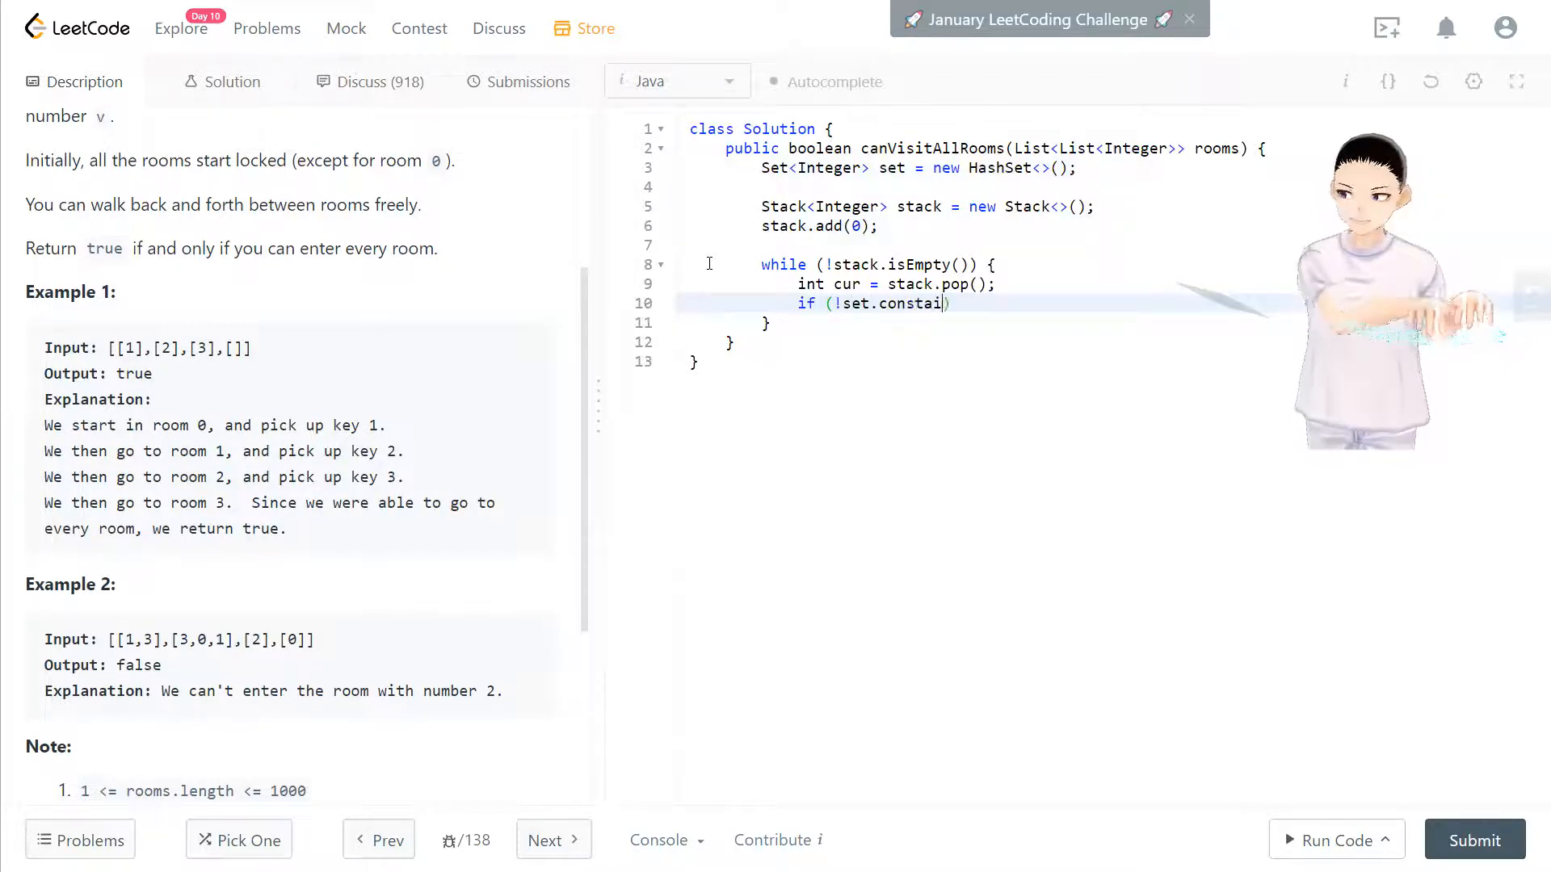
text(ns(cur))
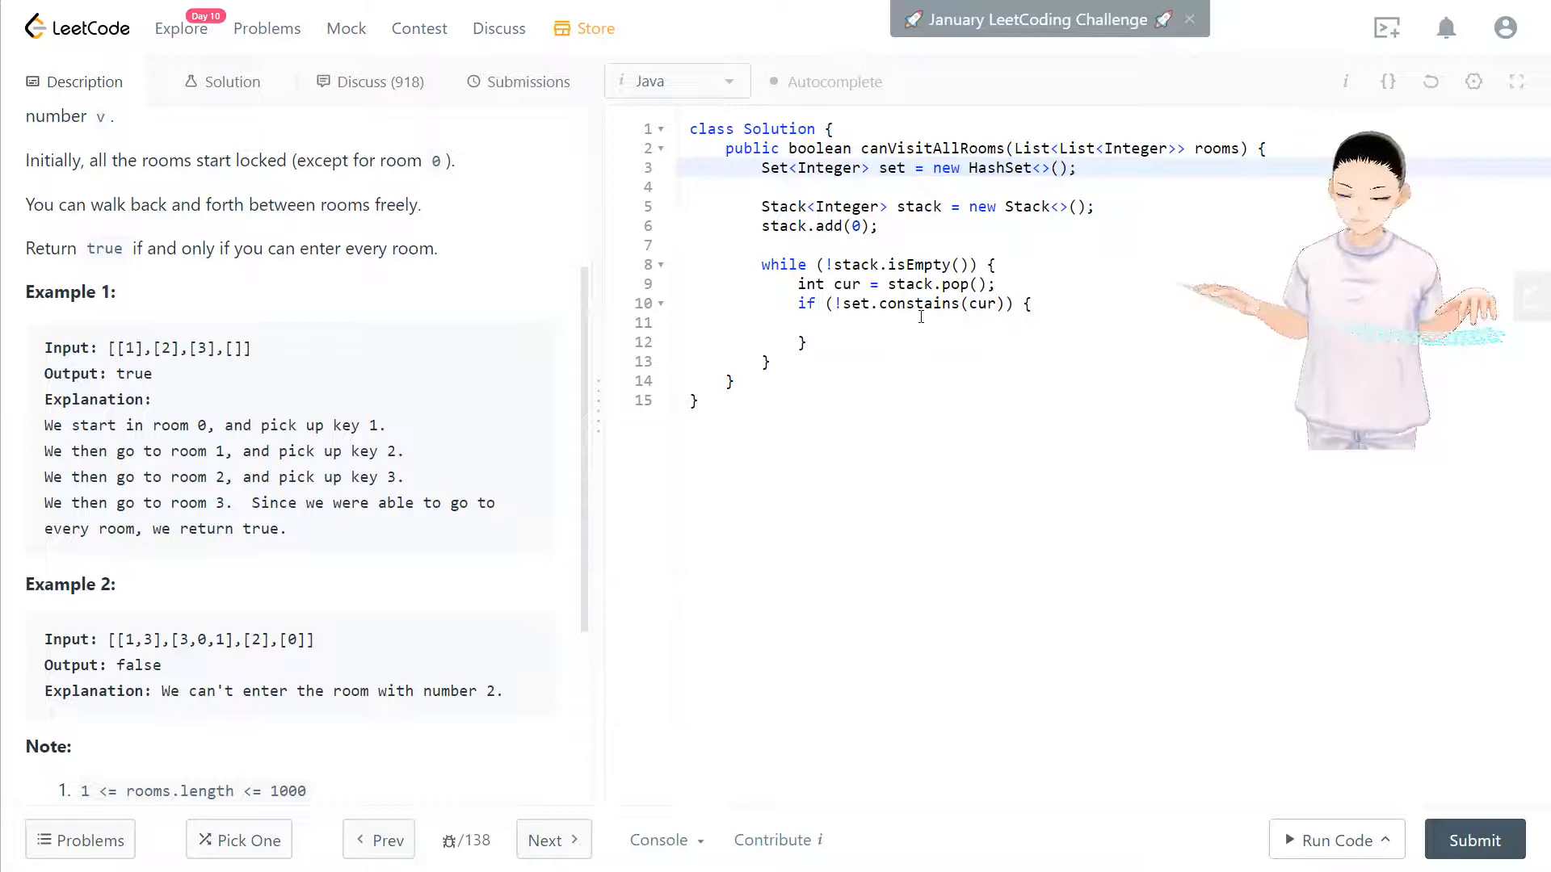
Inside the if block, mark the room visited with set.add(cur);.
click(860, 323)
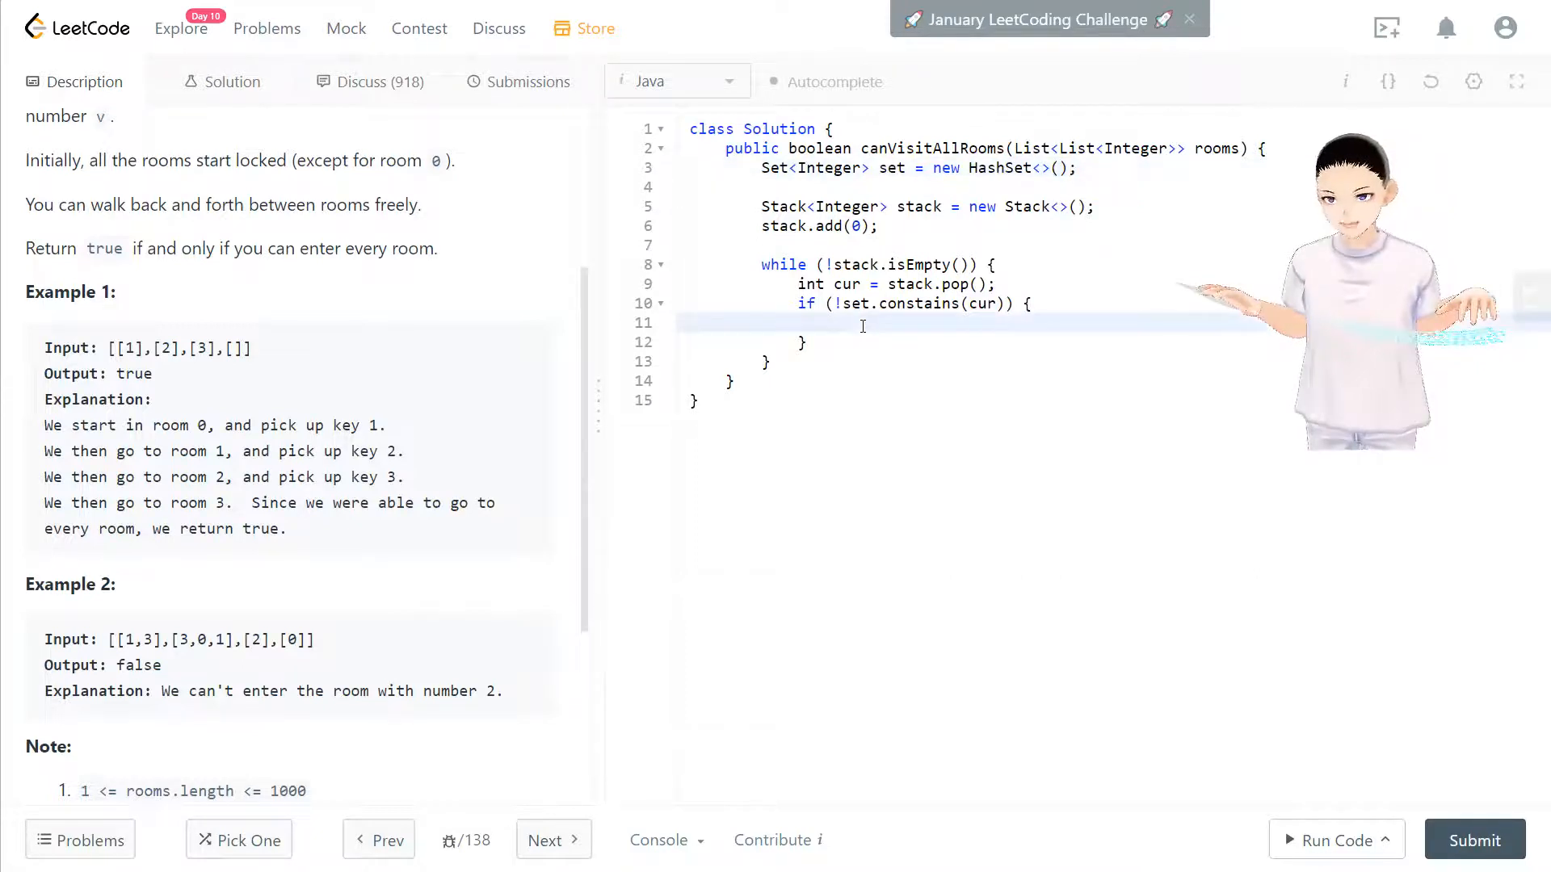
text(s)
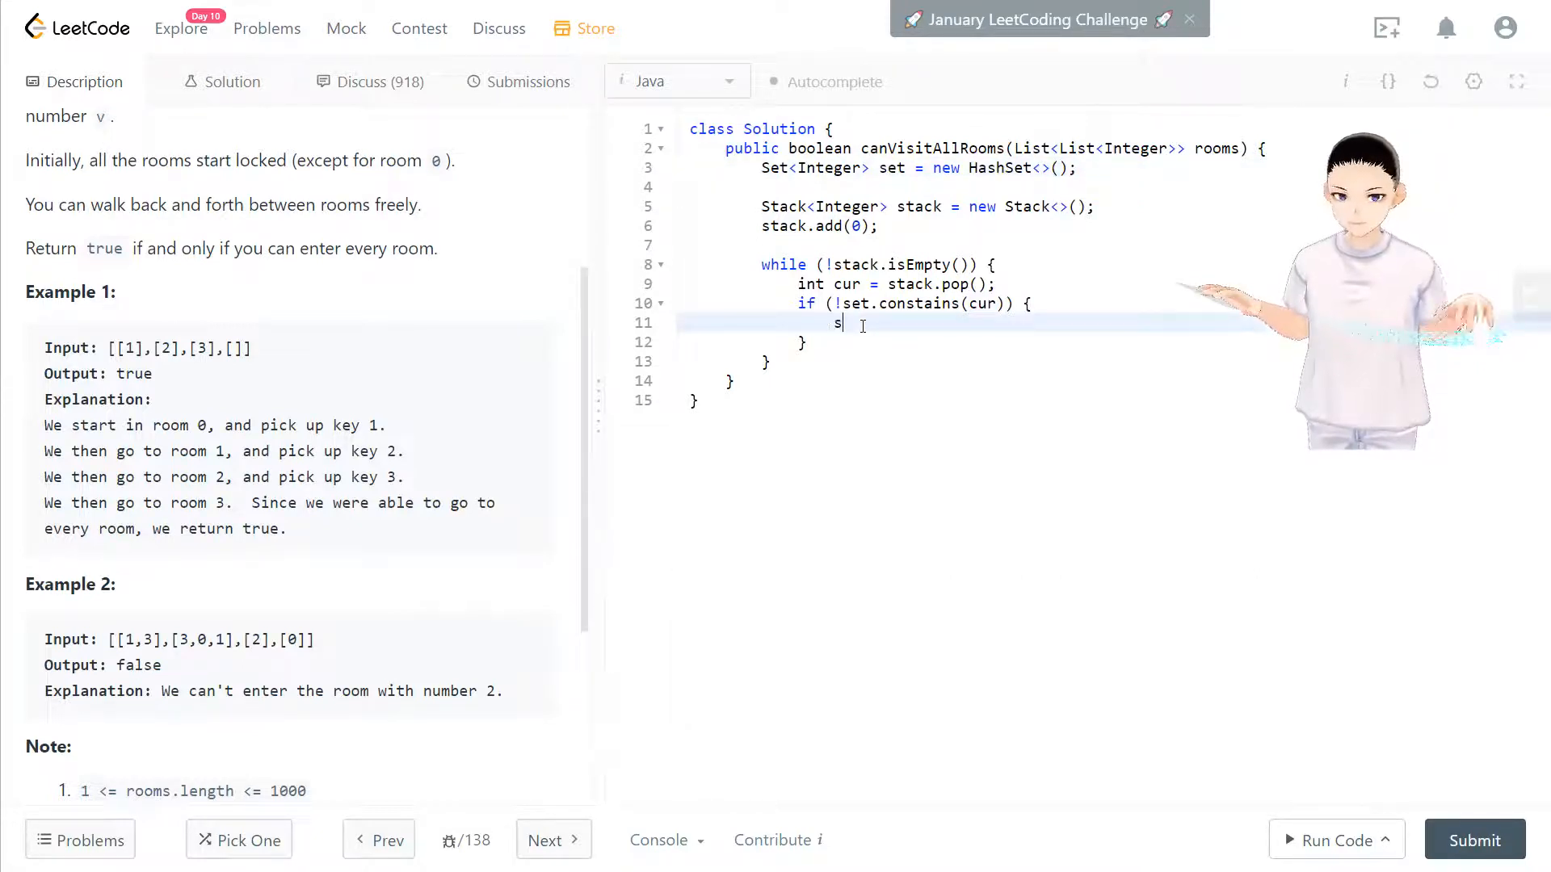
text(et.add()
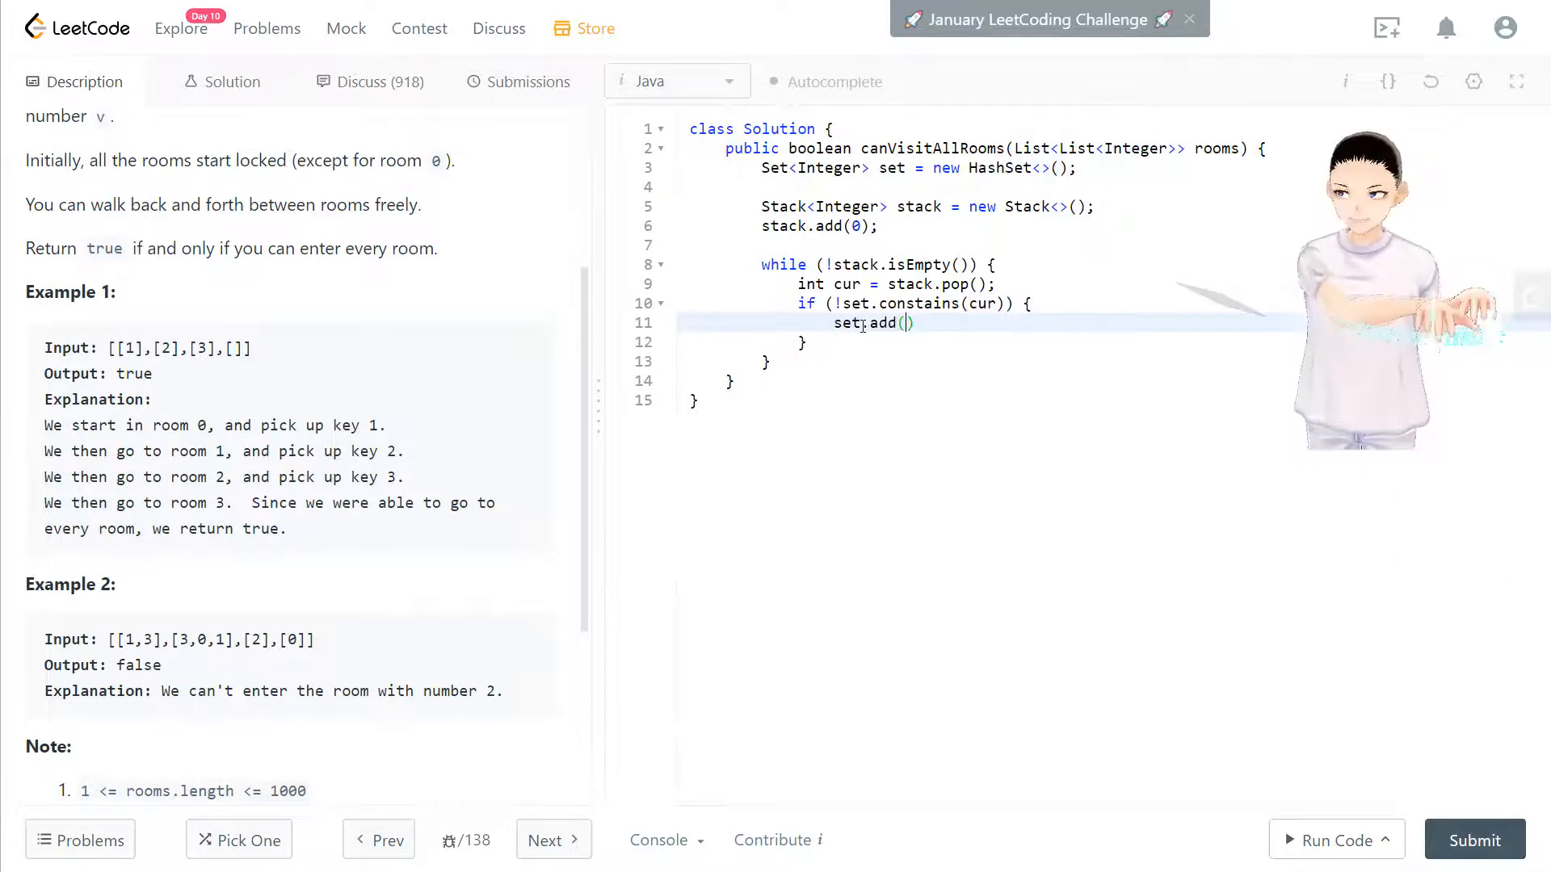
text(cur)
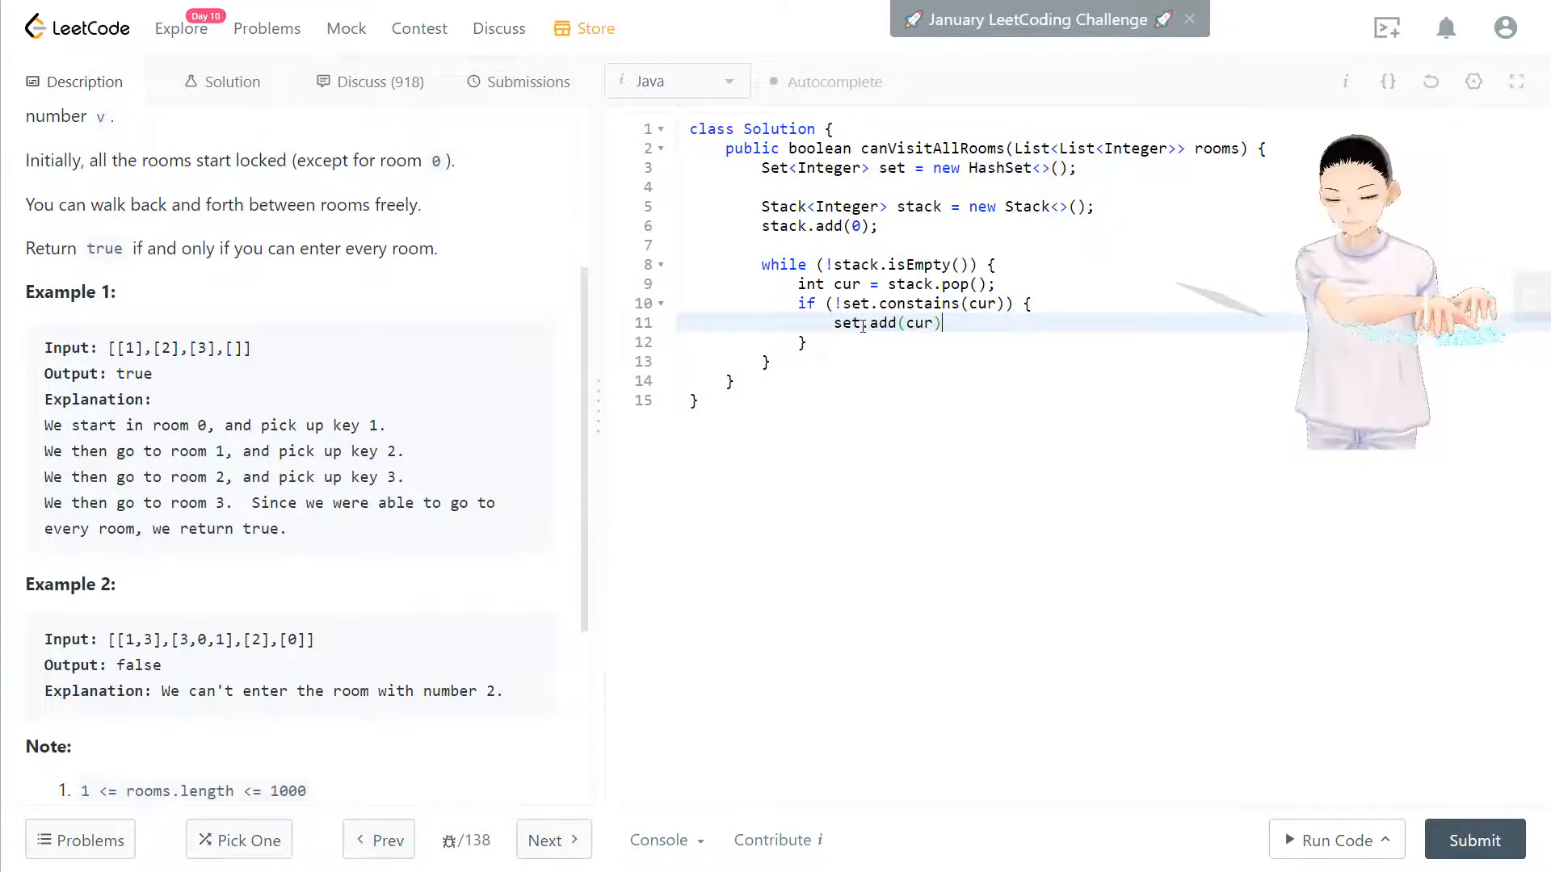
text(;)
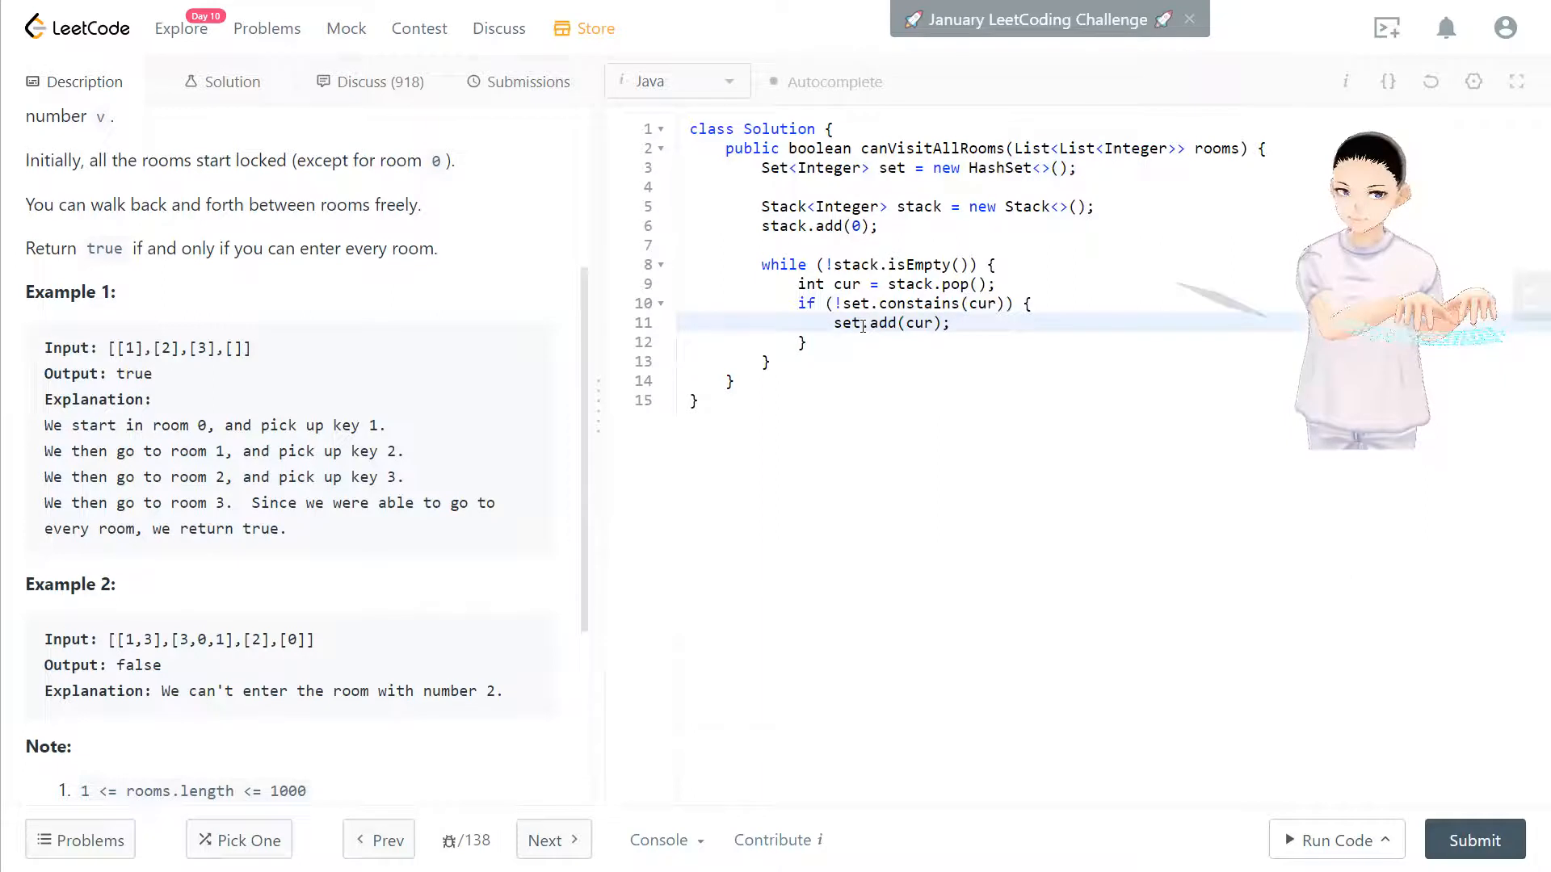
key(enter)
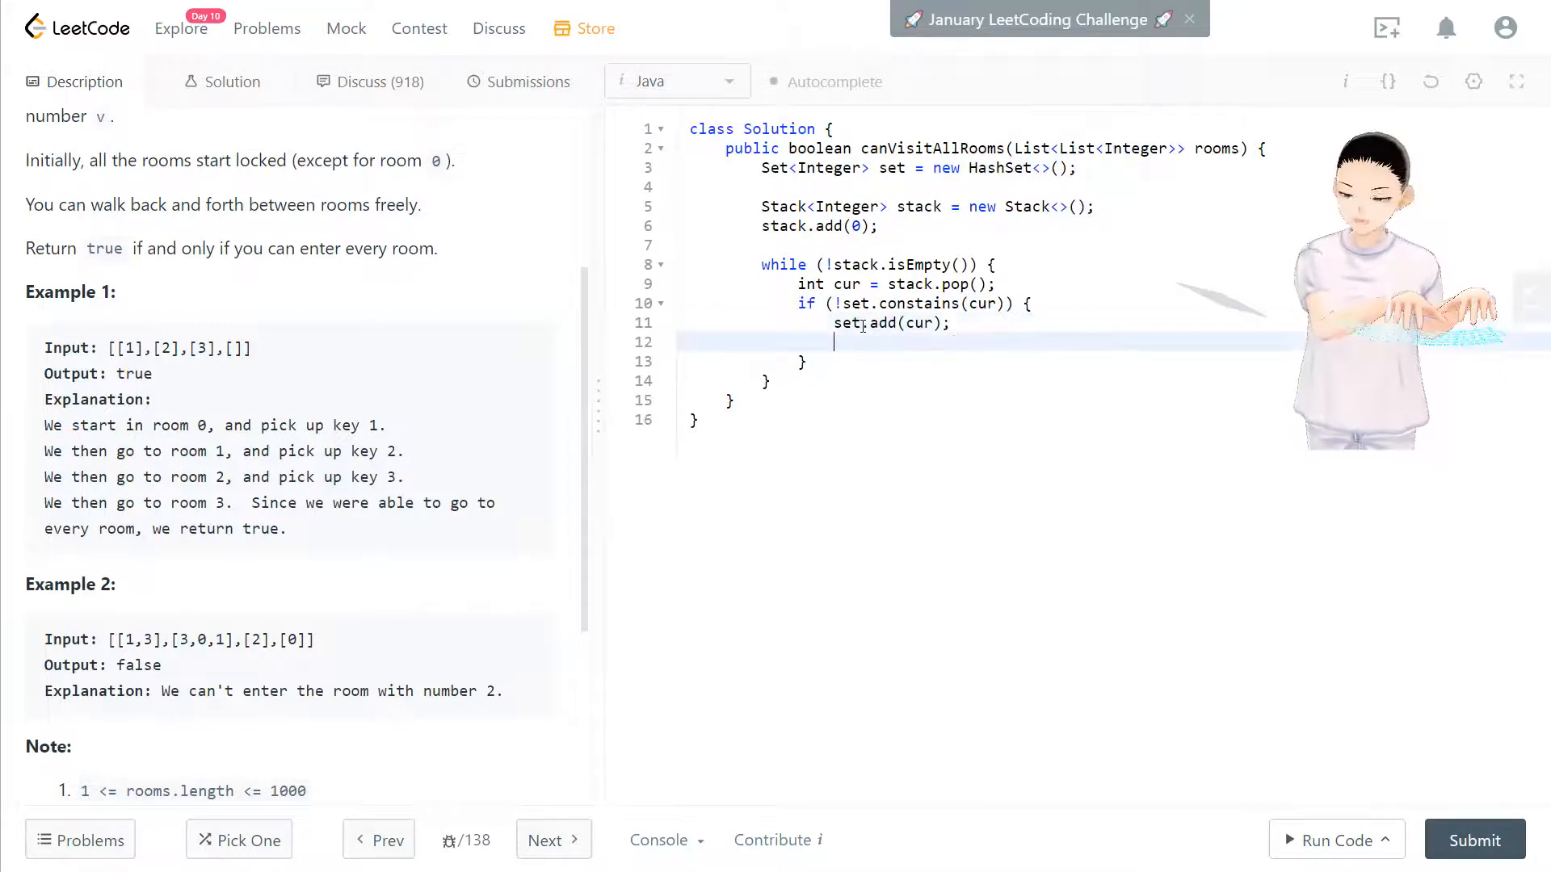
Write the for (int x : rooms.get(cur)) loop header.
text(for)
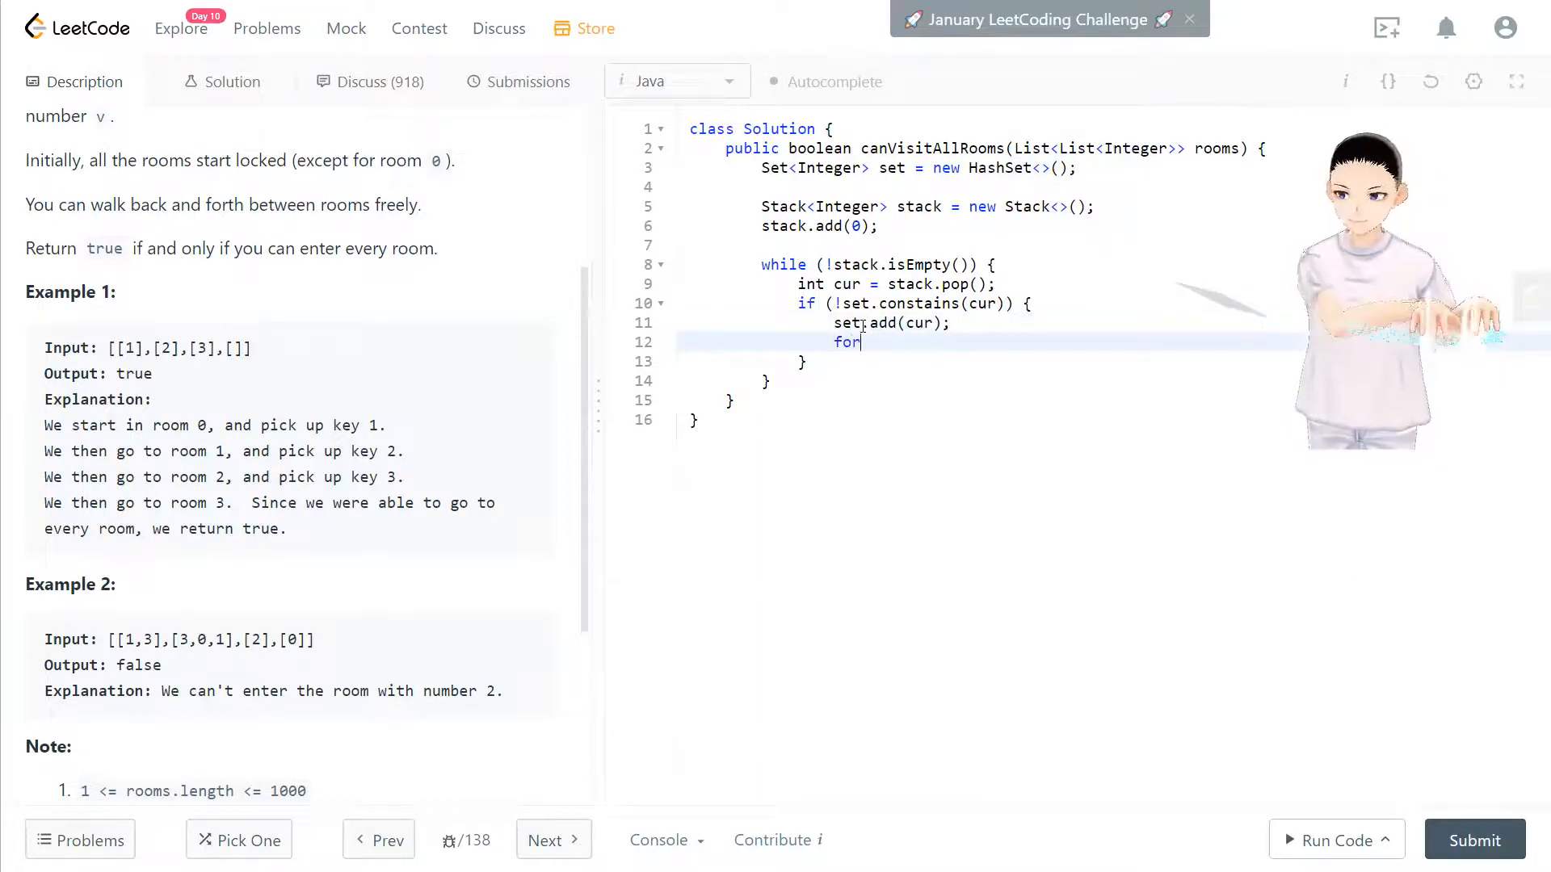
text(())
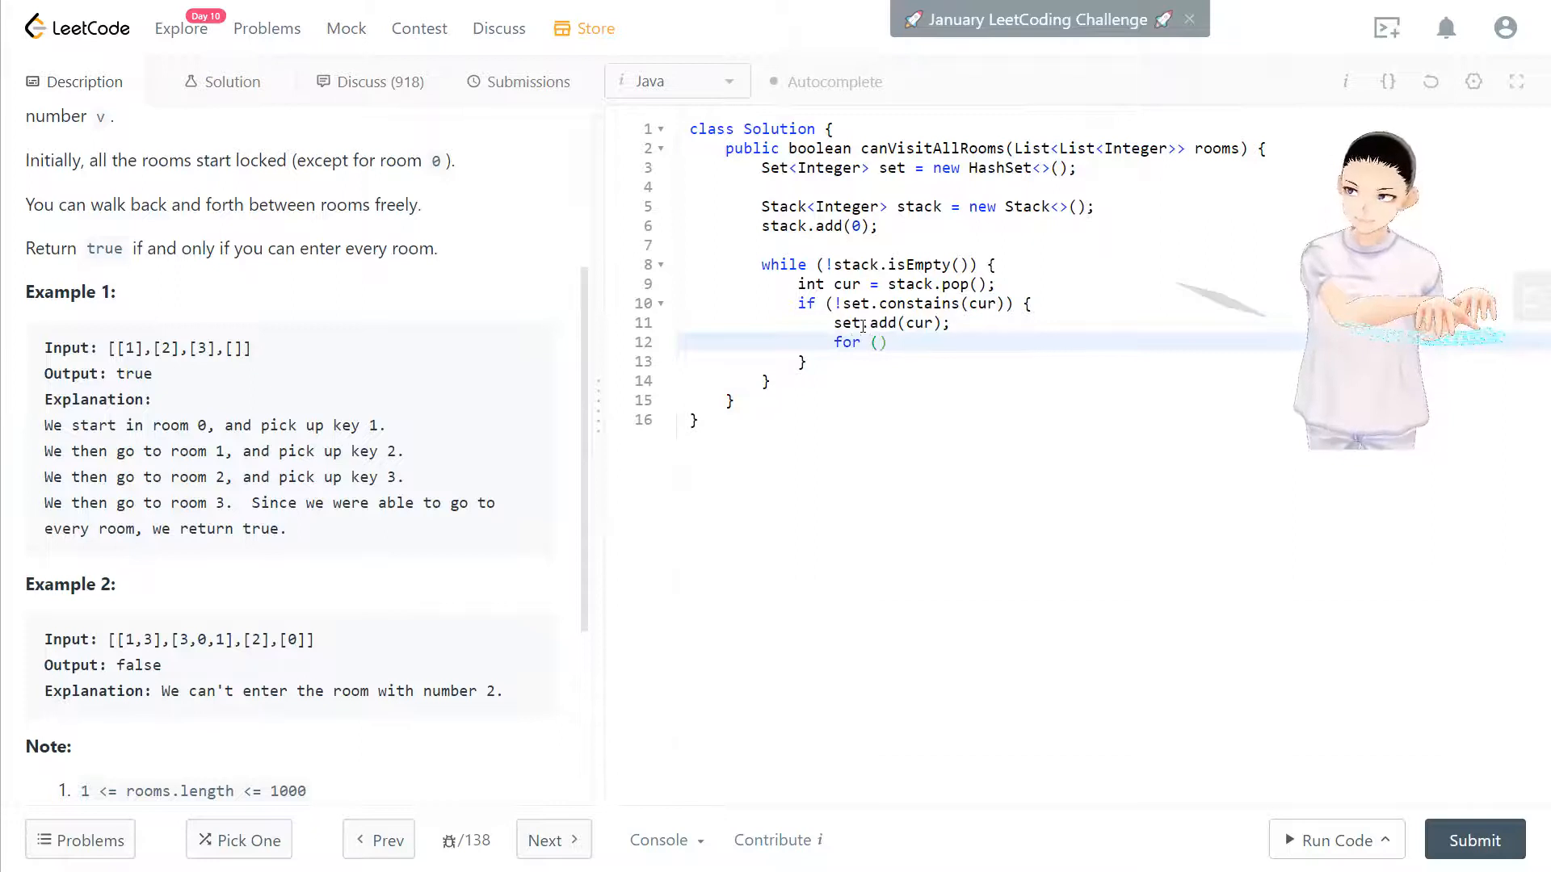
text(int x)
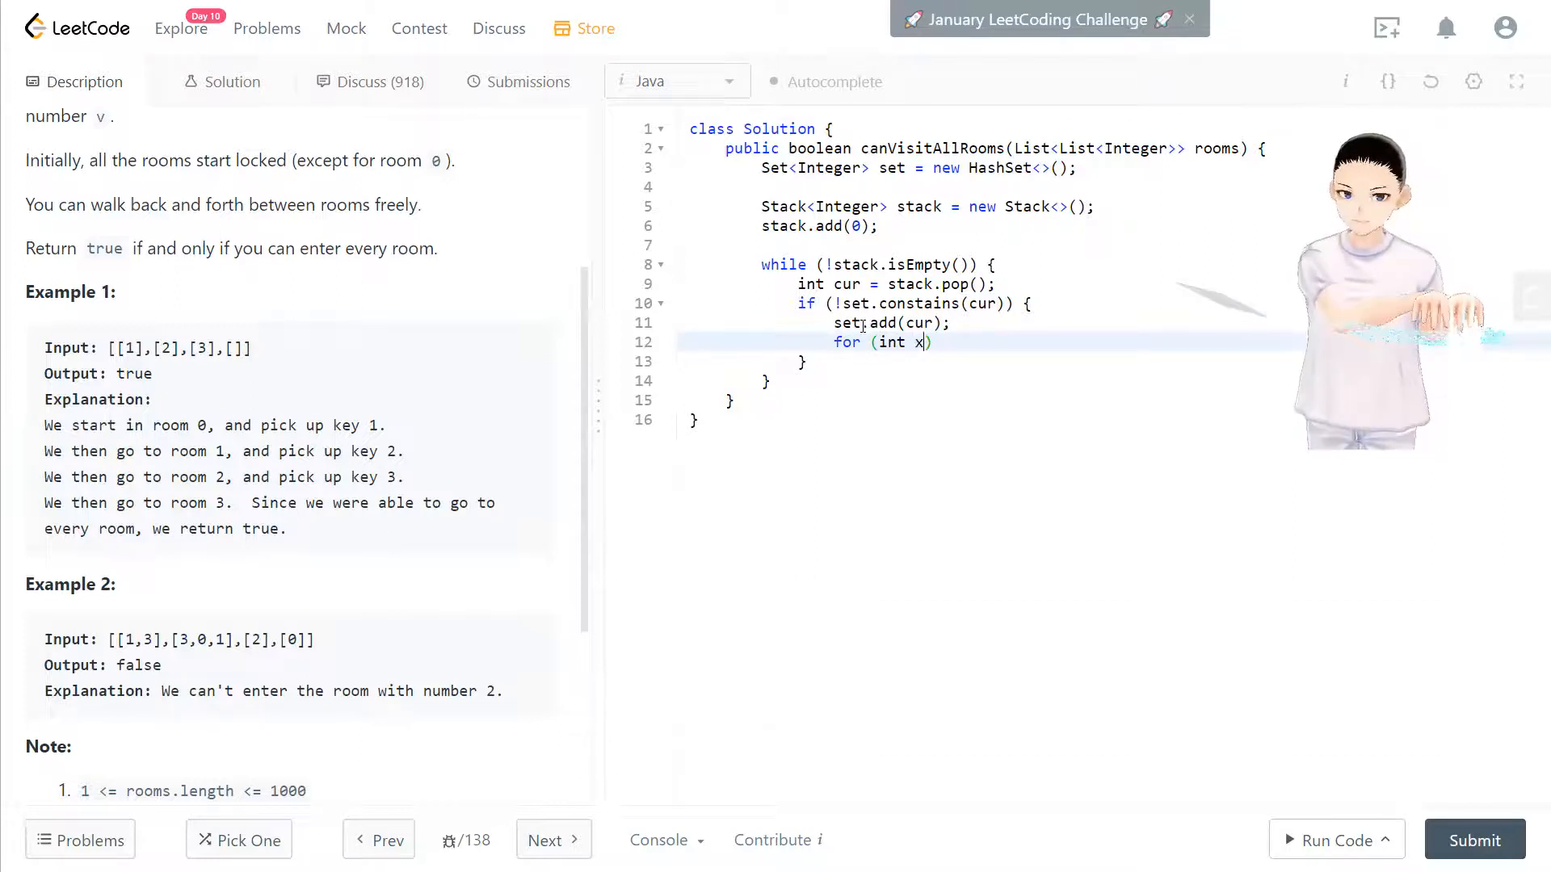
text(: roo)
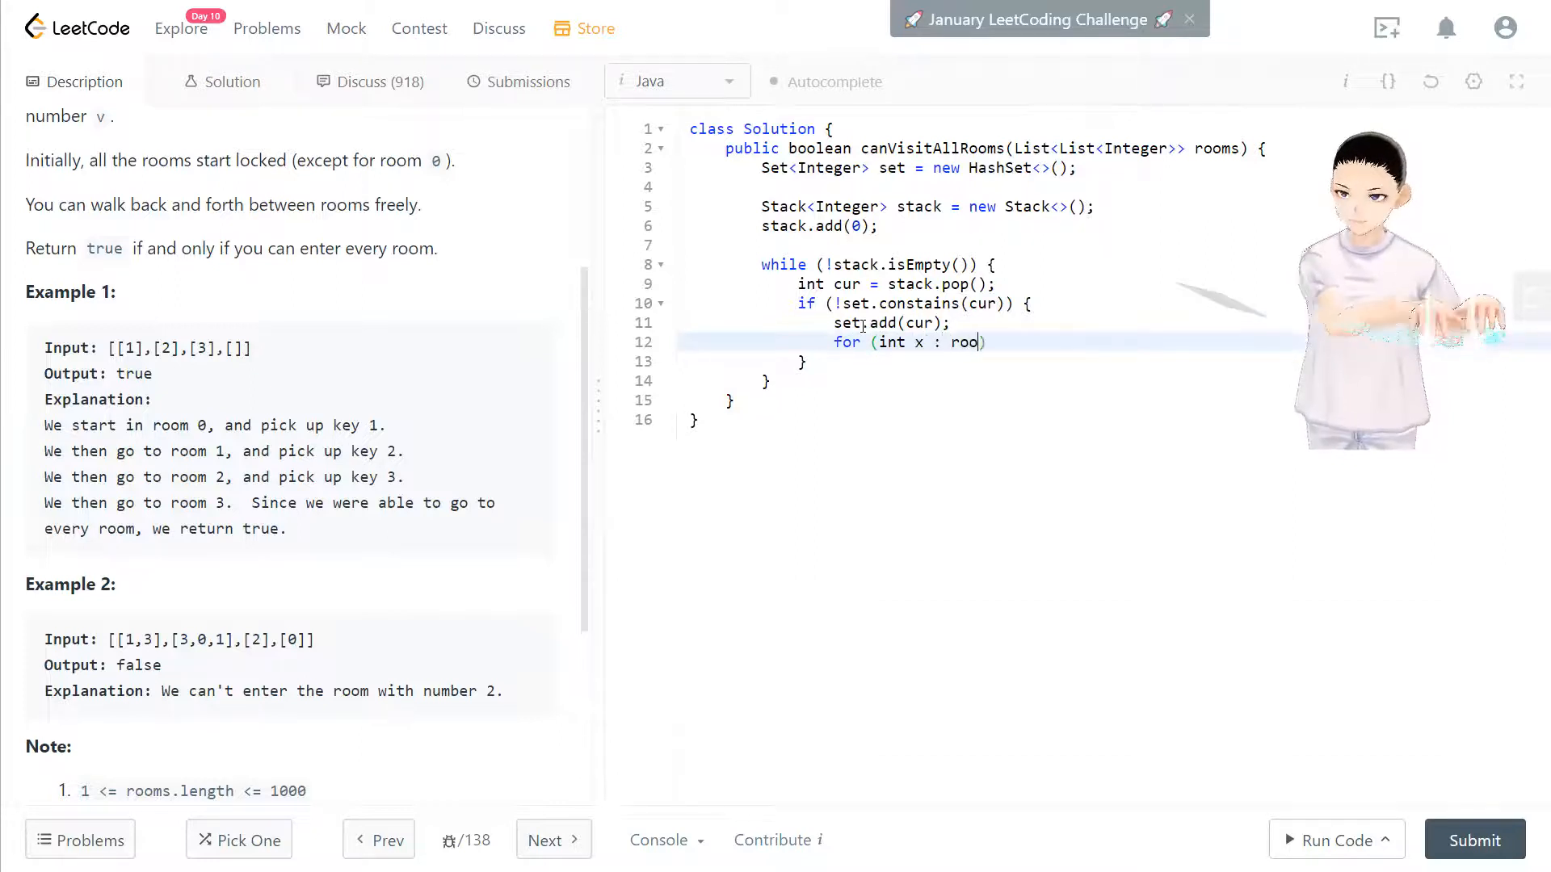
text(ms)
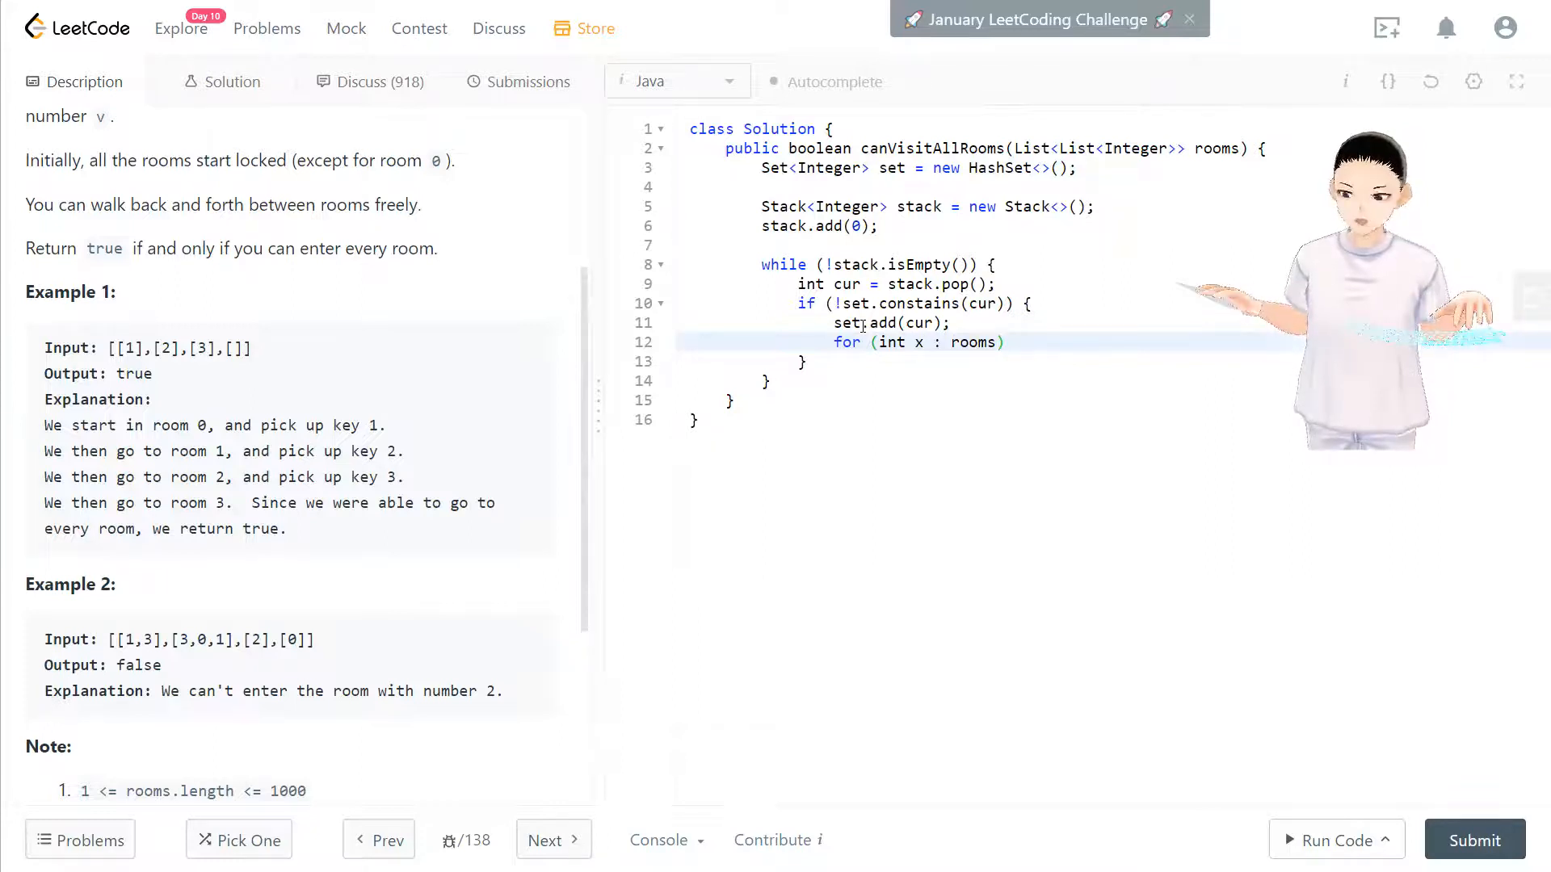
text(.get(cur))
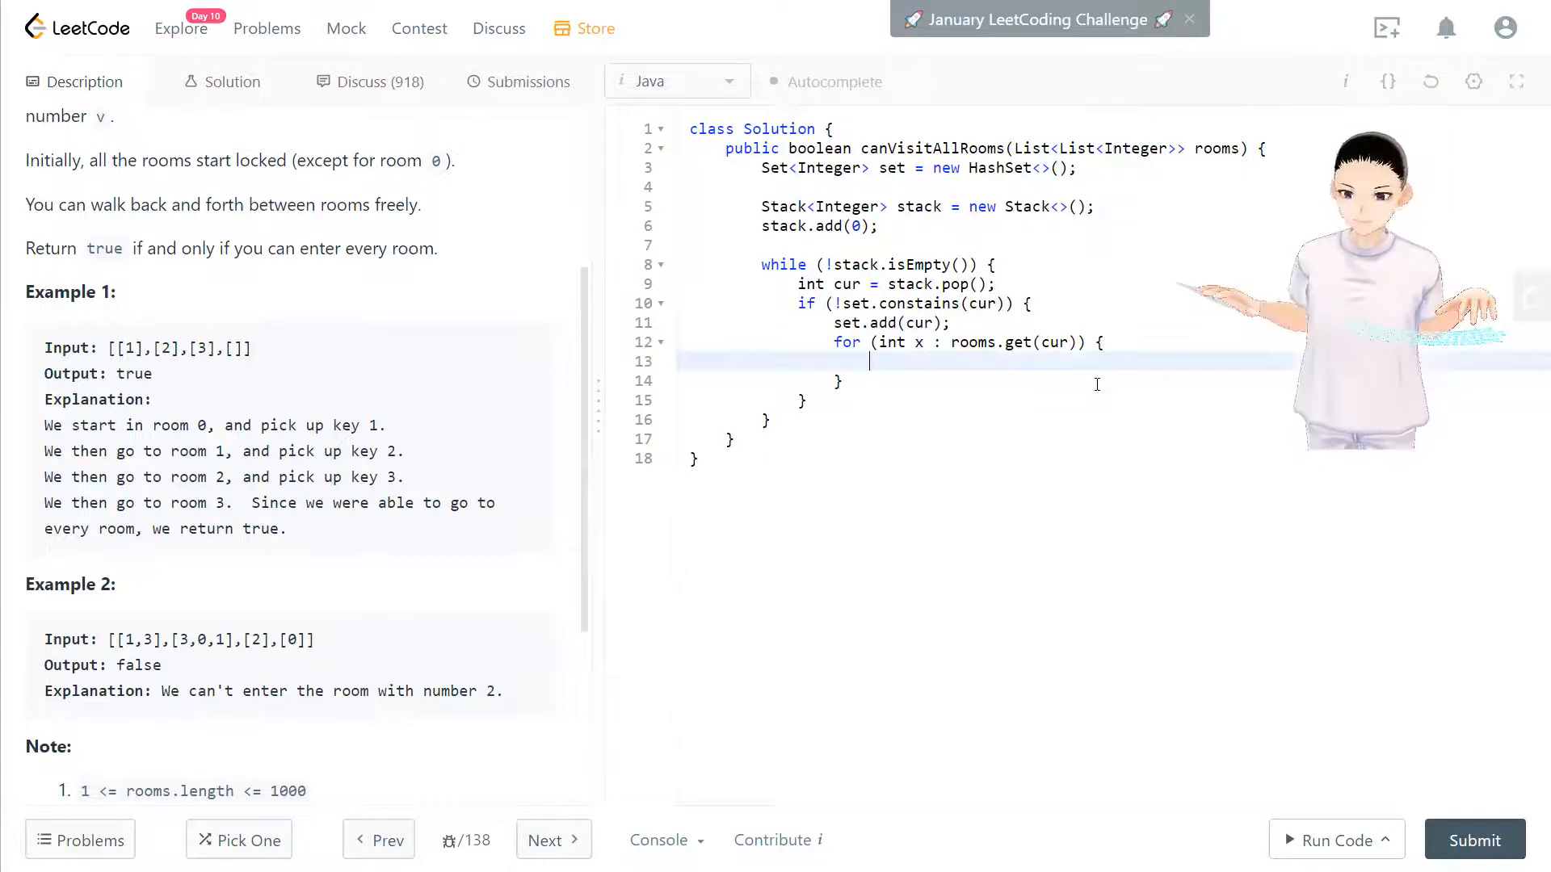
Inside the for loop, write if (!set.contains(x)) with stack.push(x);.
text(is)
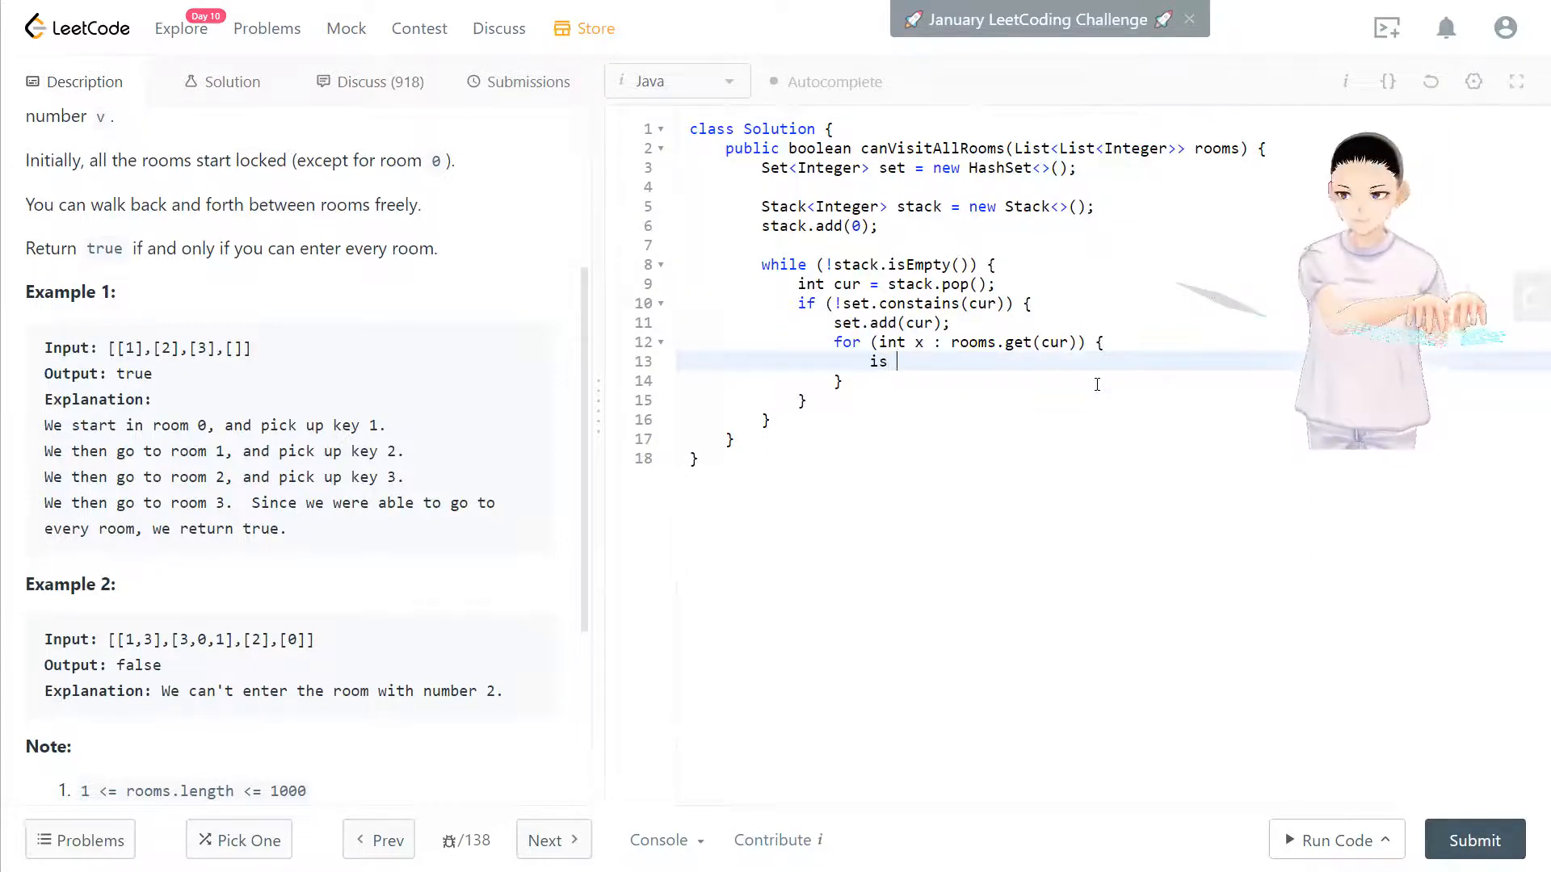
key(Backspace)
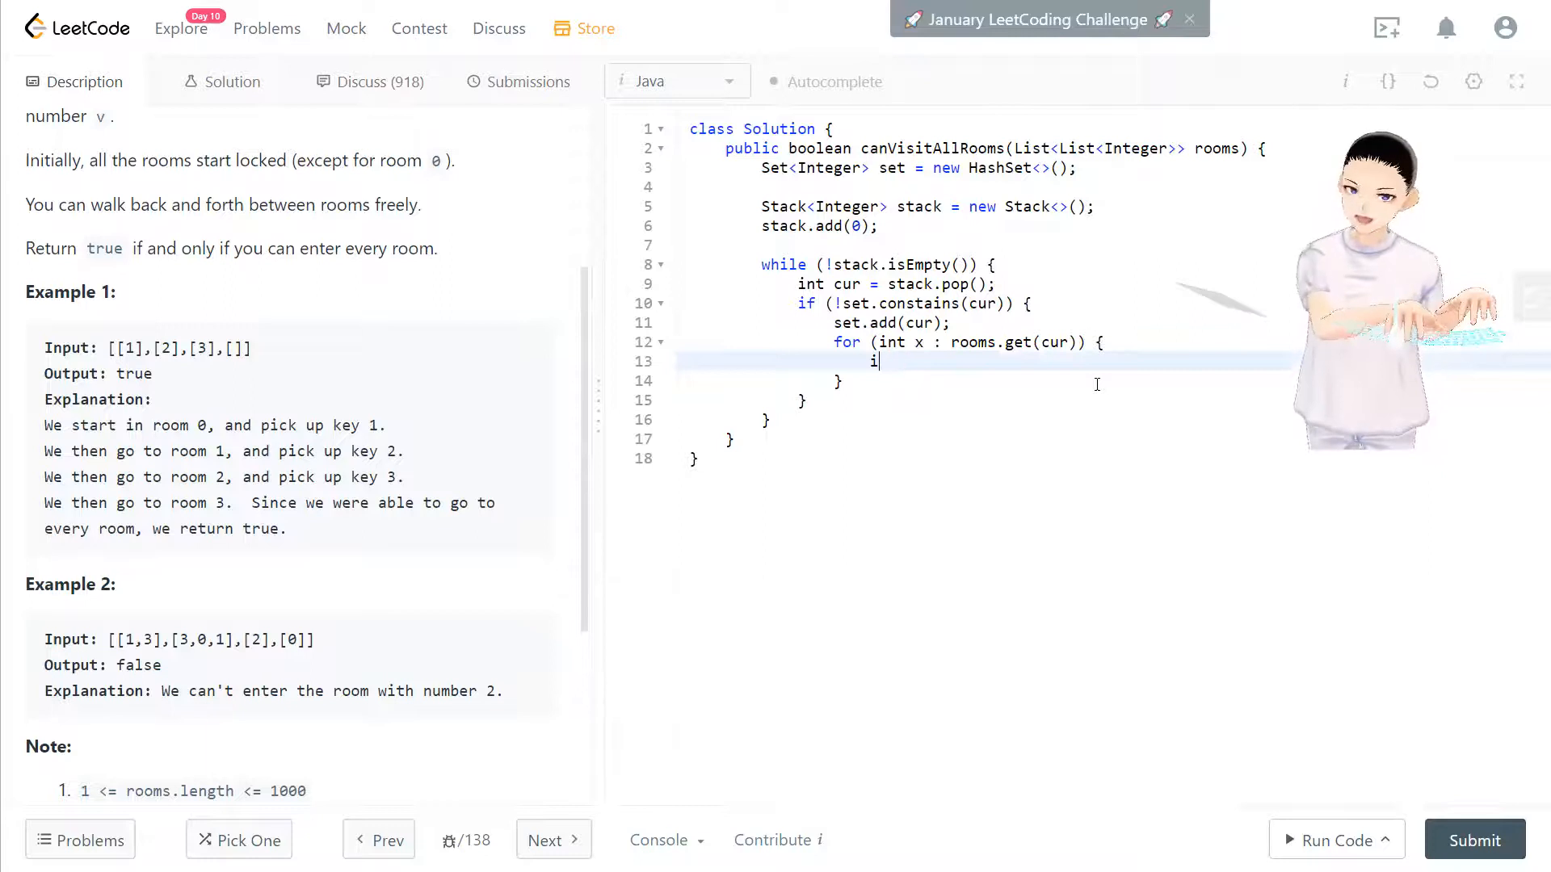
text(f ())
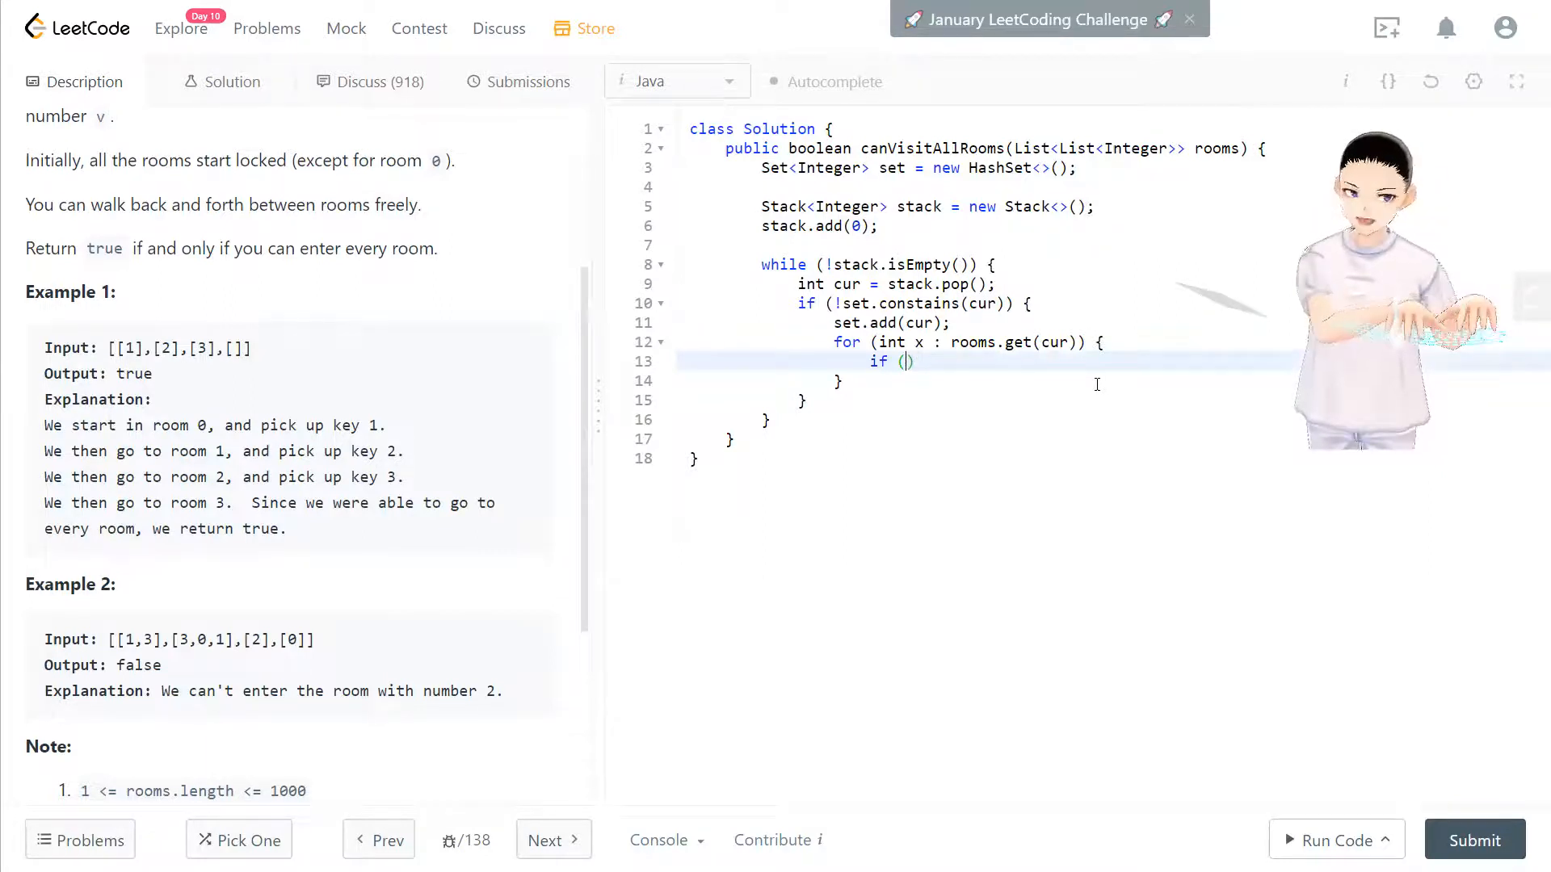
text(!set.)
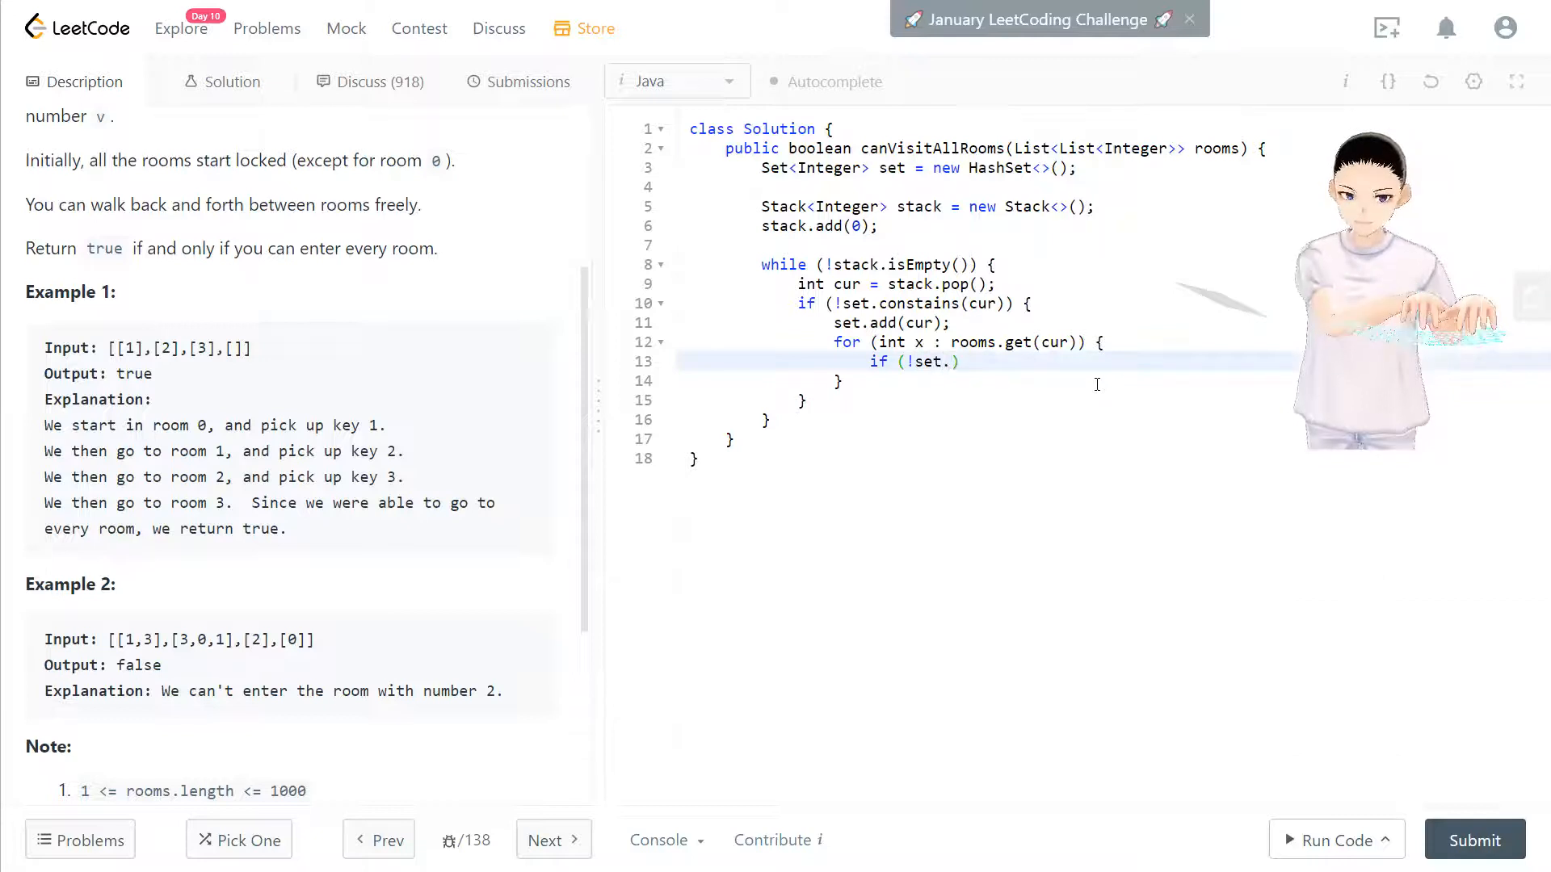
text(contains())
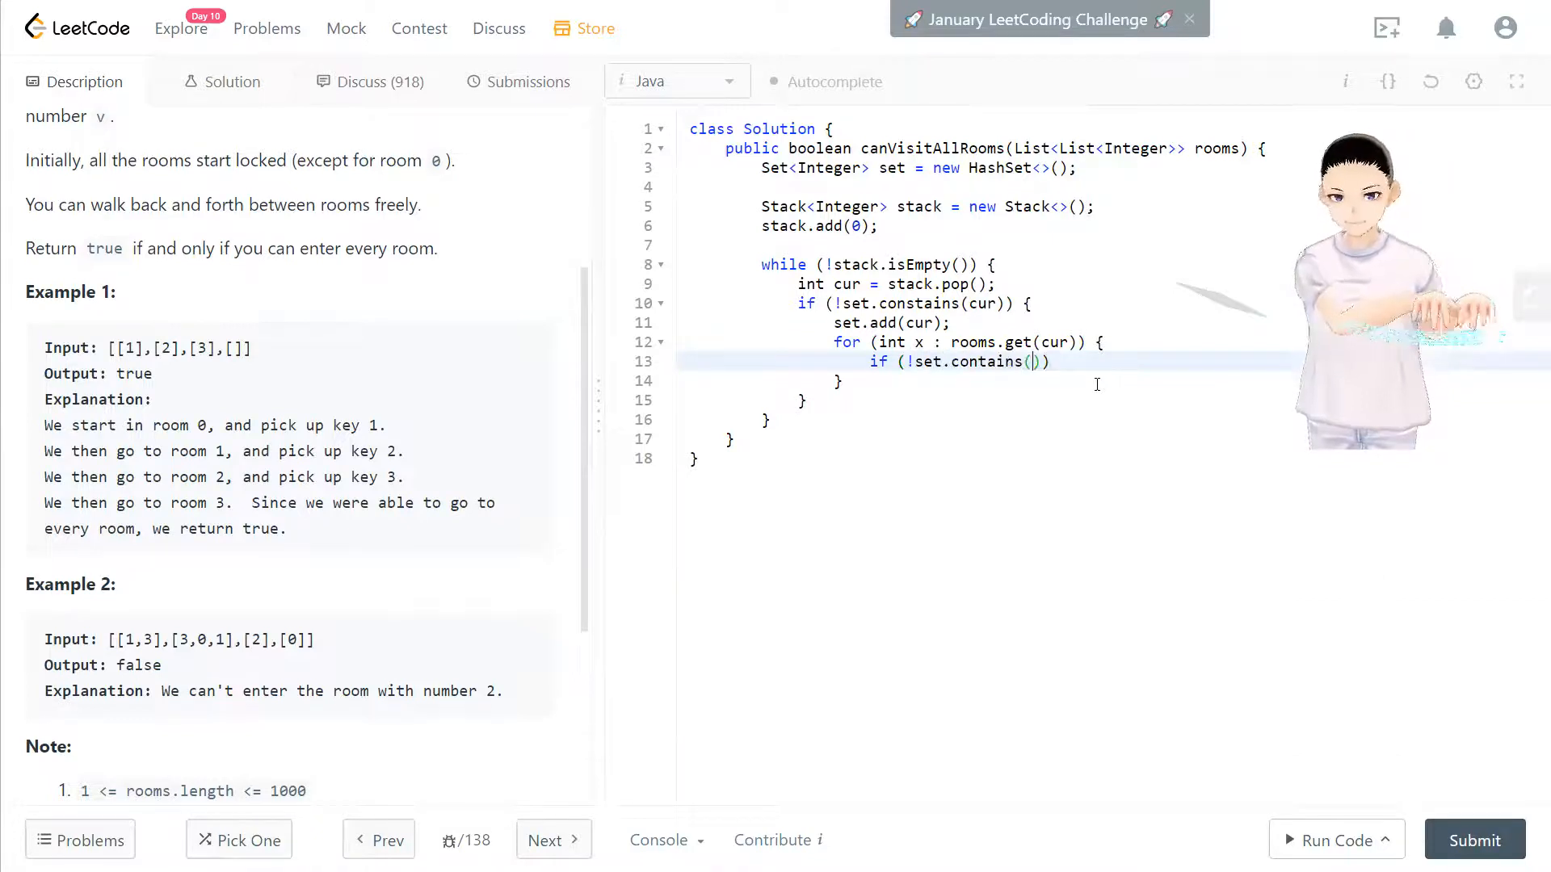
text(x)
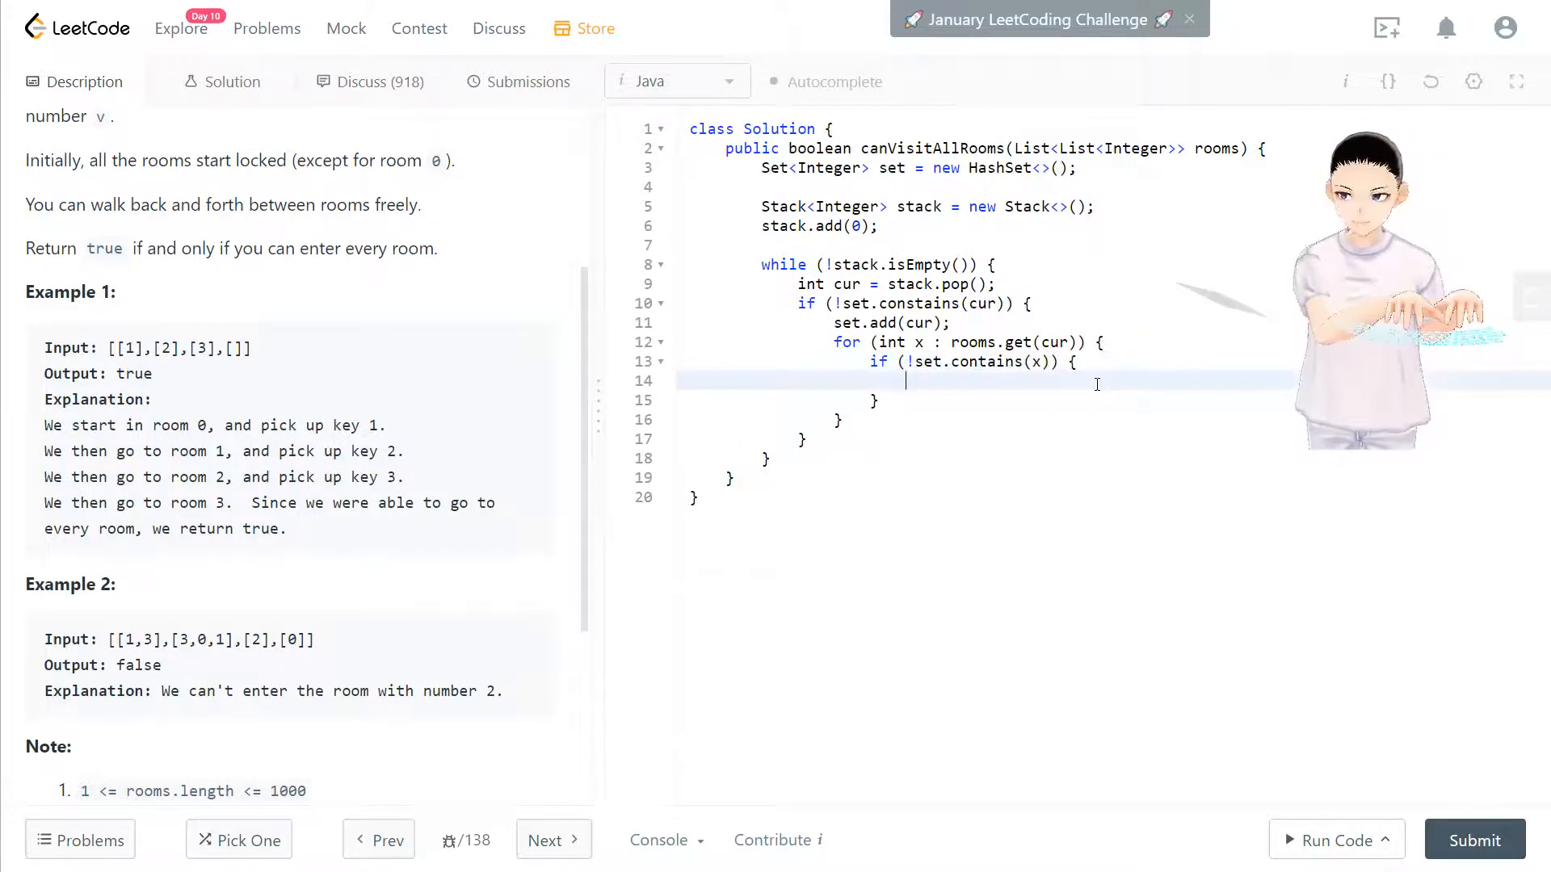
text(stack.p)
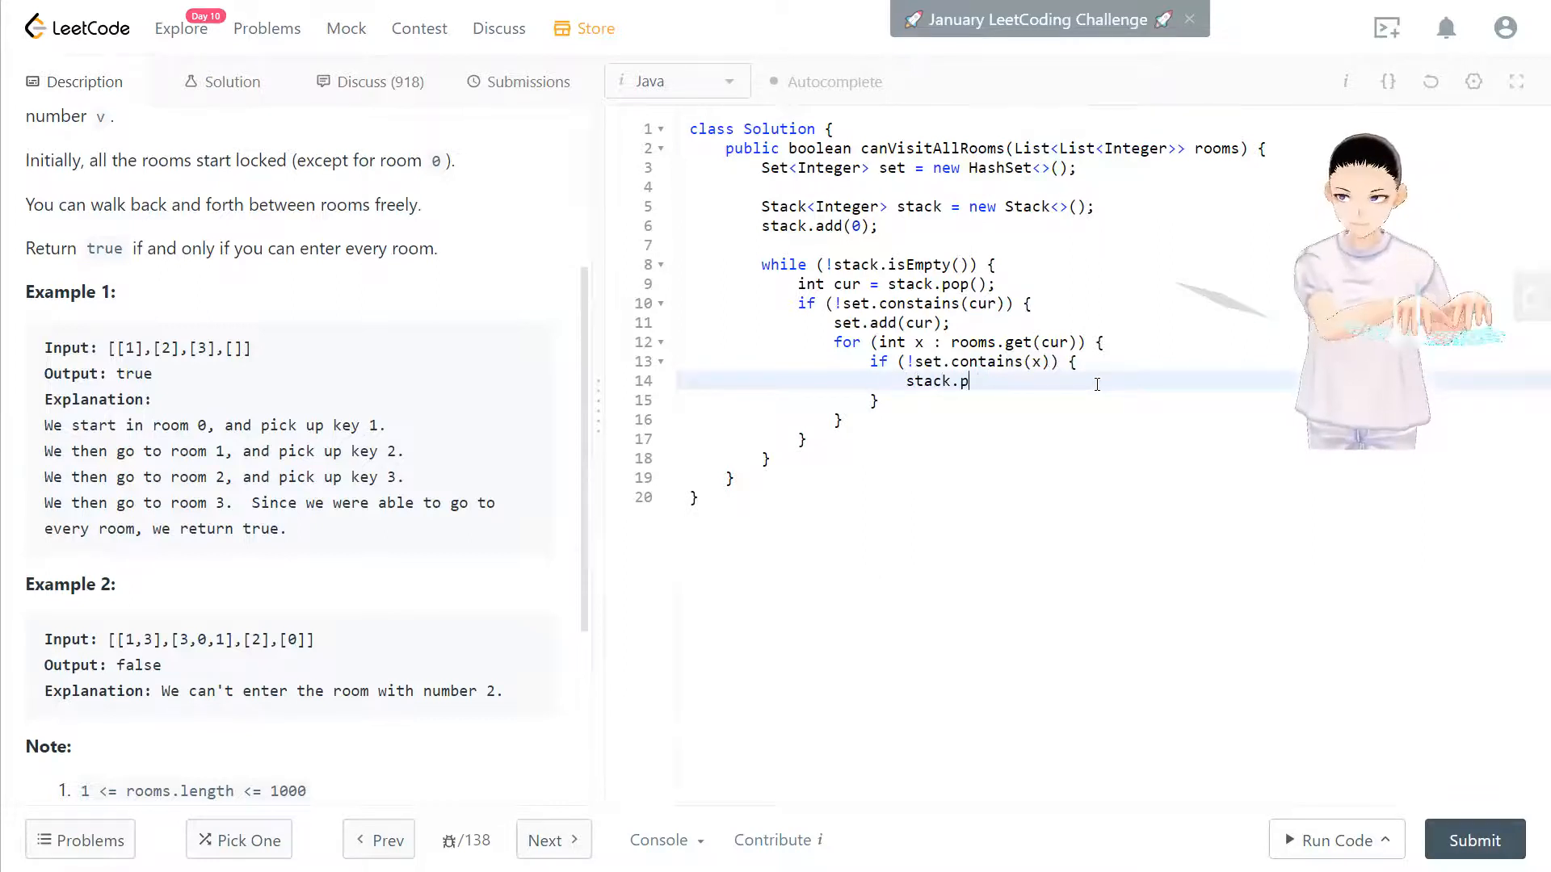
text(ush(x);)
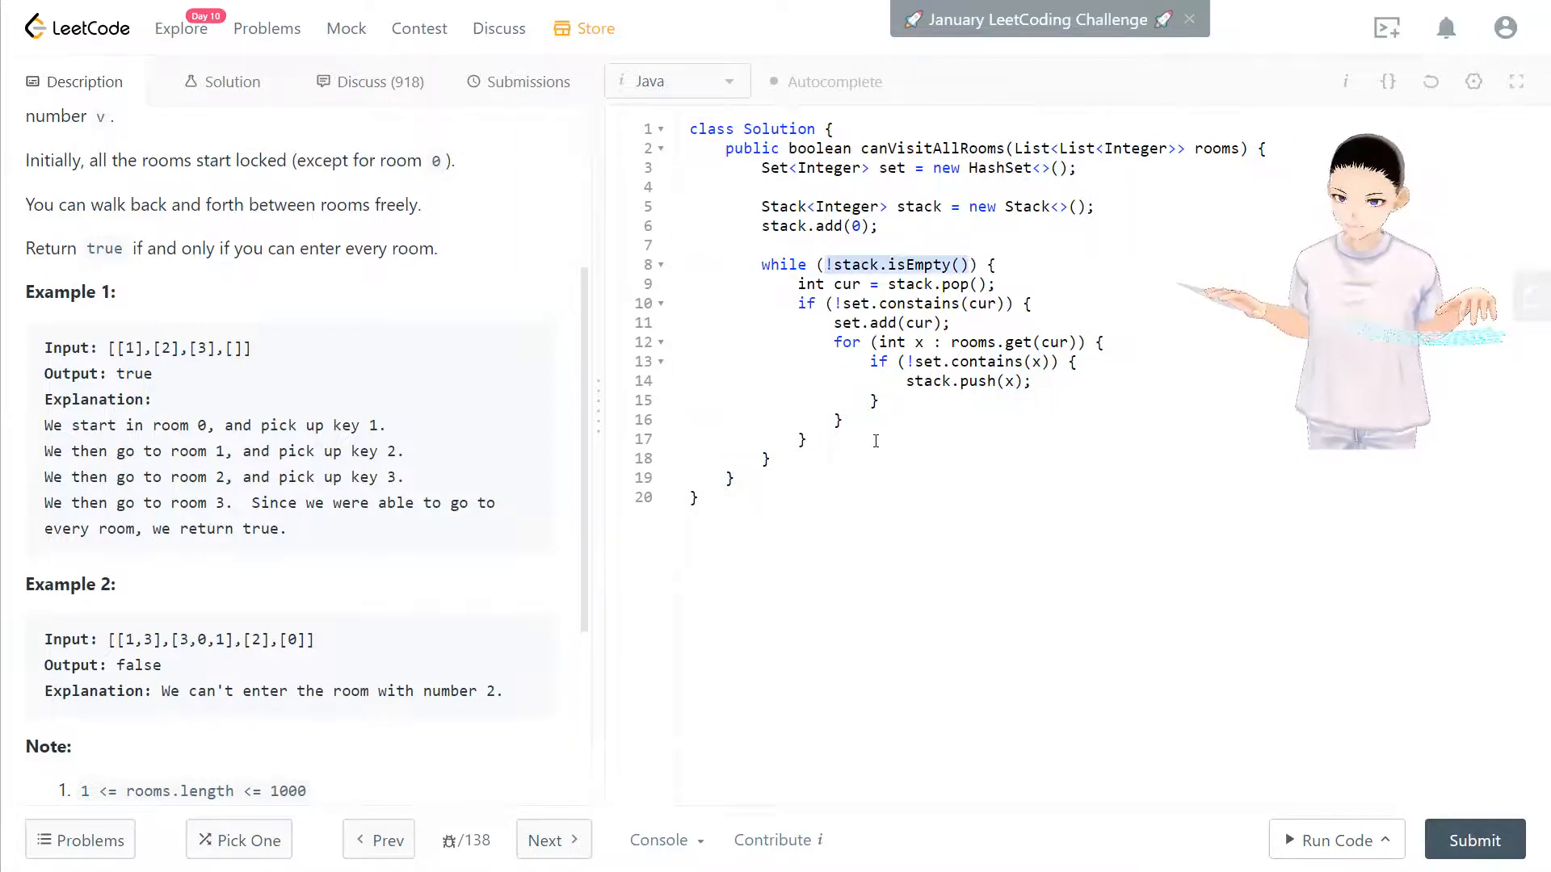
click(802, 439)
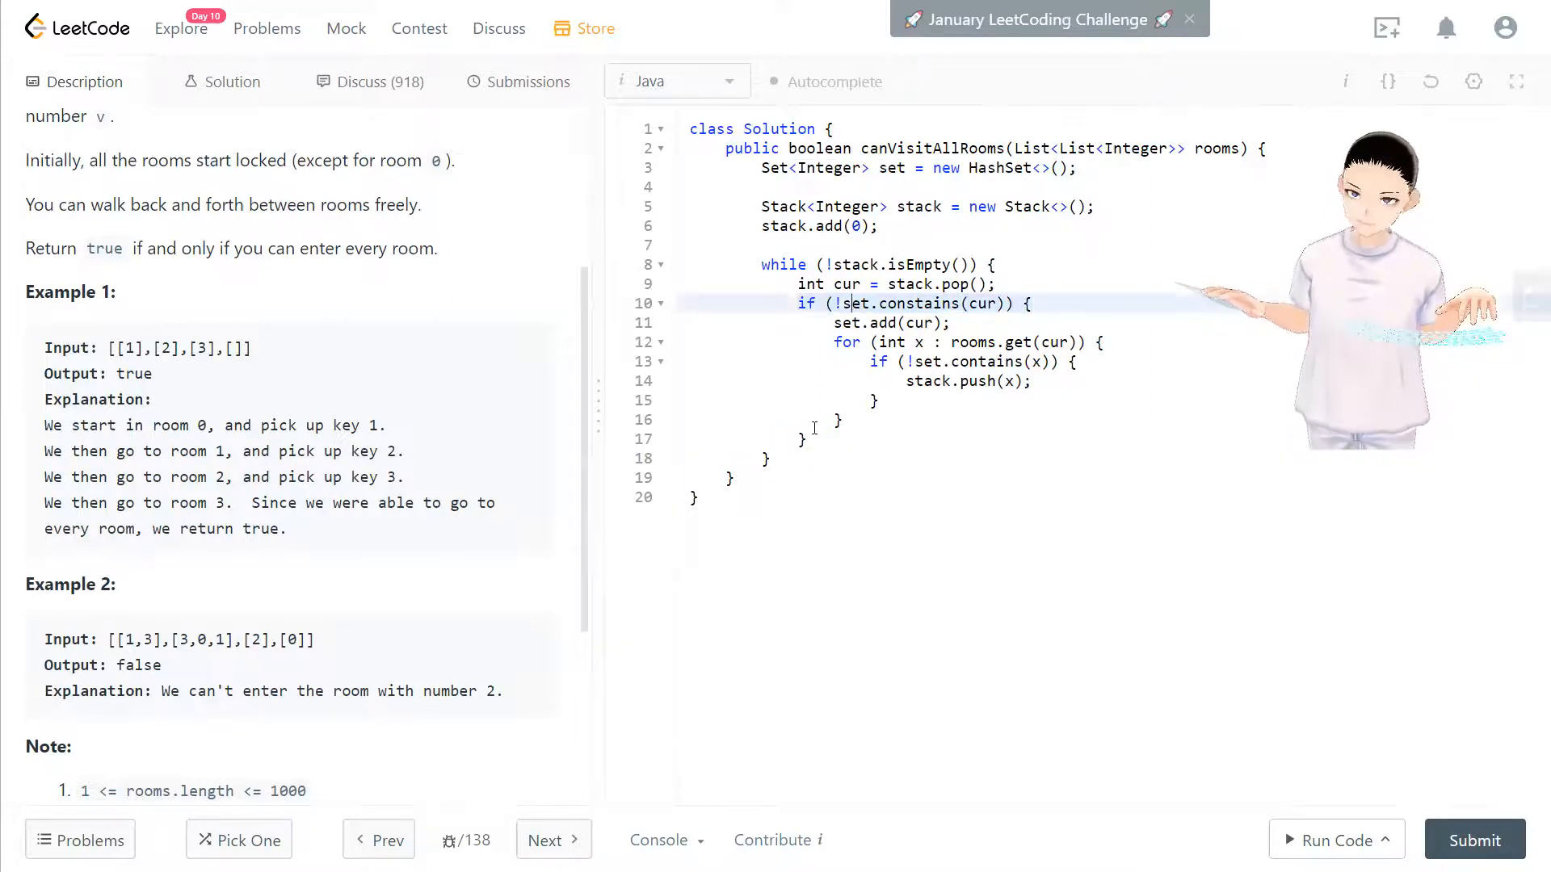
mouse_move(974, 307)
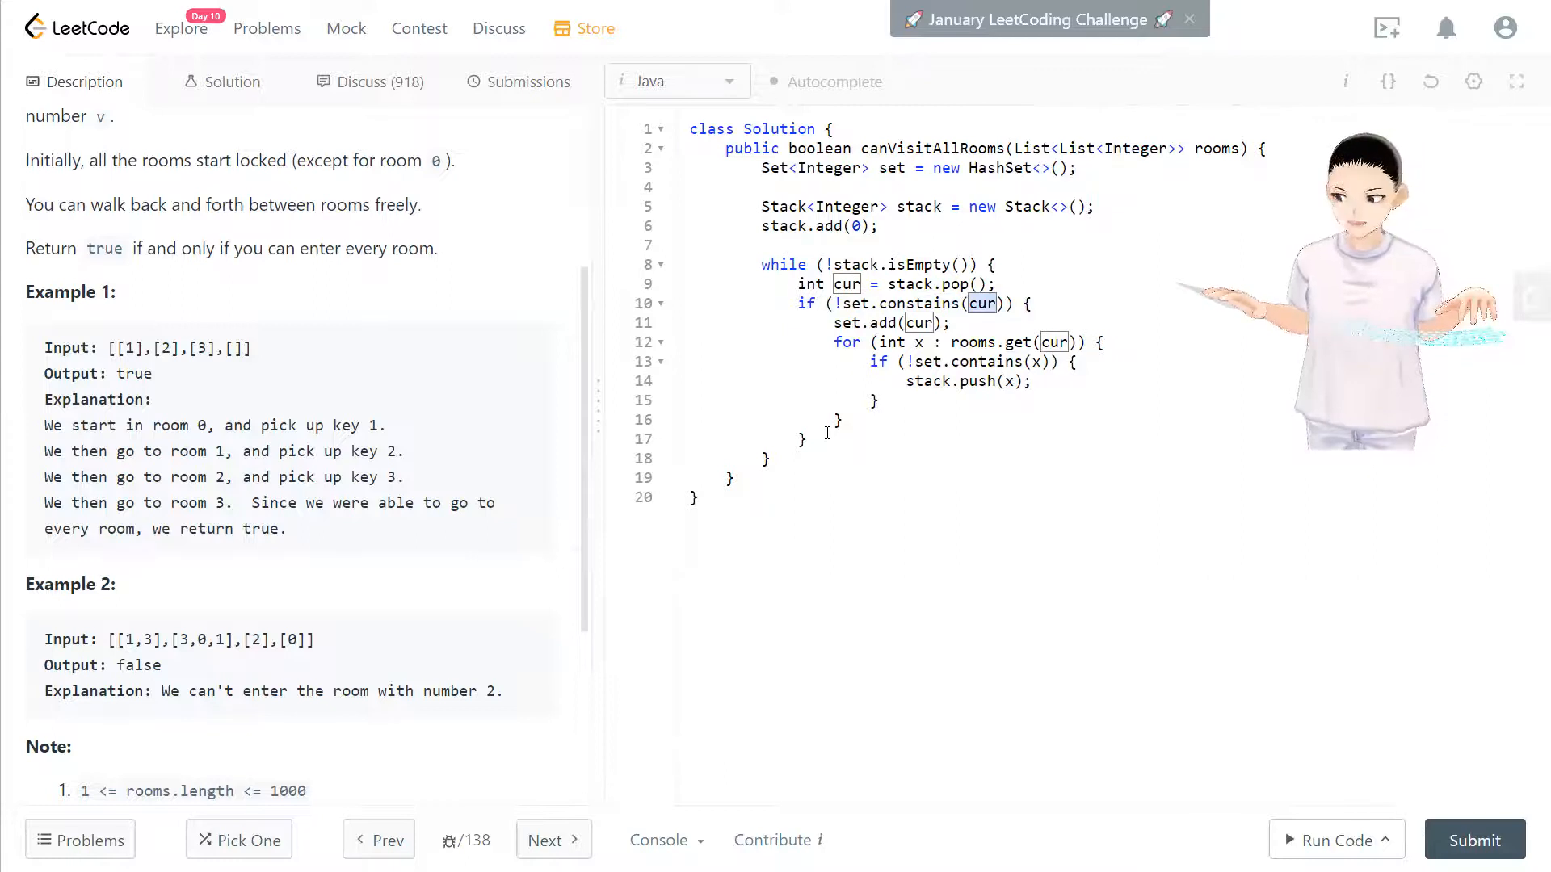
click(767, 458)
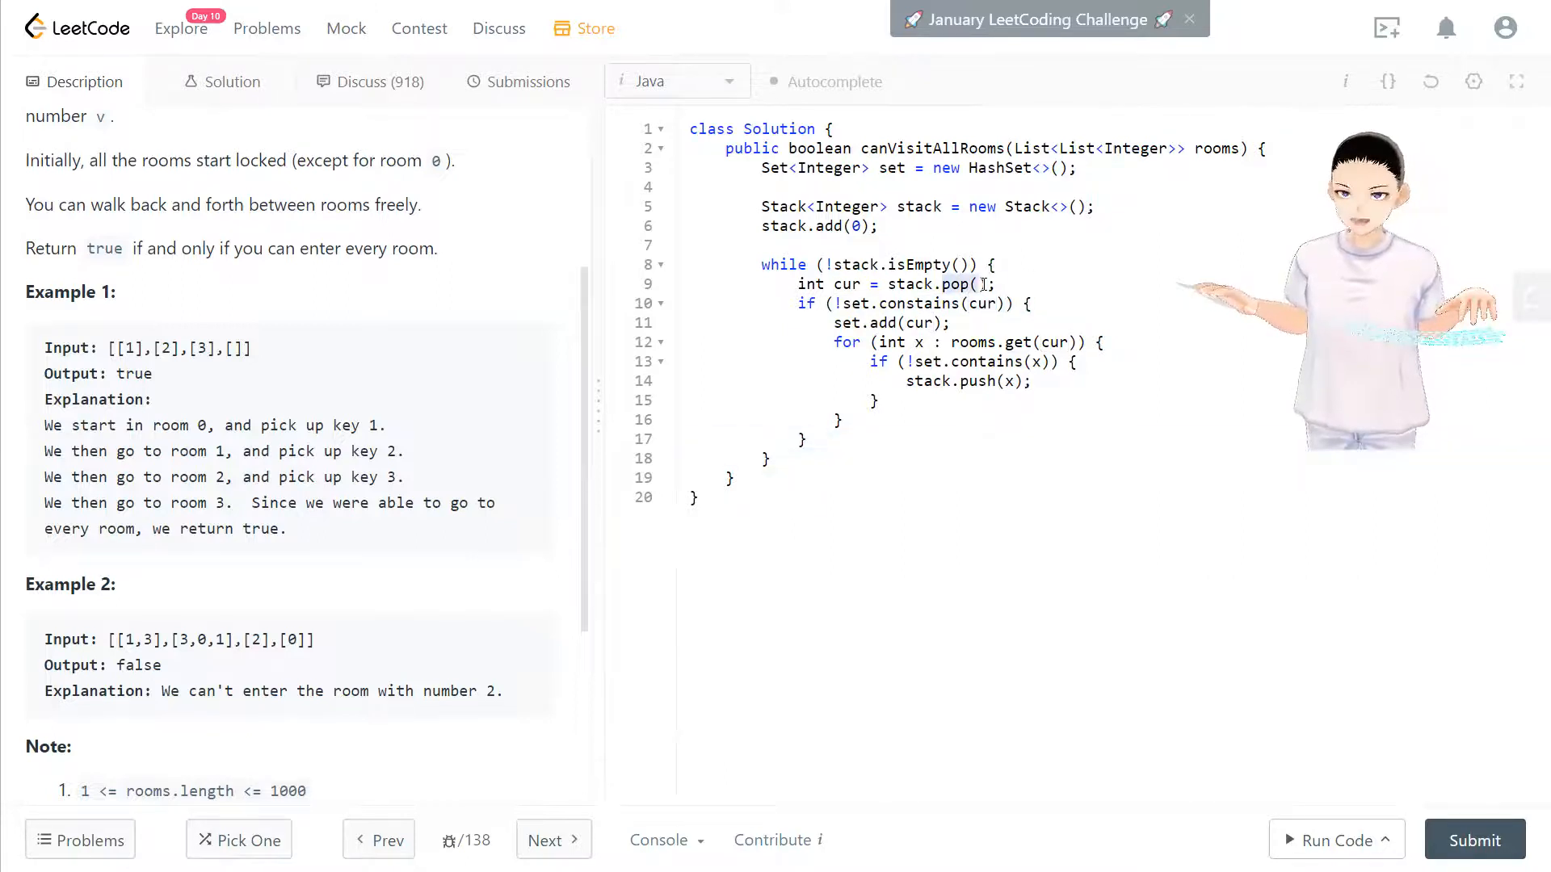
click(781, 459)
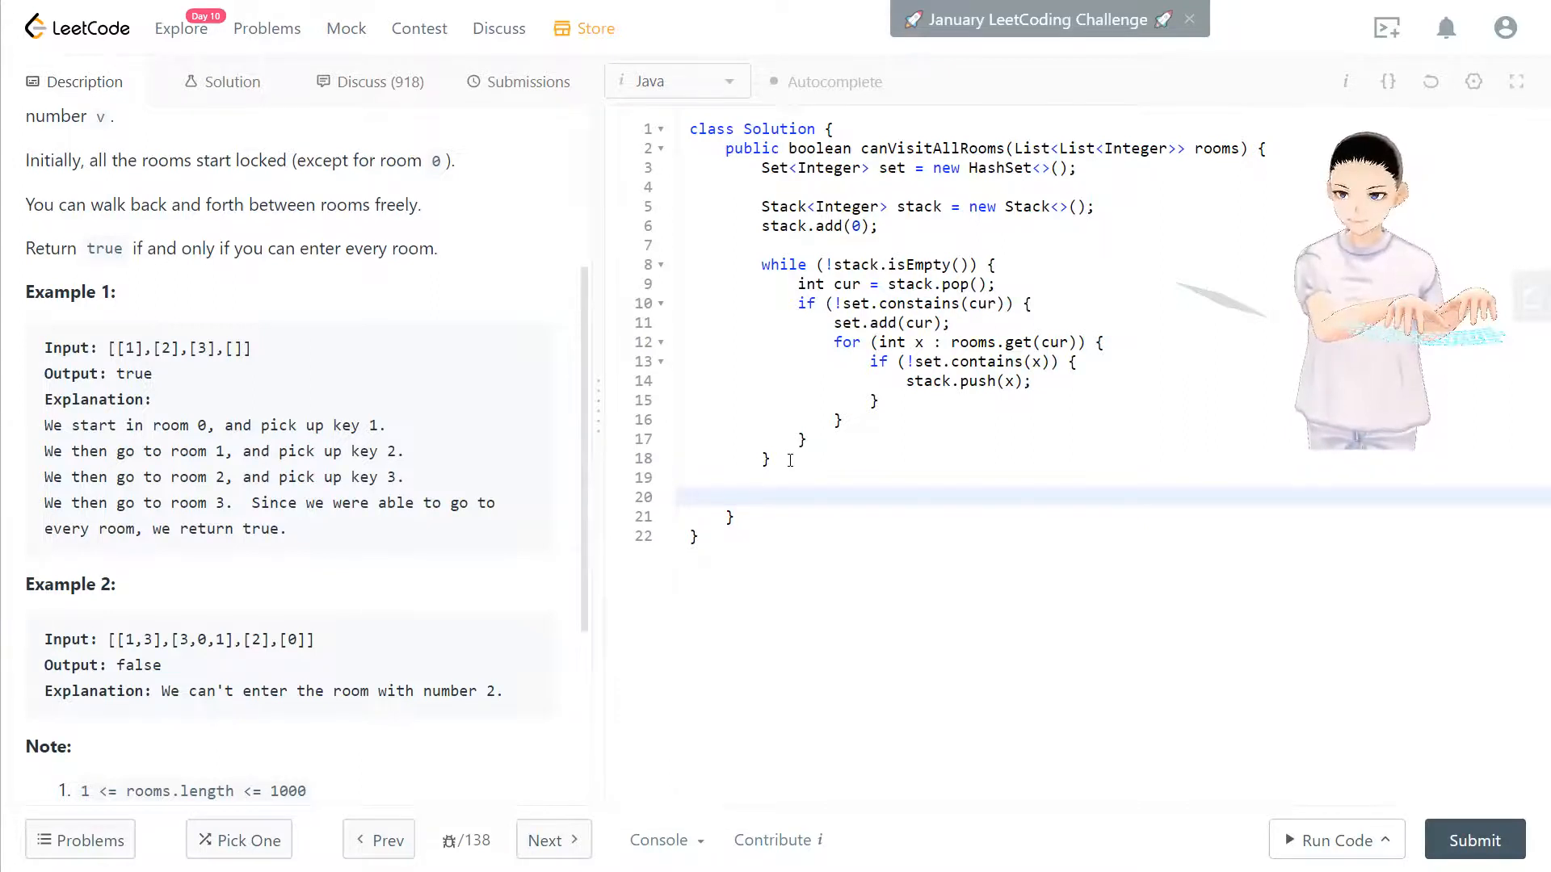
End the method with return set.size() == rooms.size();.
text(return)
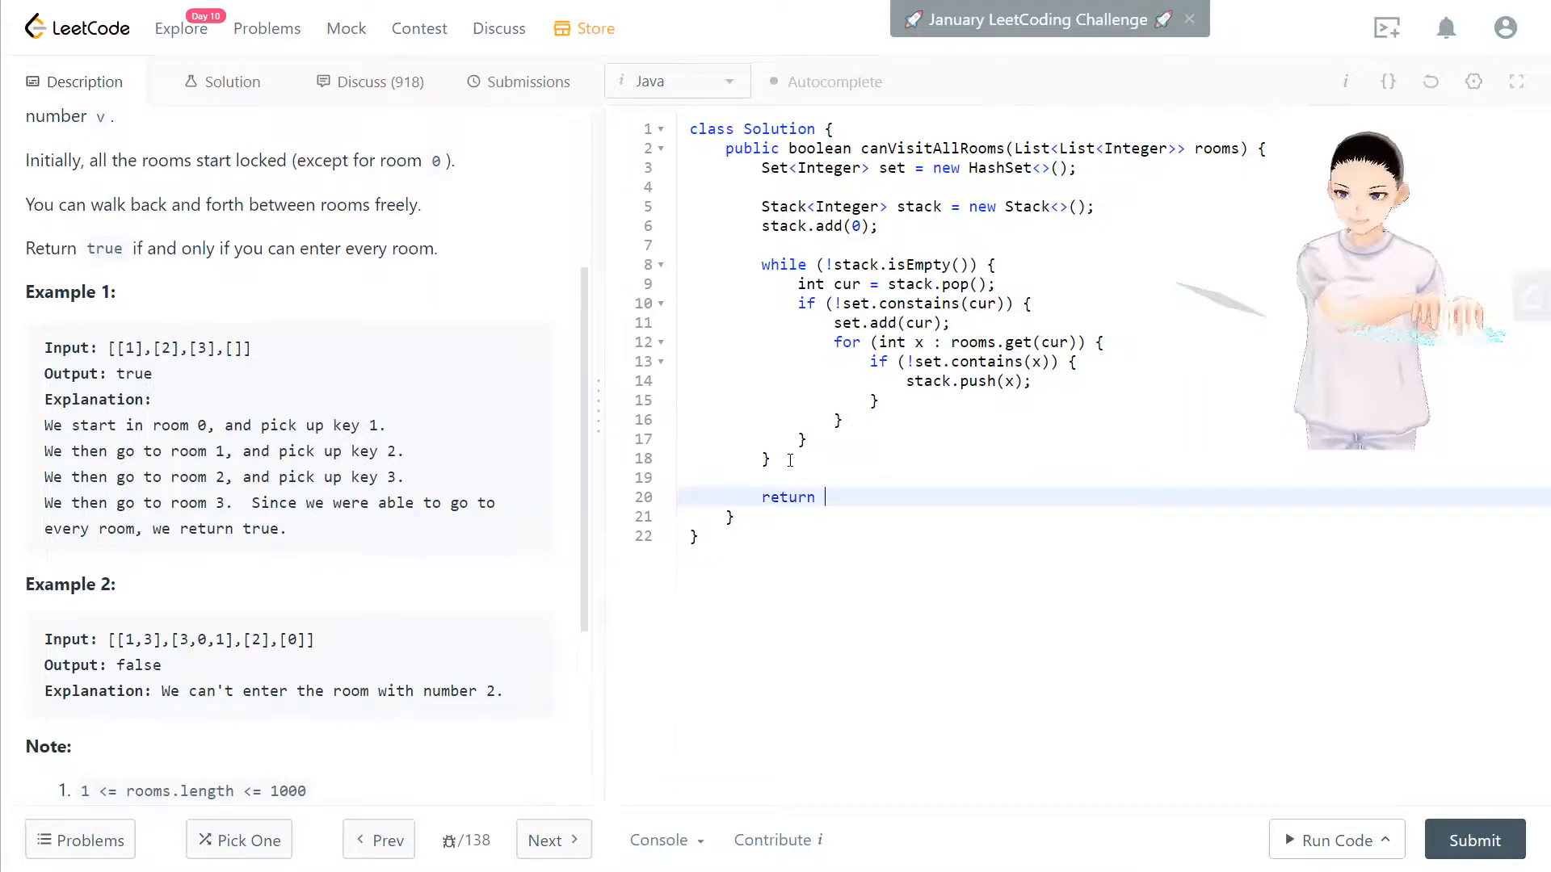
text(set.siz)
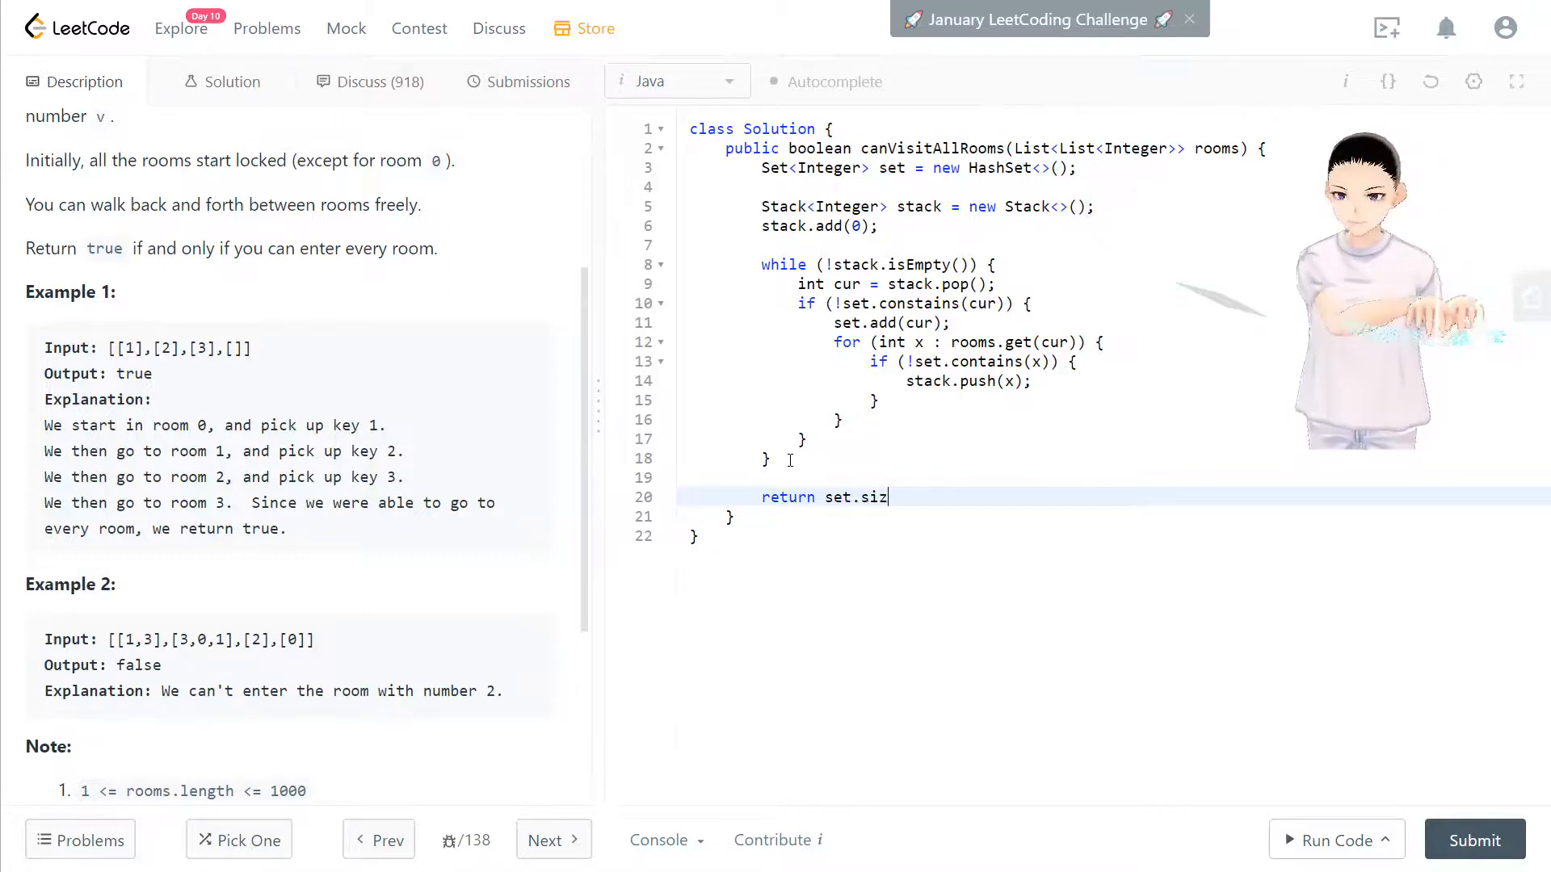
text(e())
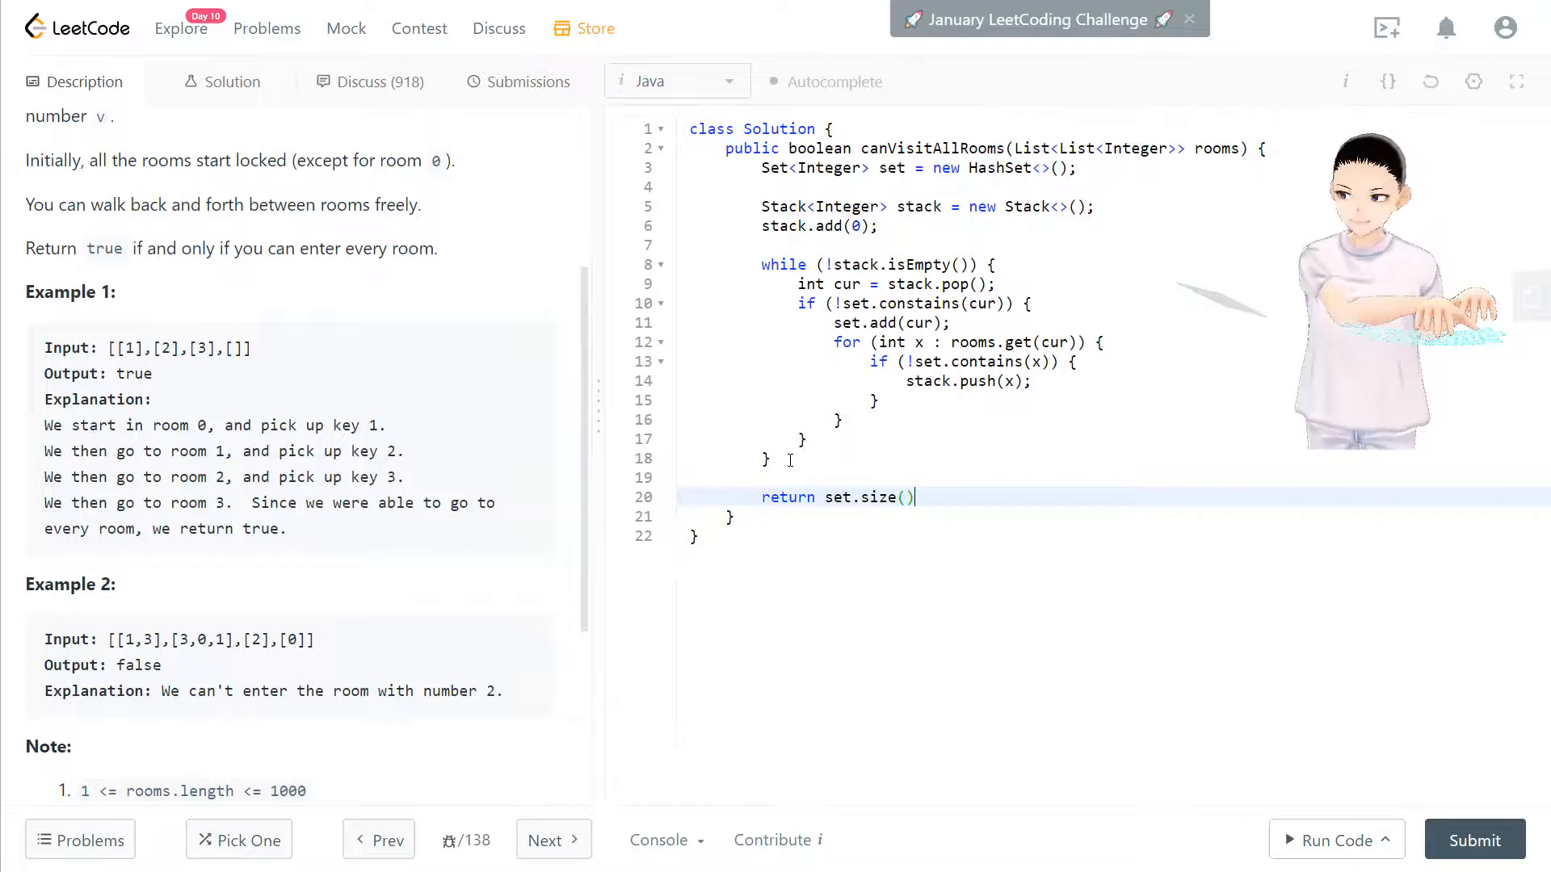
text(=)
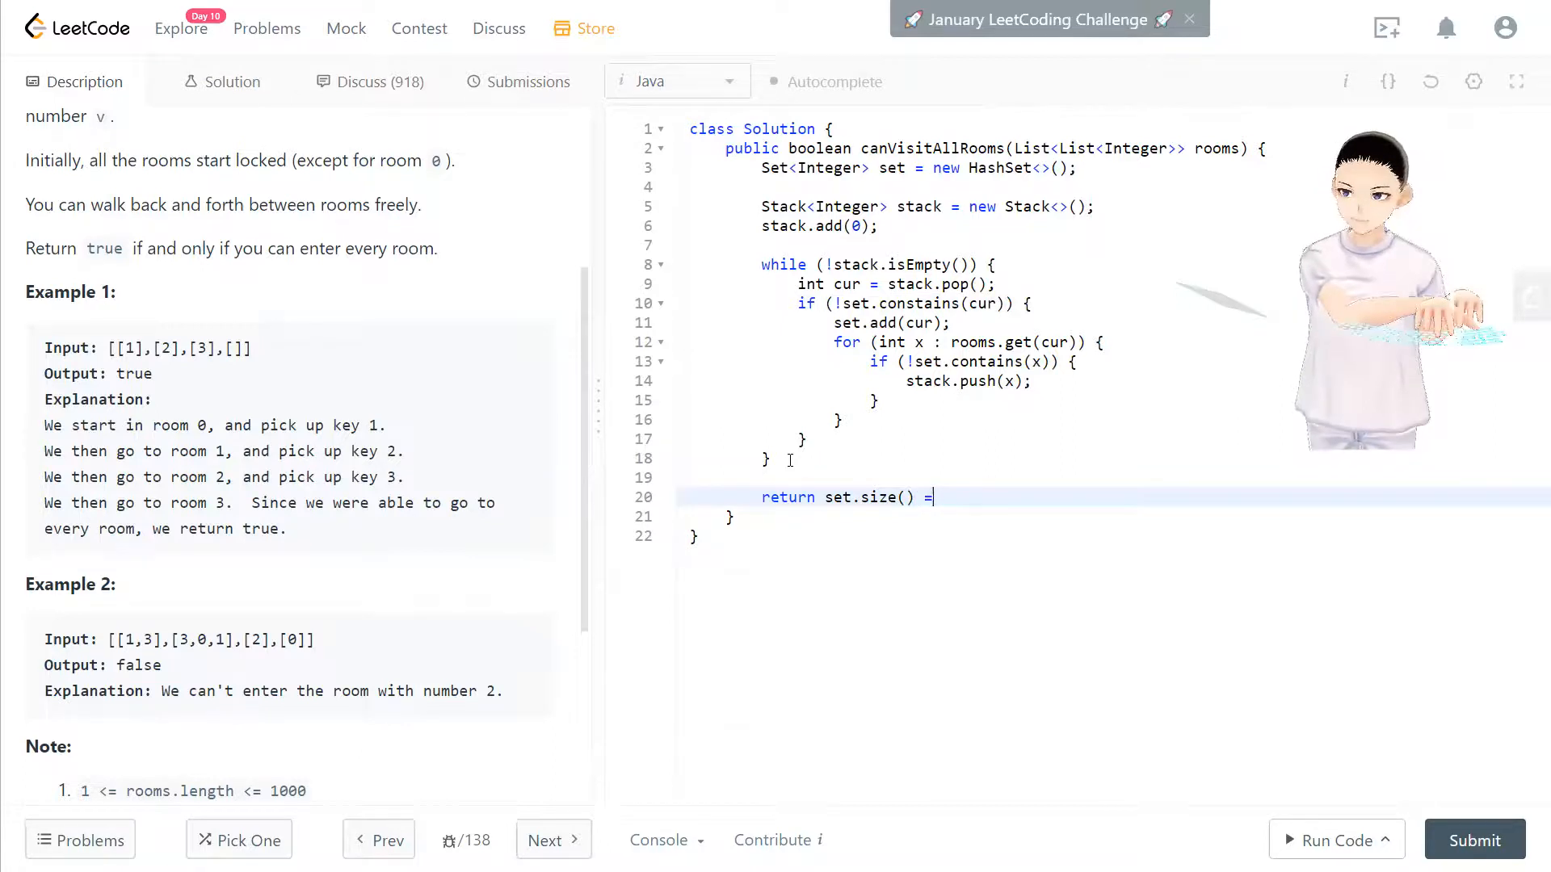
text(=)
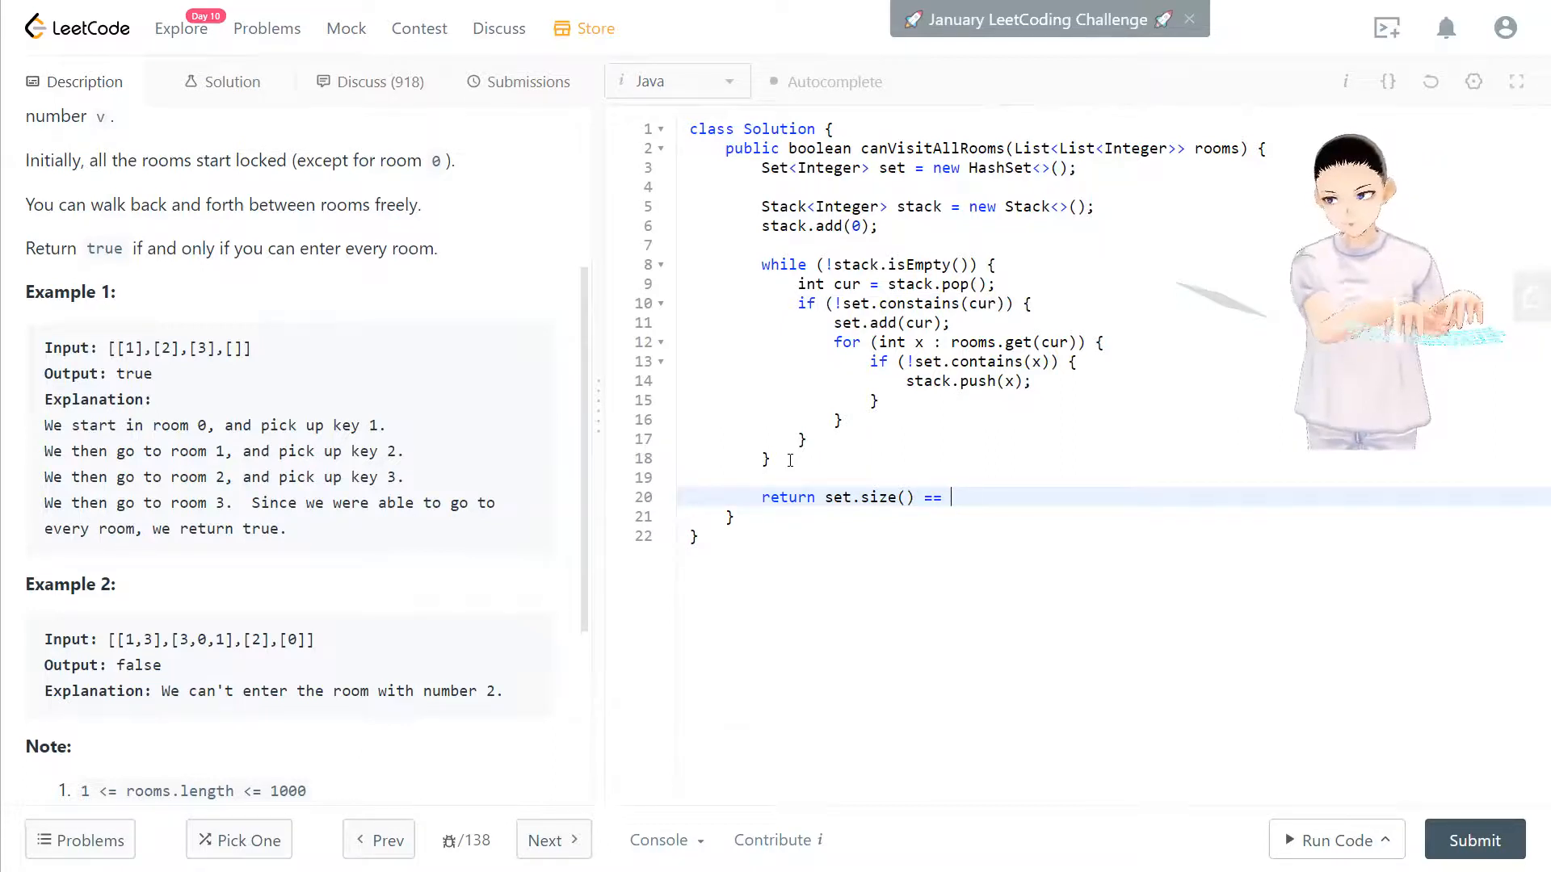
text(roo)
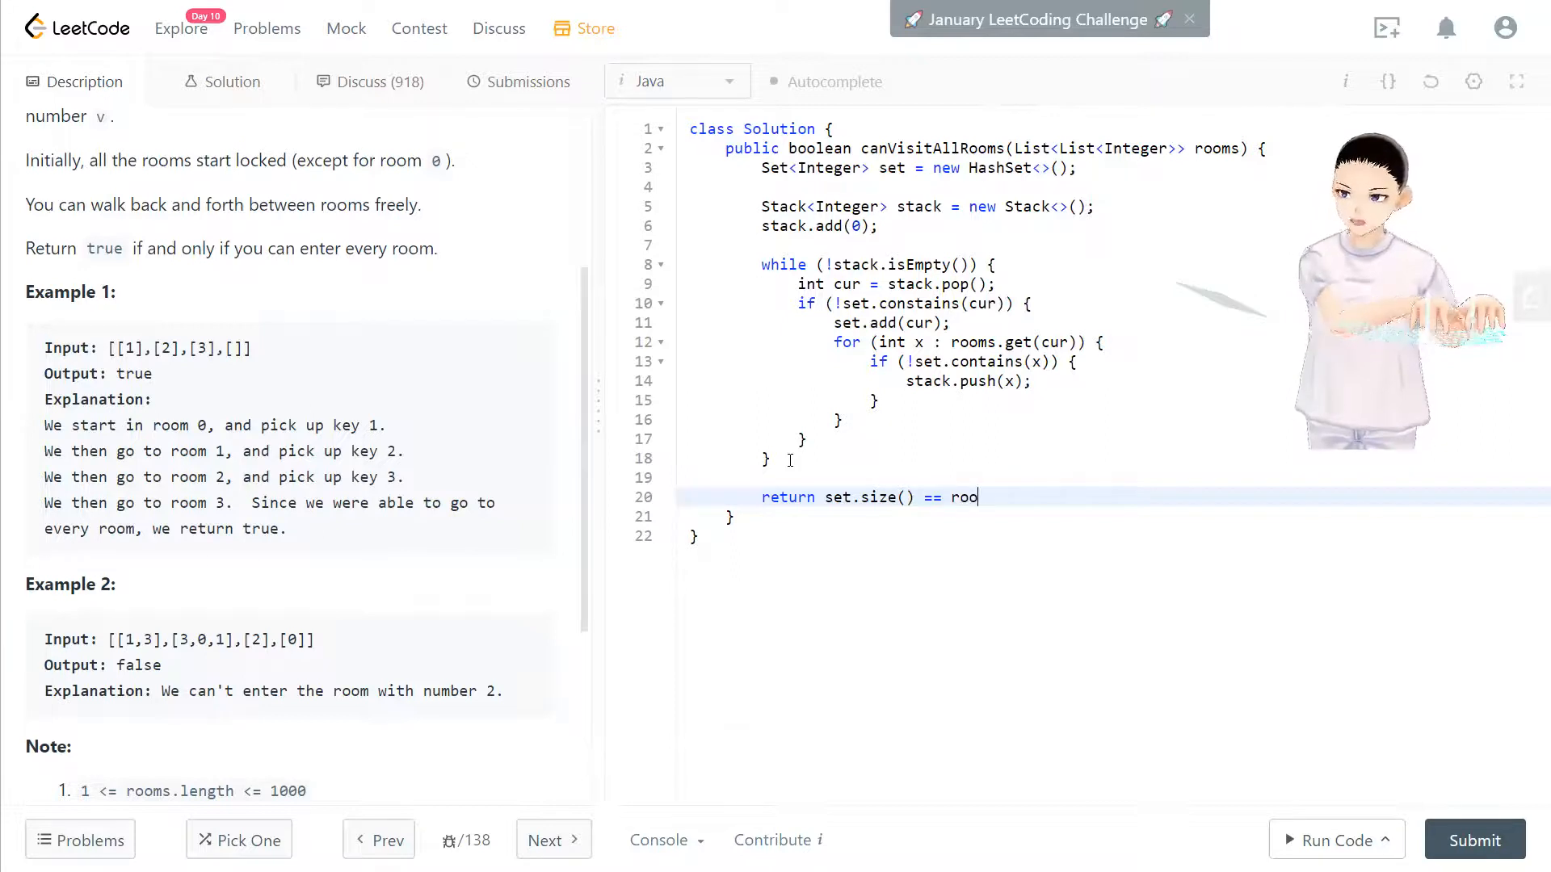
text(ms)
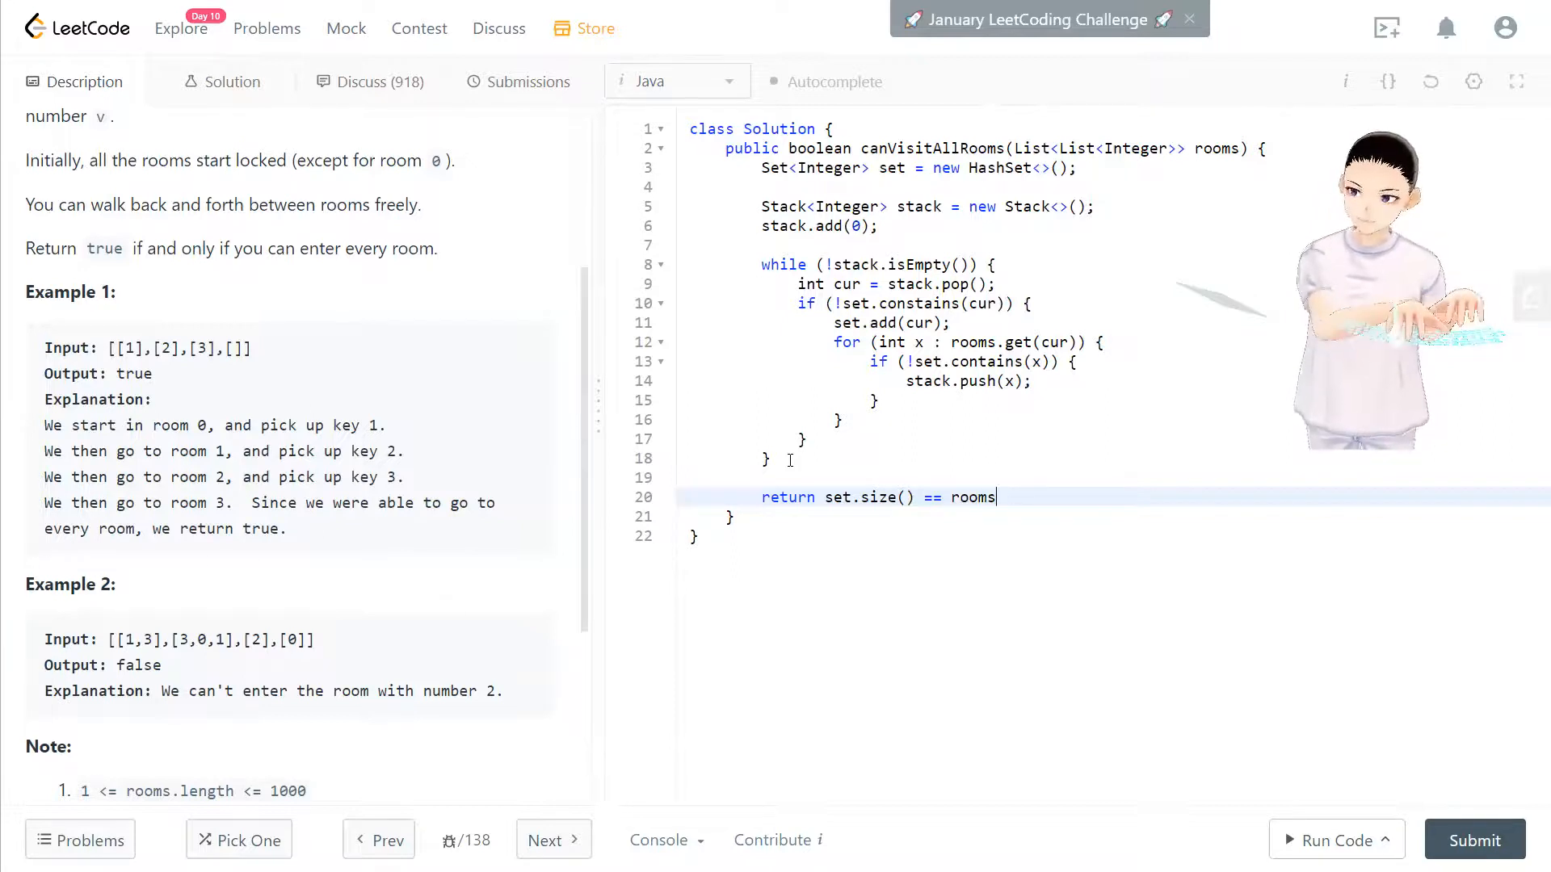
text(.size();)
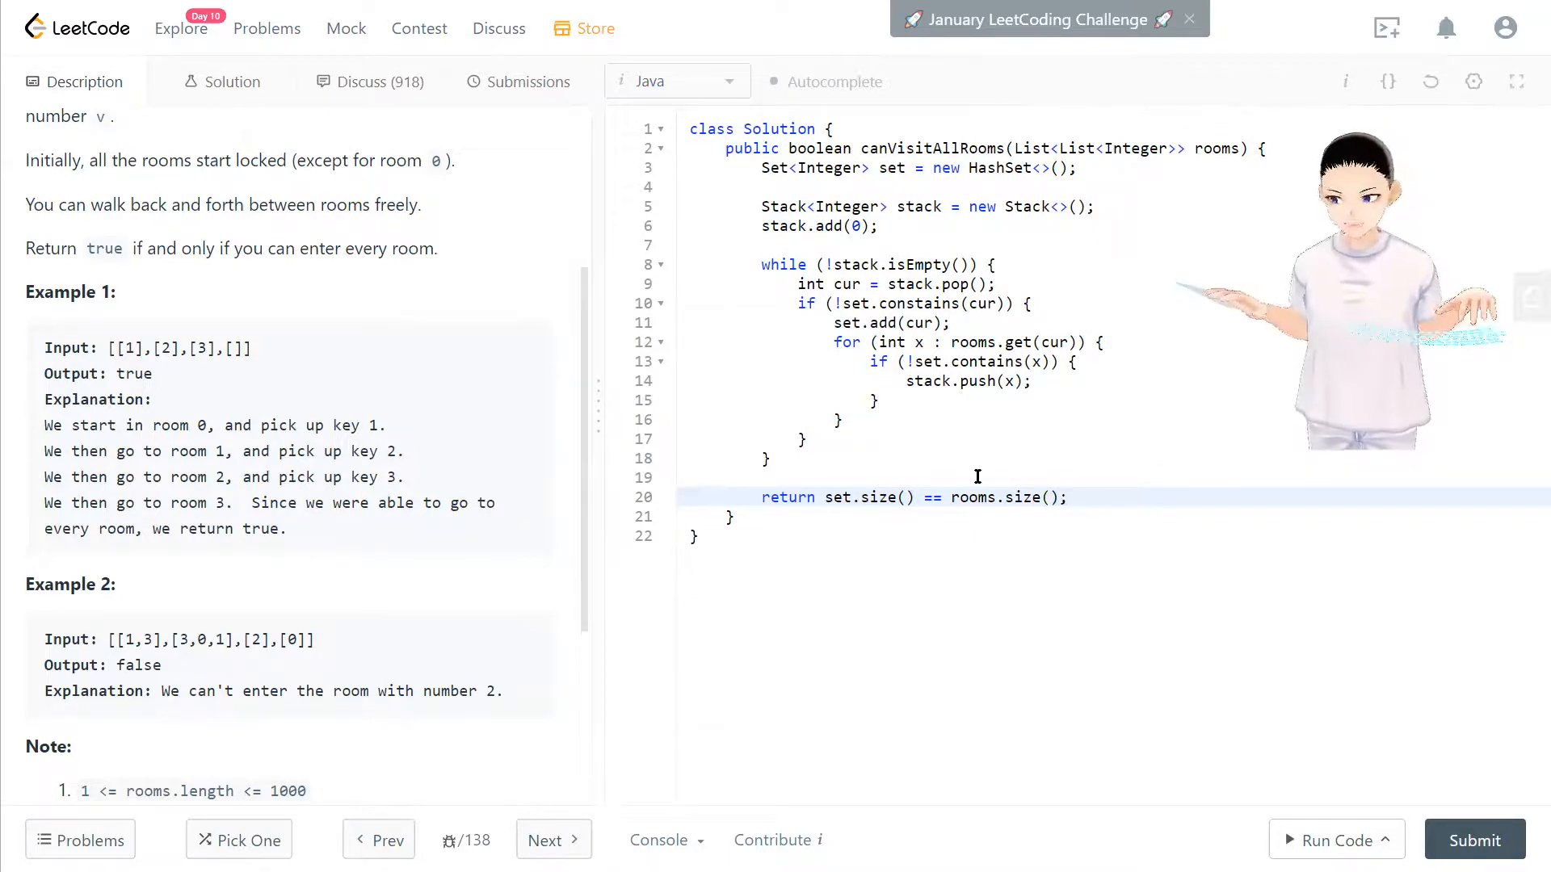
mouse_move(1325, 840)
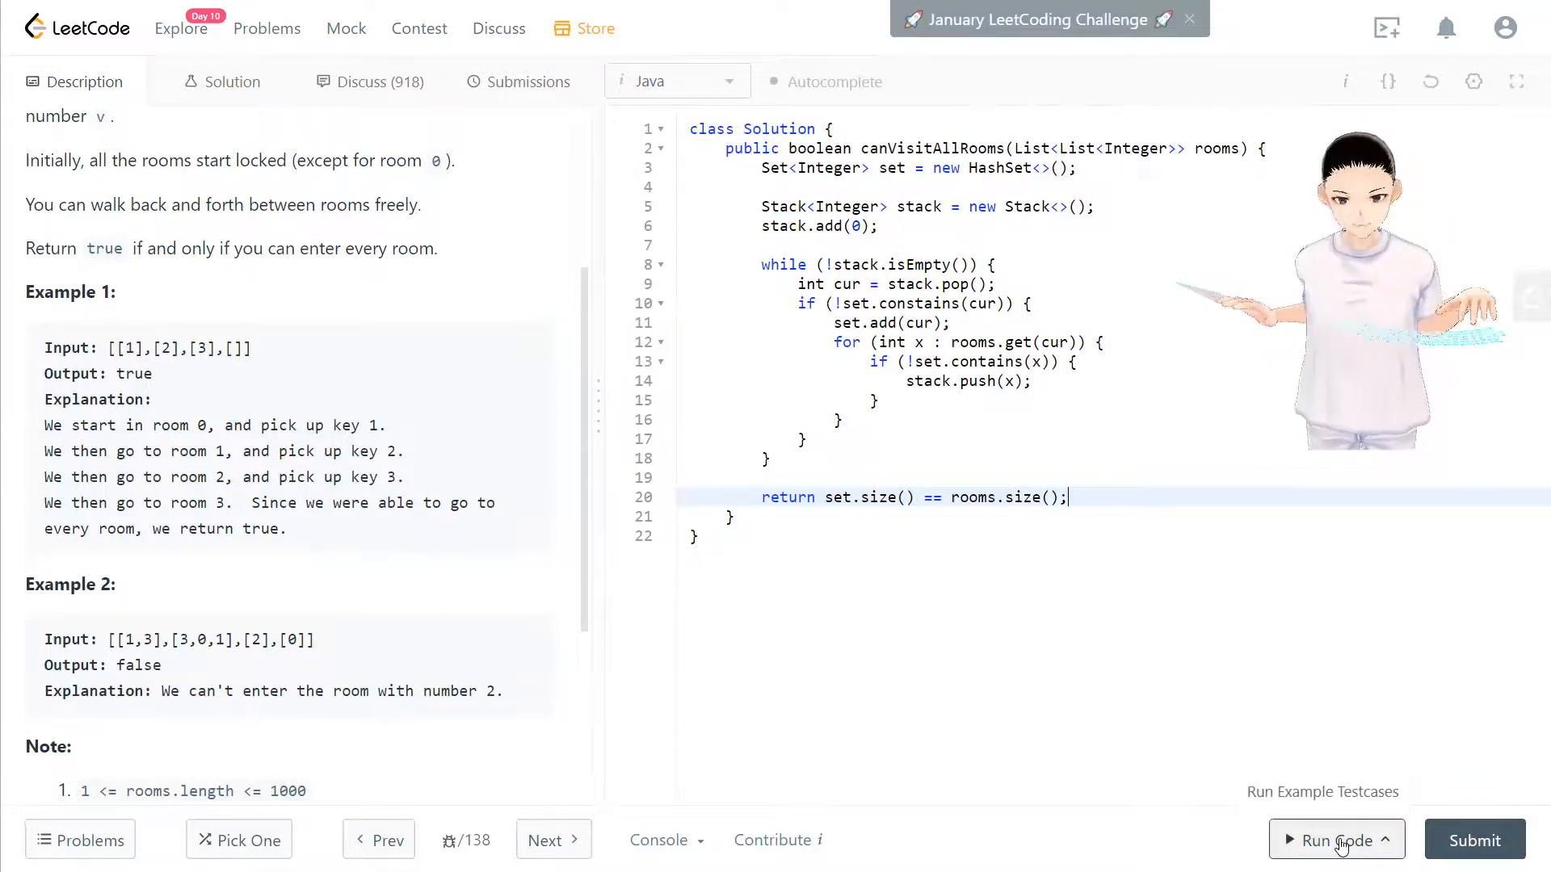
Run the solution on the example testcase, which reports a line-10 compile error.
click(1326, 840)
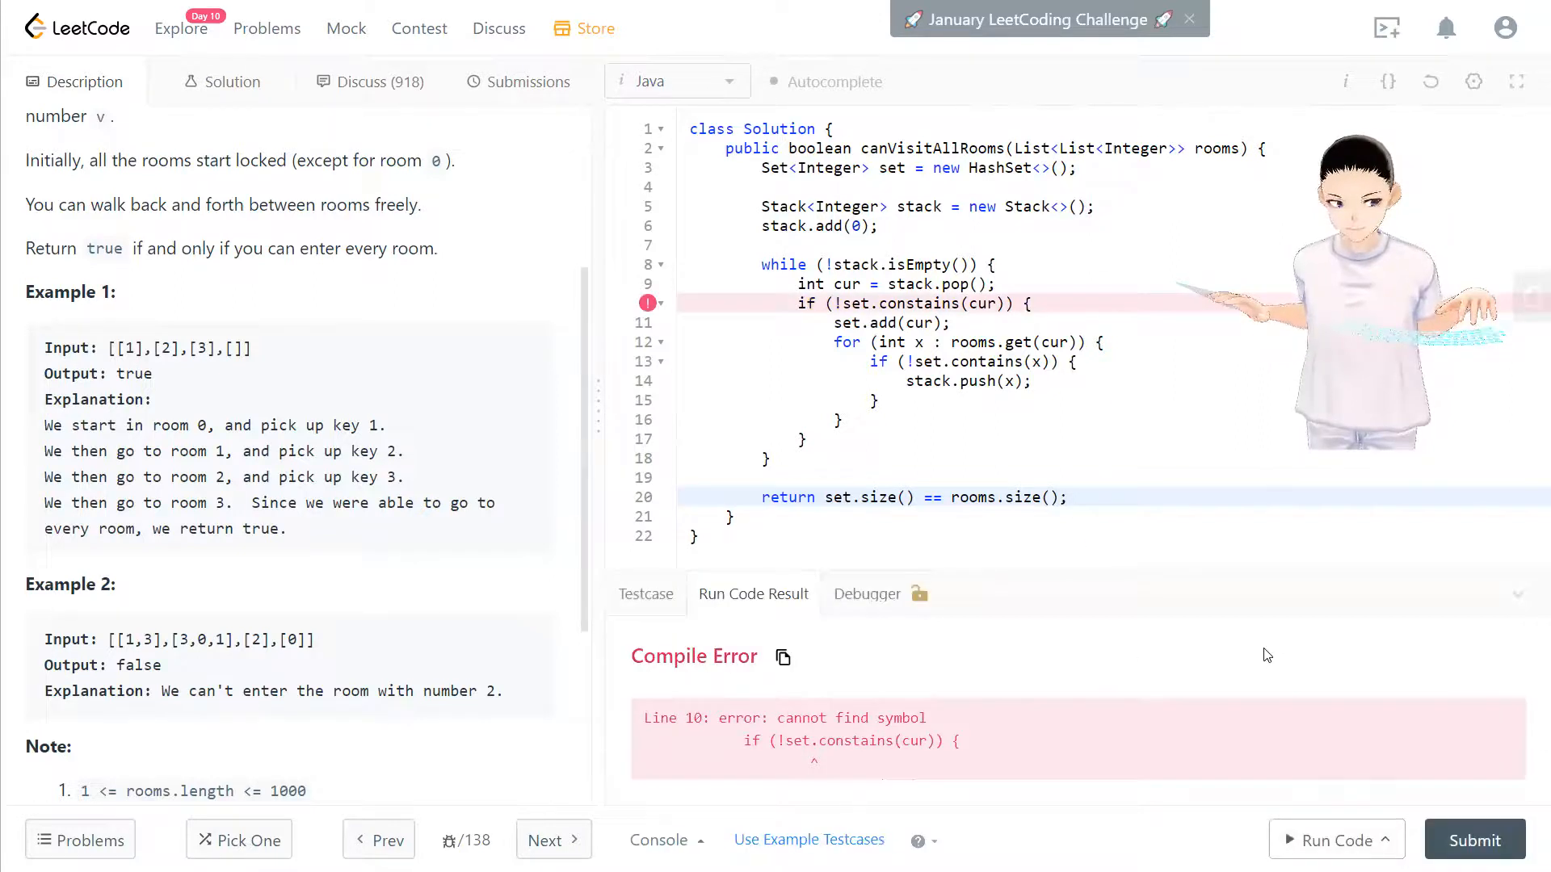
mouse_move(845, 745)
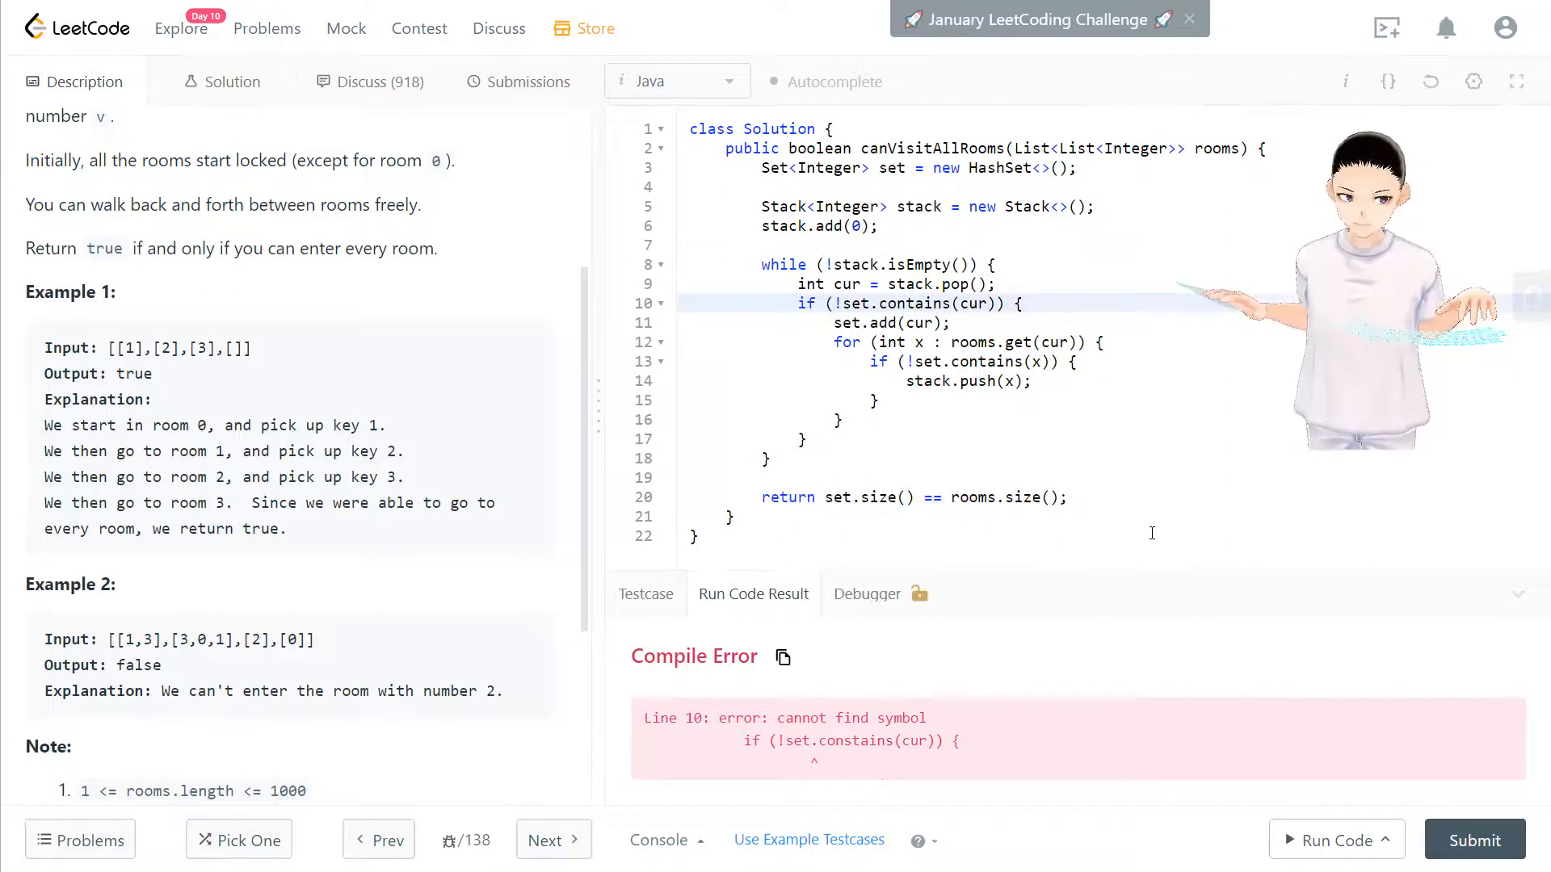
mouse_move(1330, 840)
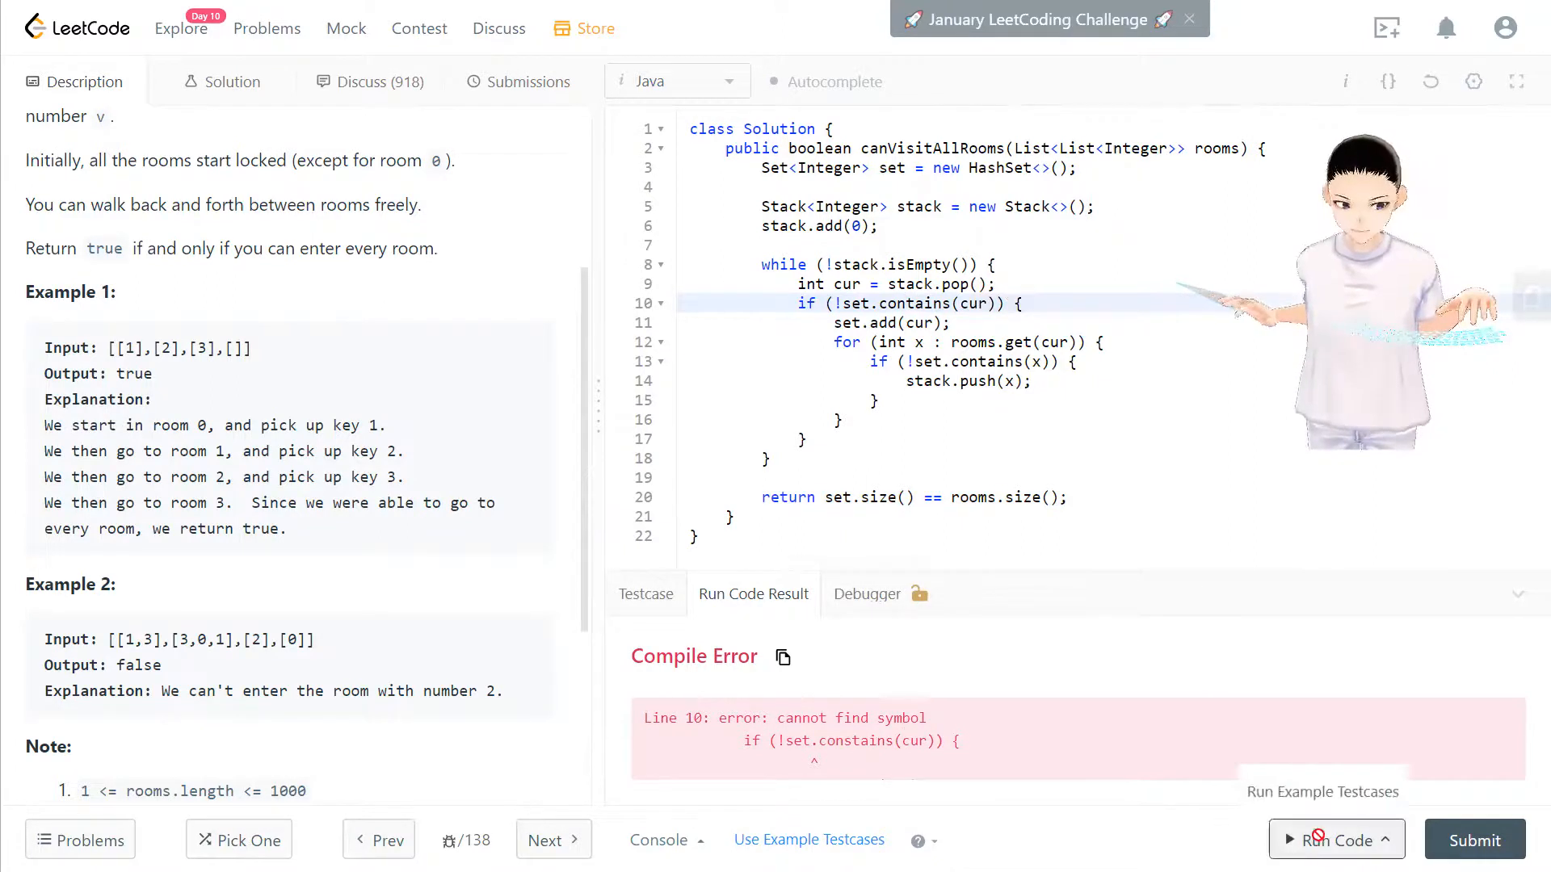
Rerun the corrected code, submit it, and view the 2 ms / 38.4 MB result.
click(1334, 840)
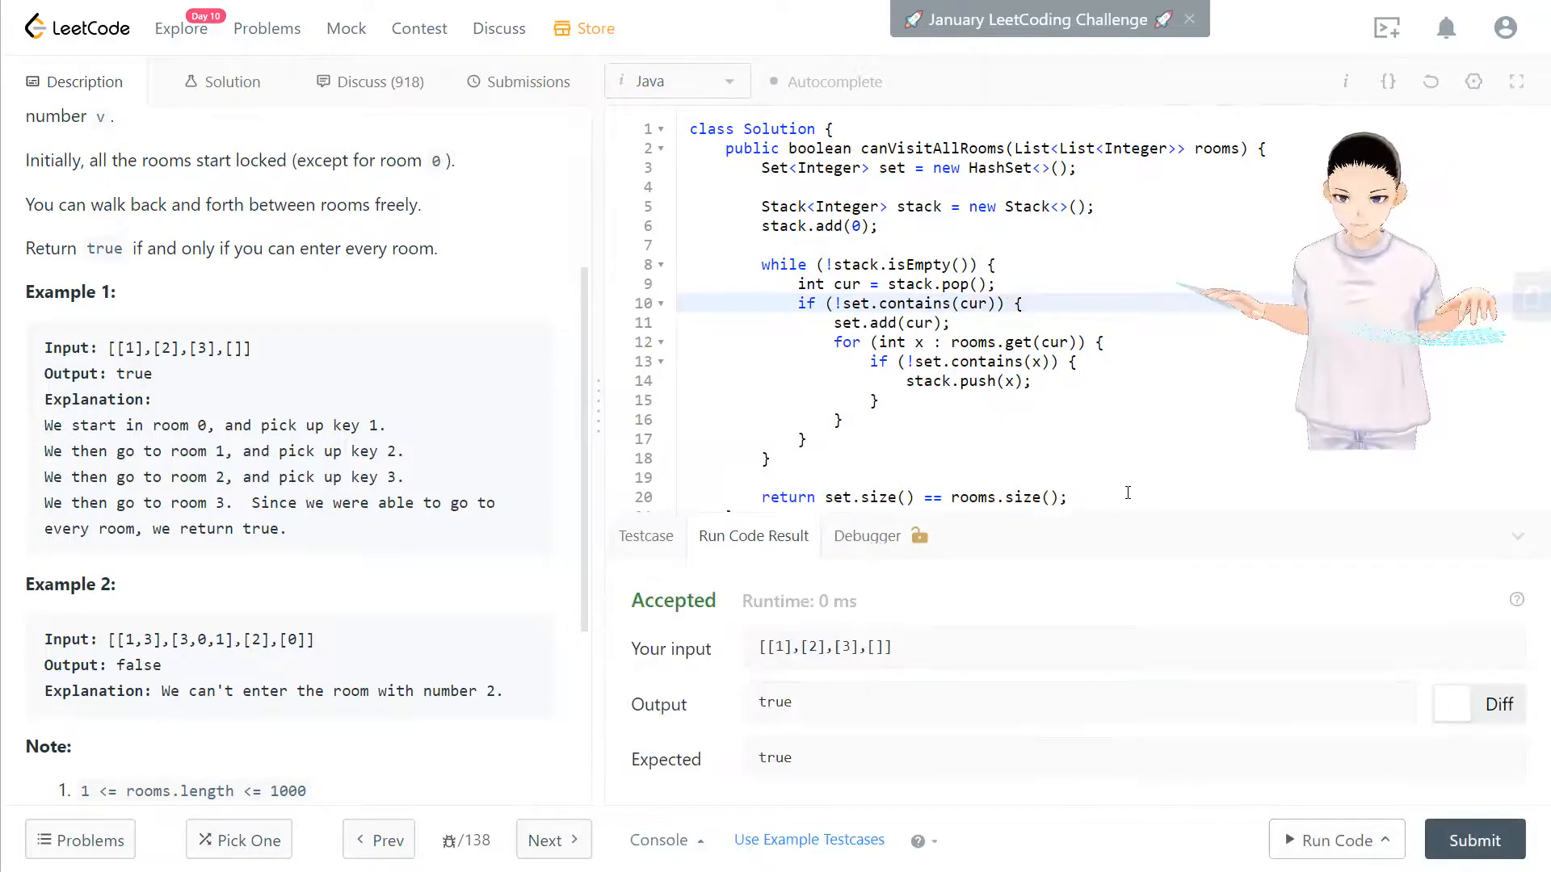
click(1475, 841)
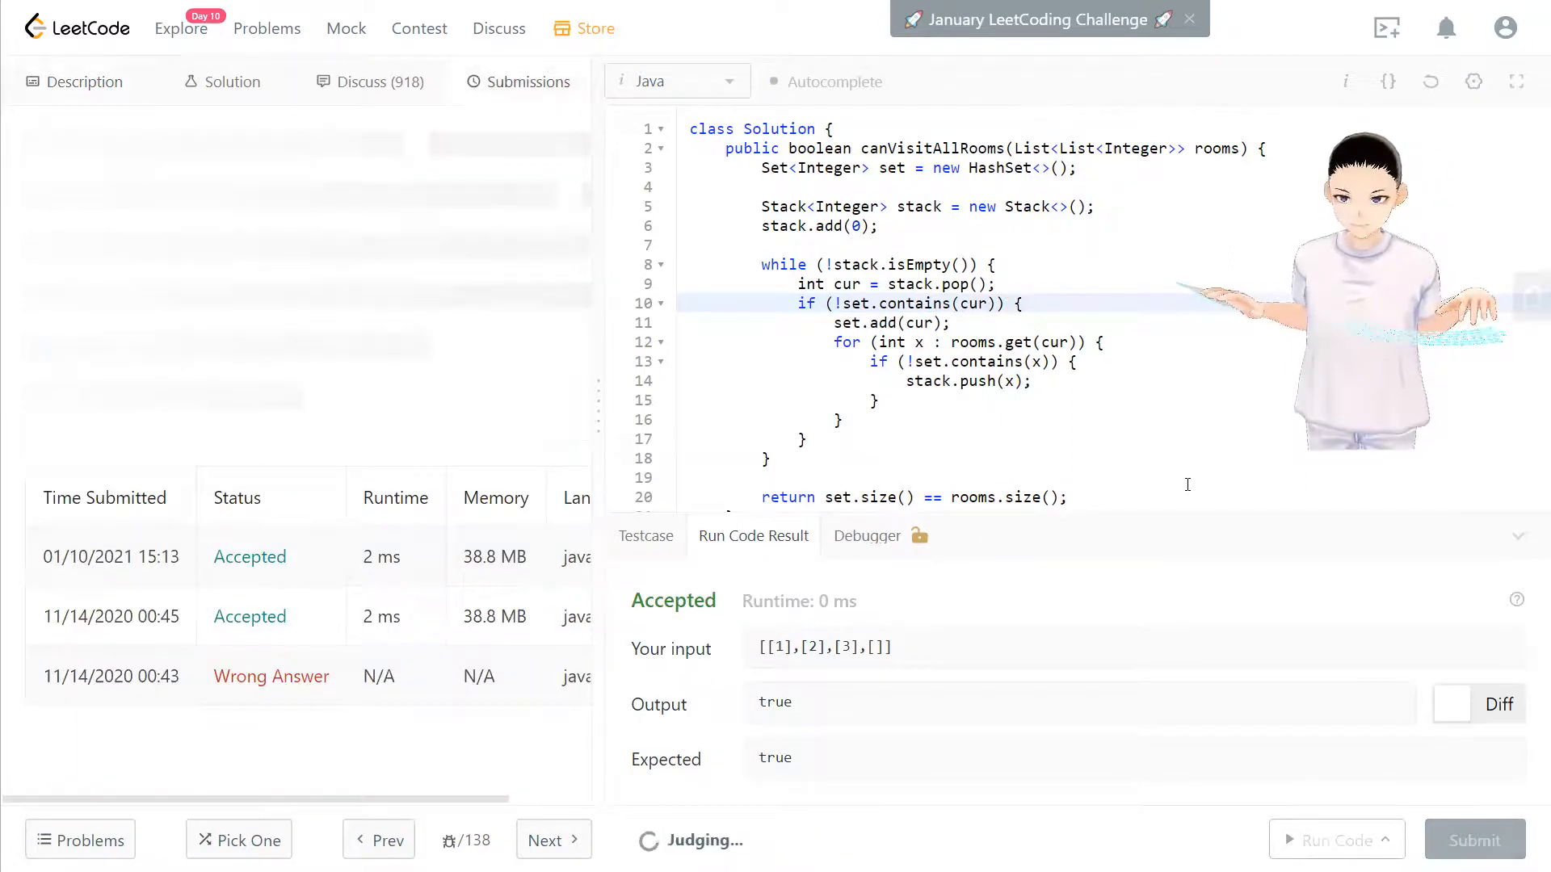
click(1475, 840)
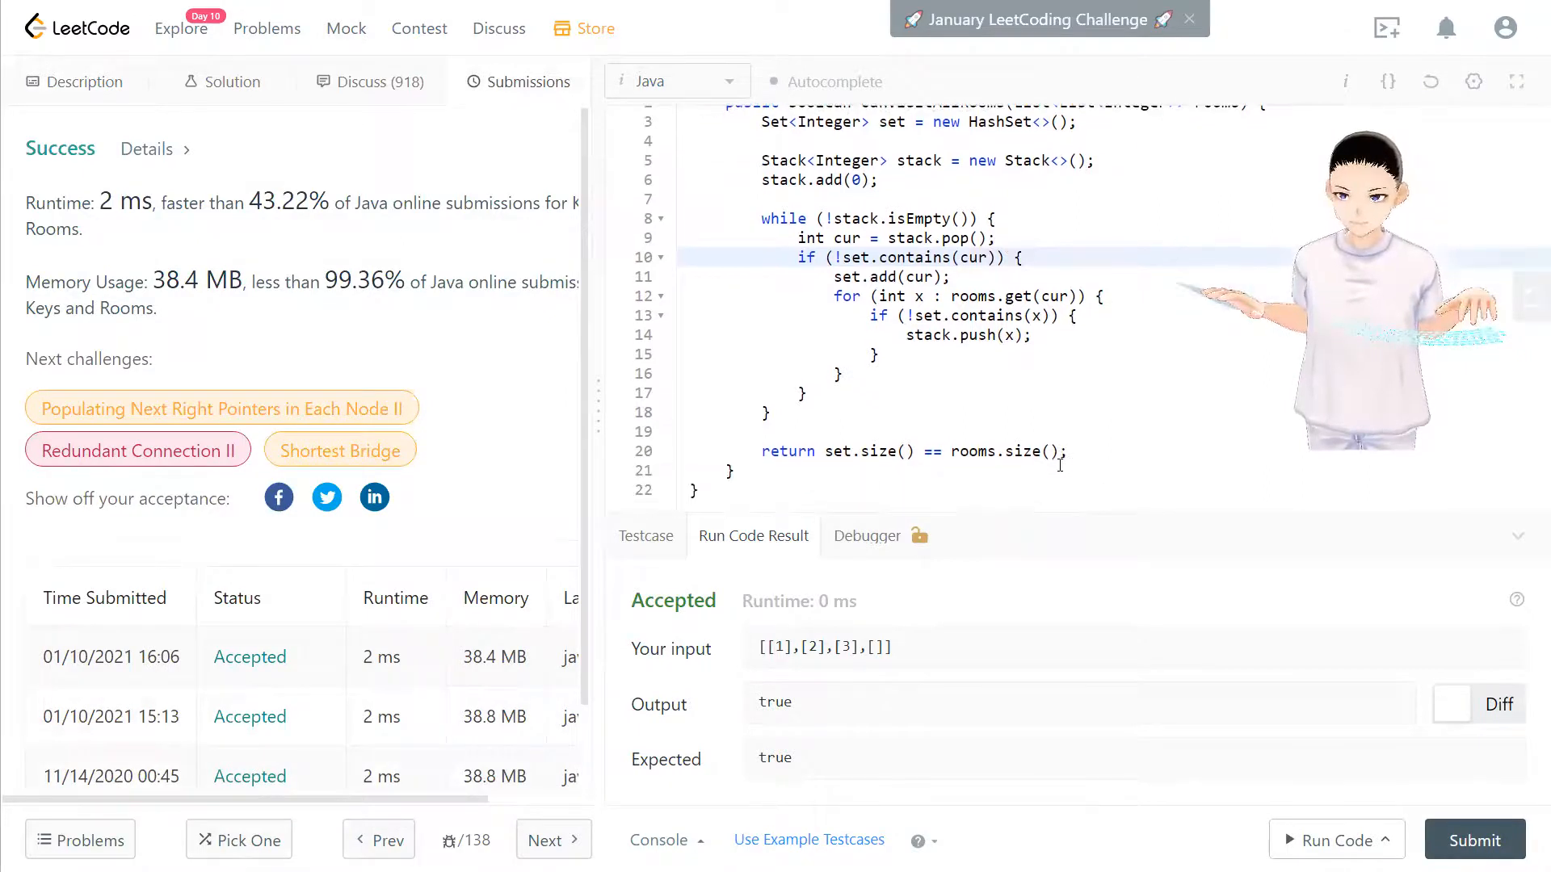
scroll(up, 3)
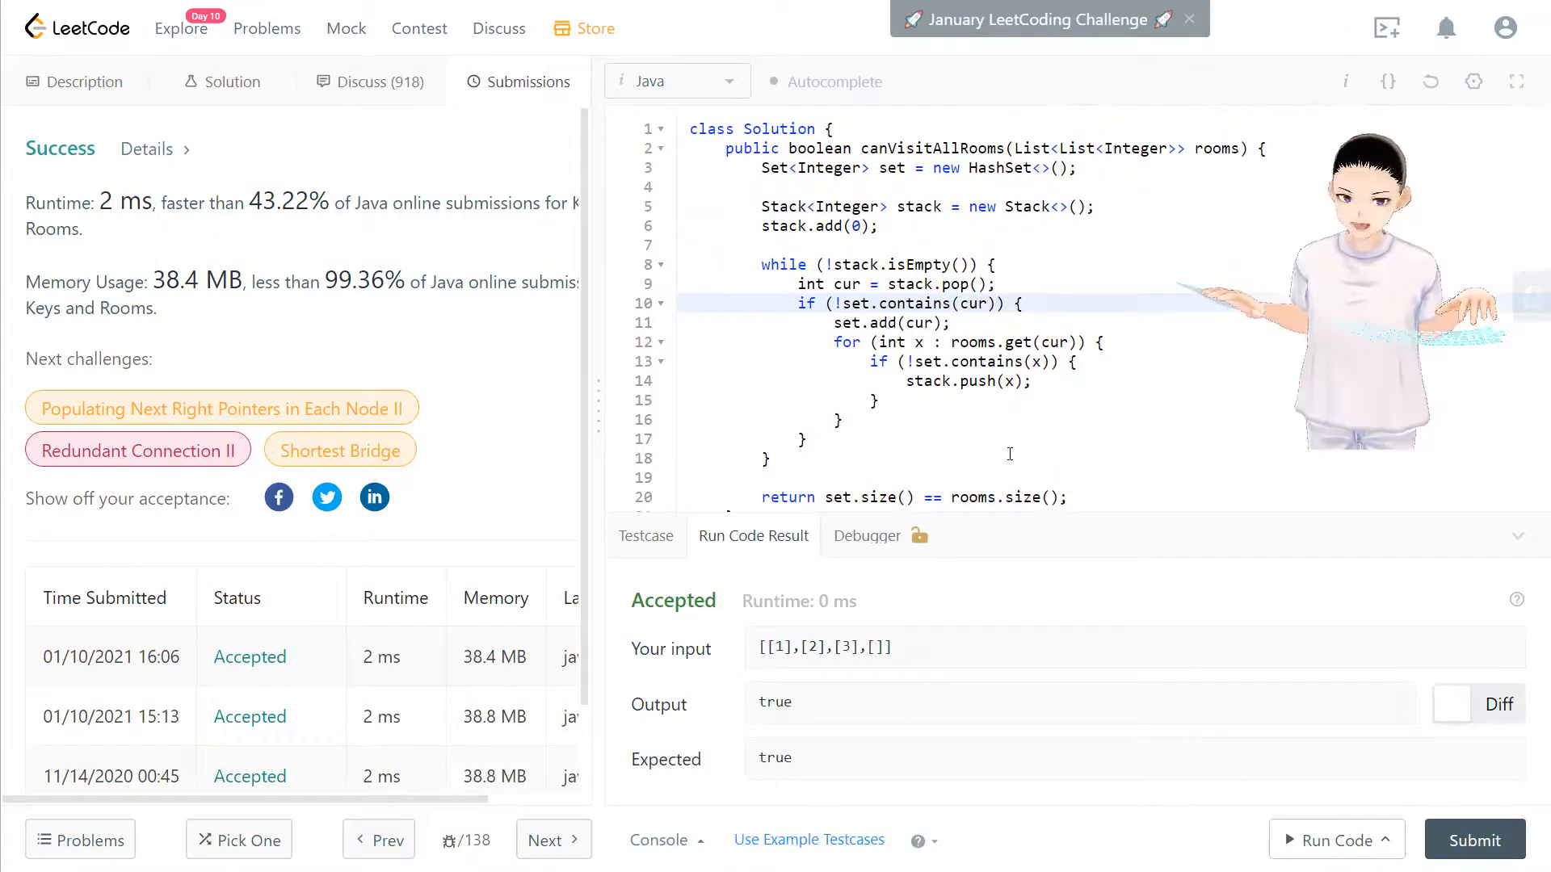